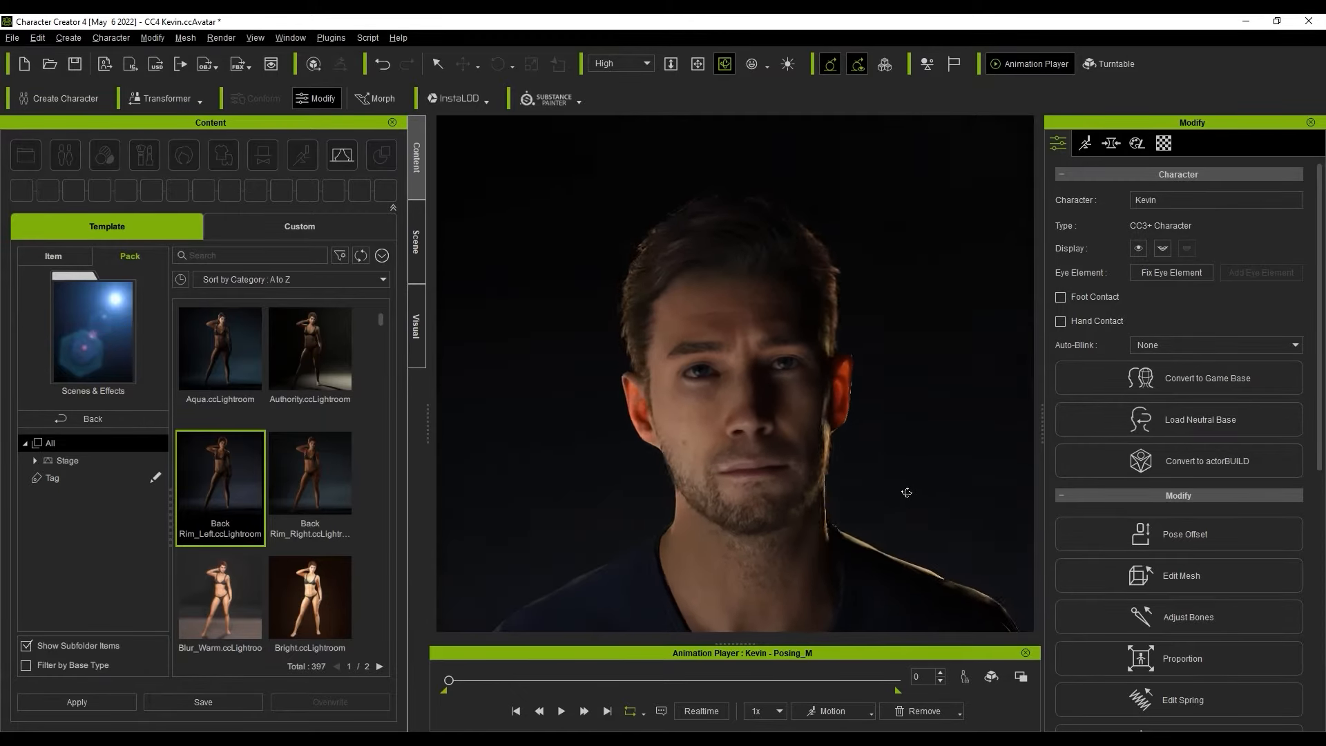
Start the Smart Content Manager's first-time sync and close the Essential Character Set offer
scroll("down", 3)
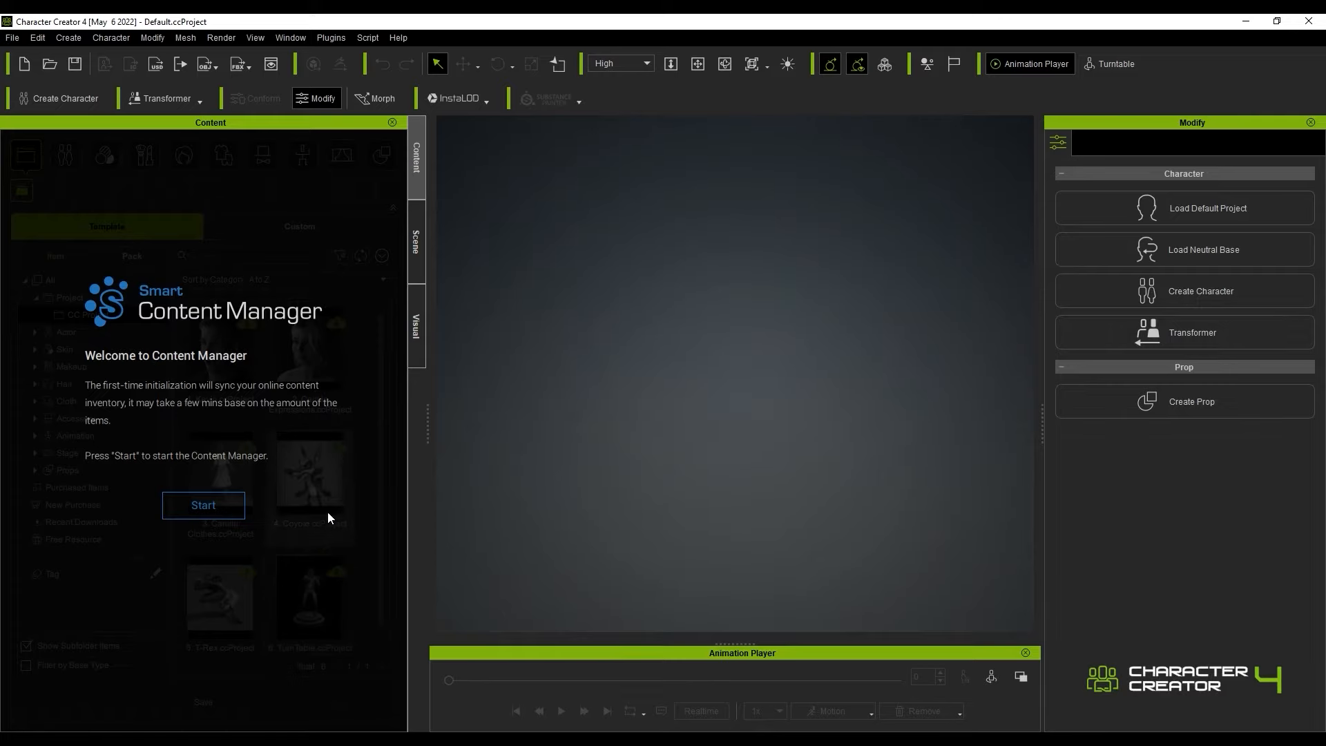
left_click(203, 505)
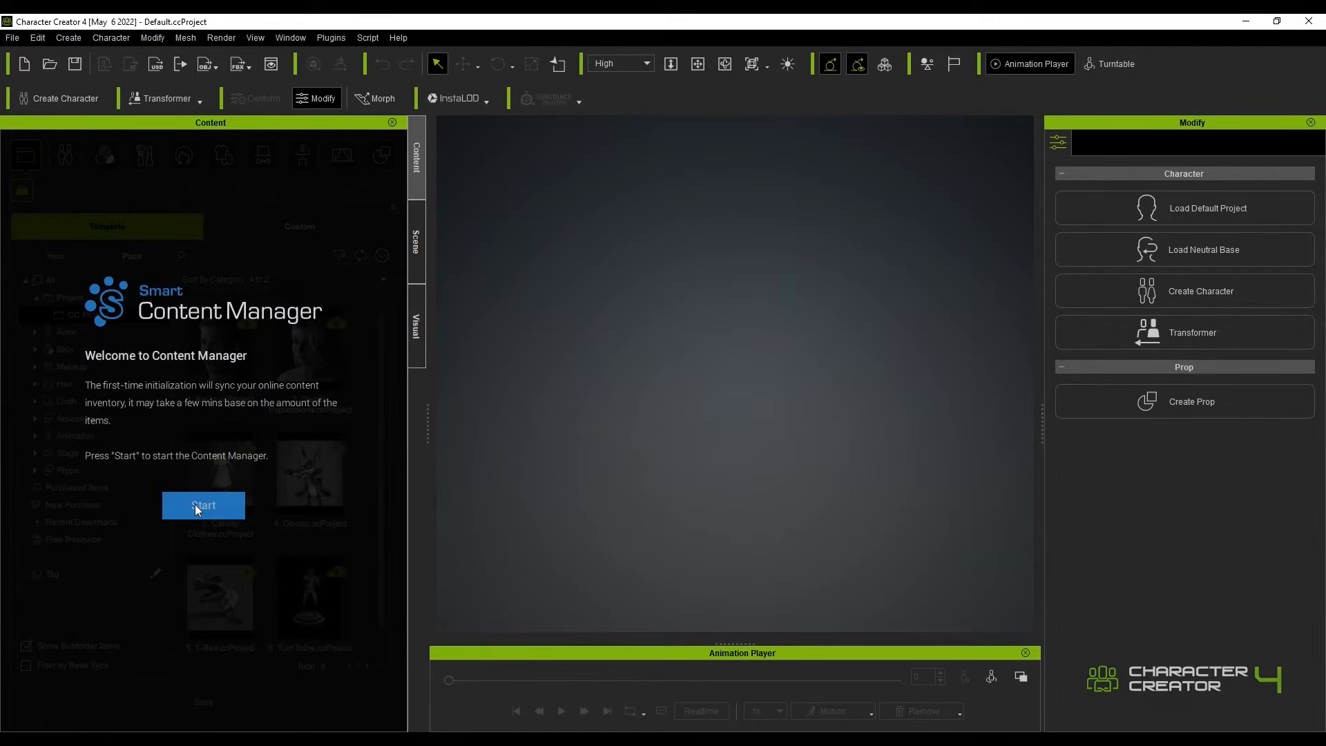
left_click(203, 505)
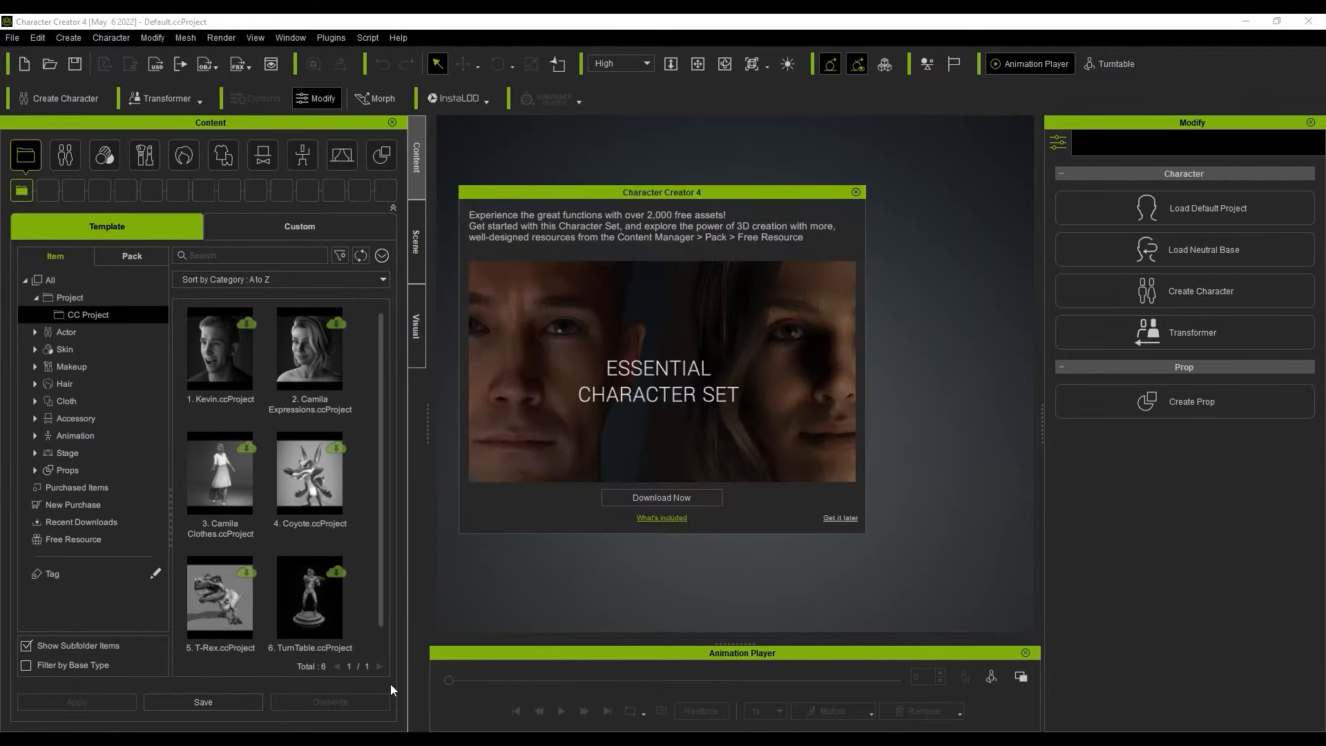
mouse_move(833, 184)
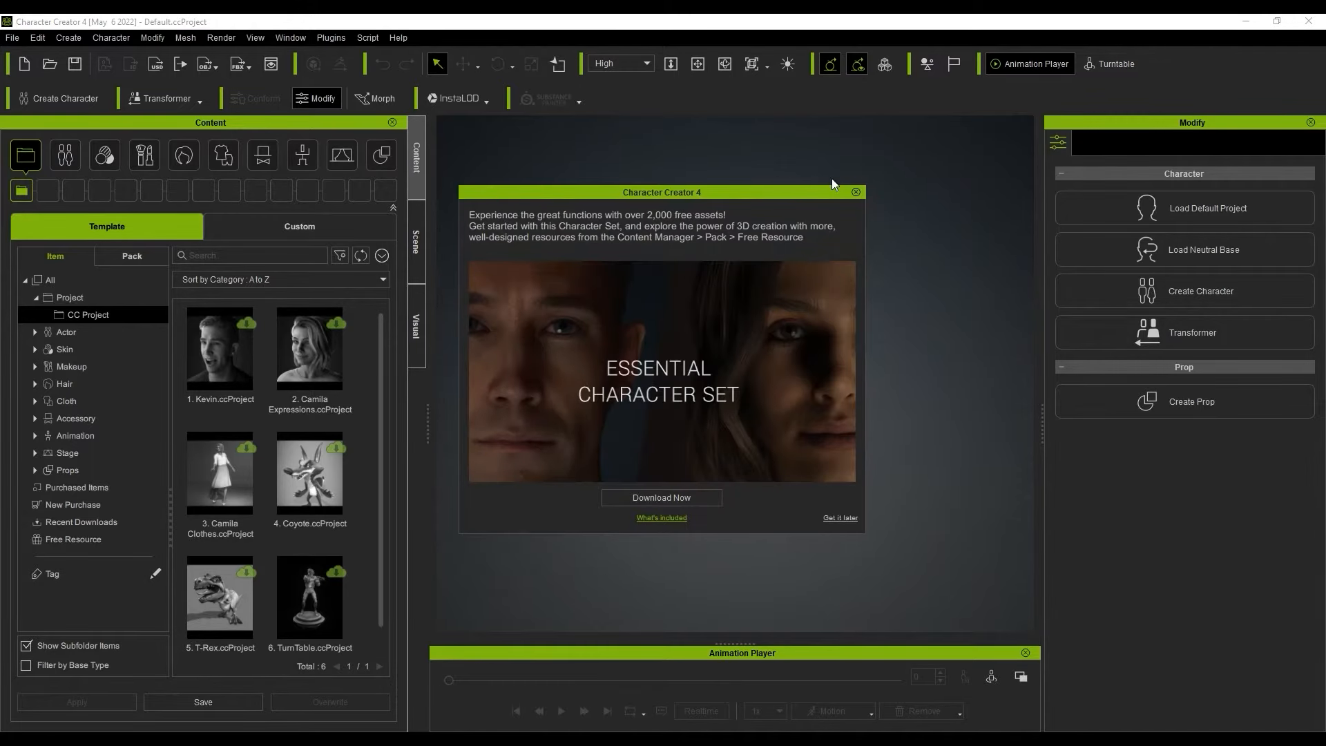
mouse_move(660, 518)
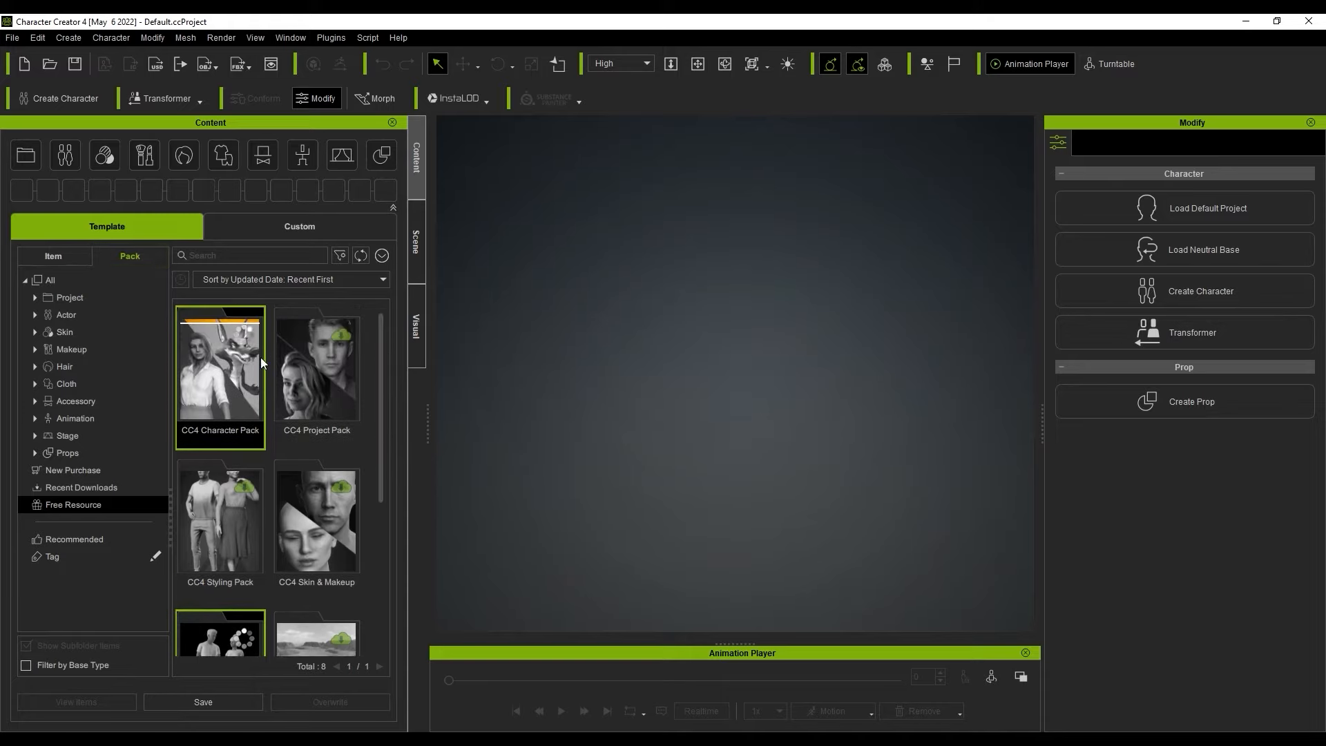
Open the CC4 Character Pack from Recent Downloads and filter its contents to Actor
scroll("down", 3)
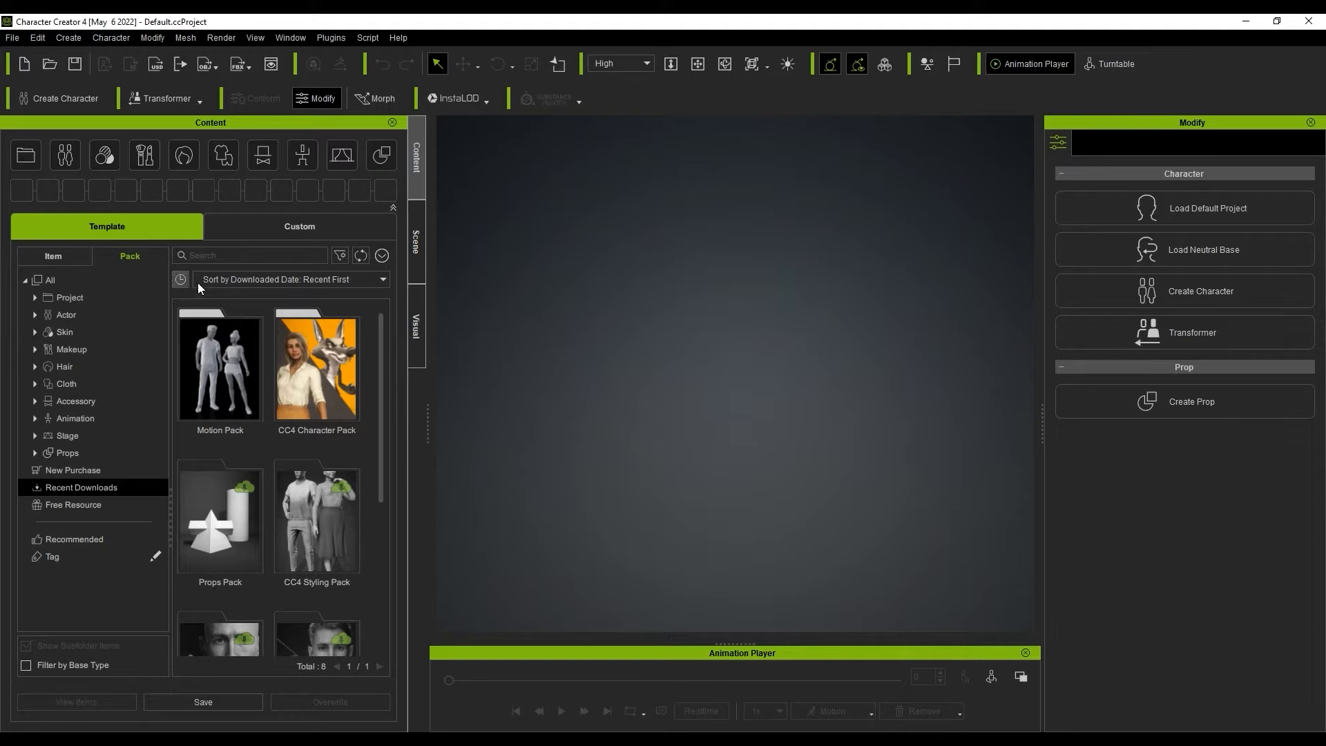
double_click(317, 367)
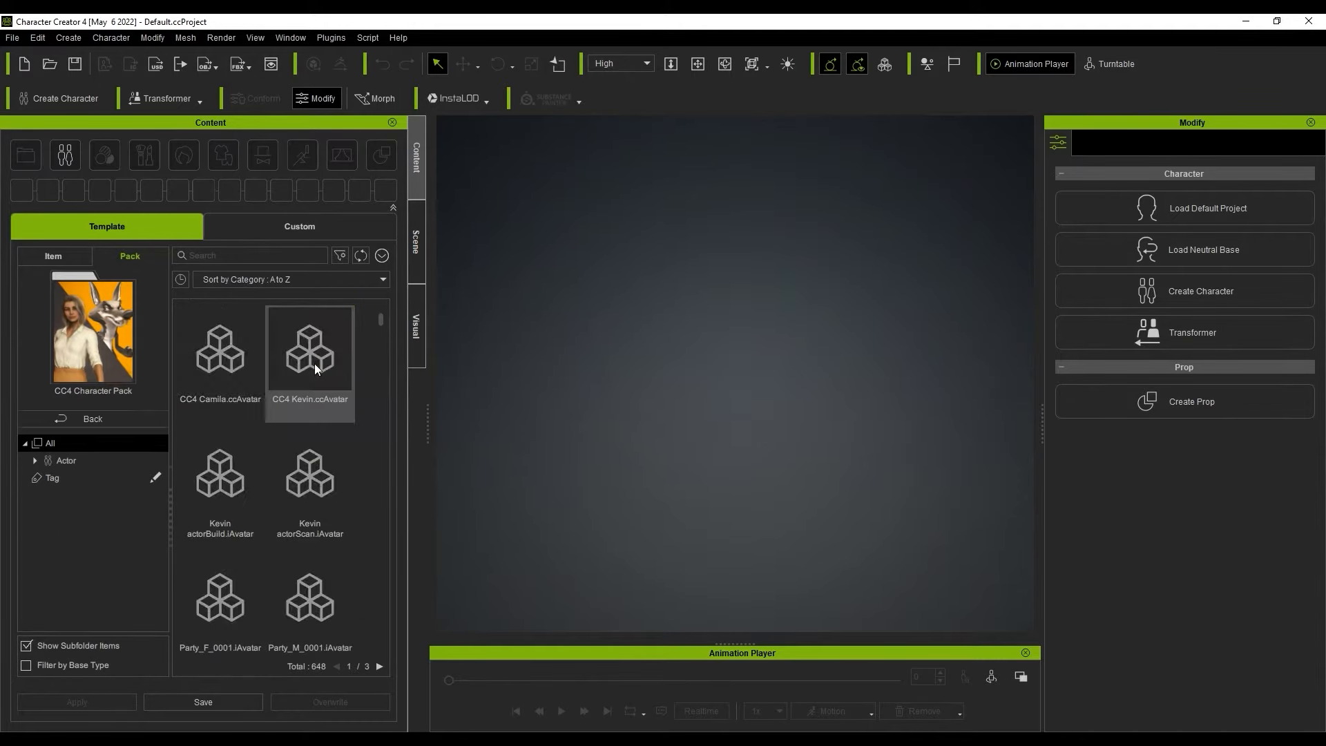
scroll("down", 3)
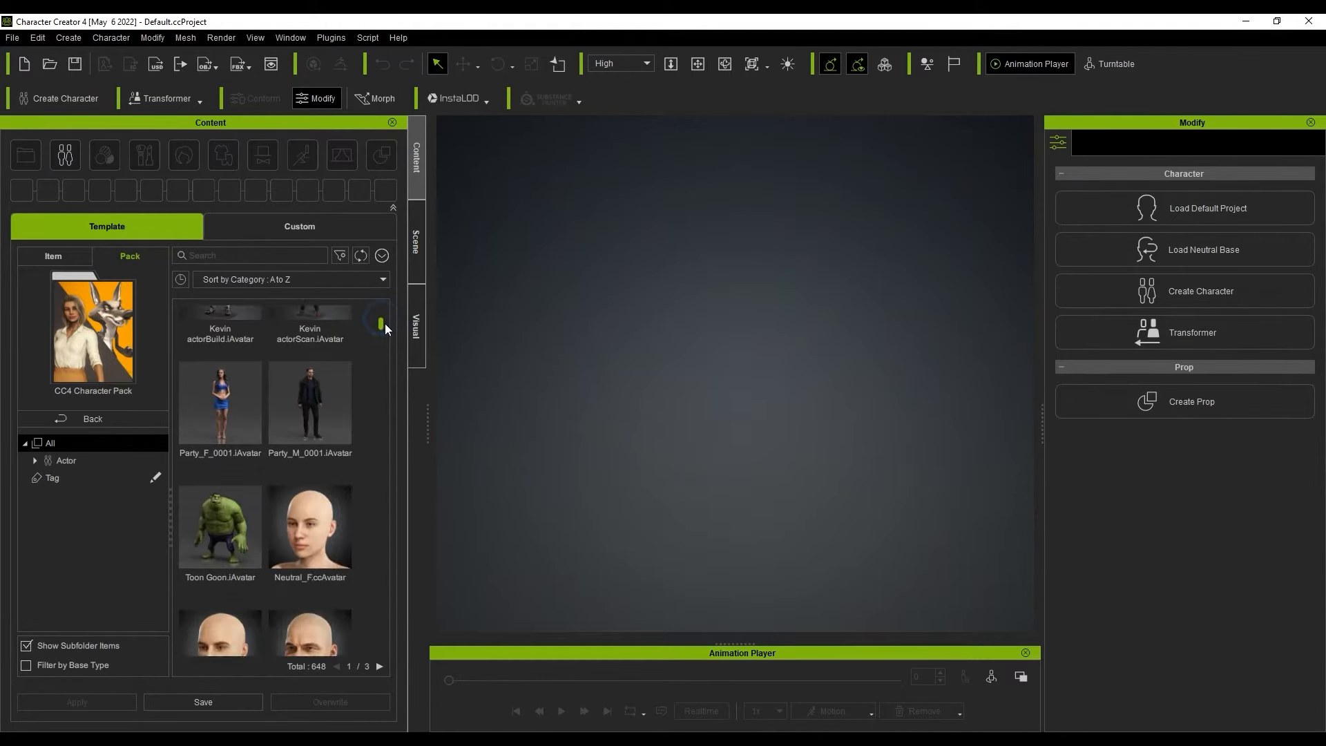
scroll("up", 3)
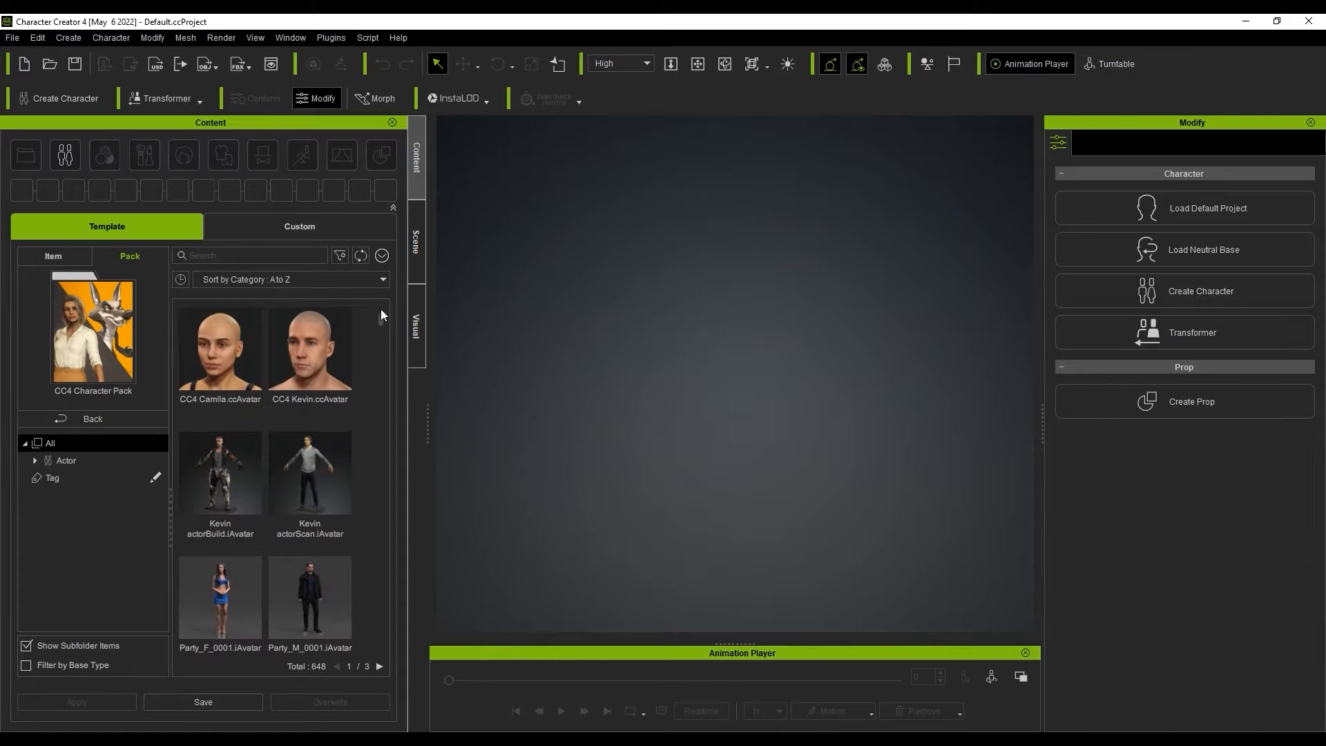
left_click(64, 155)
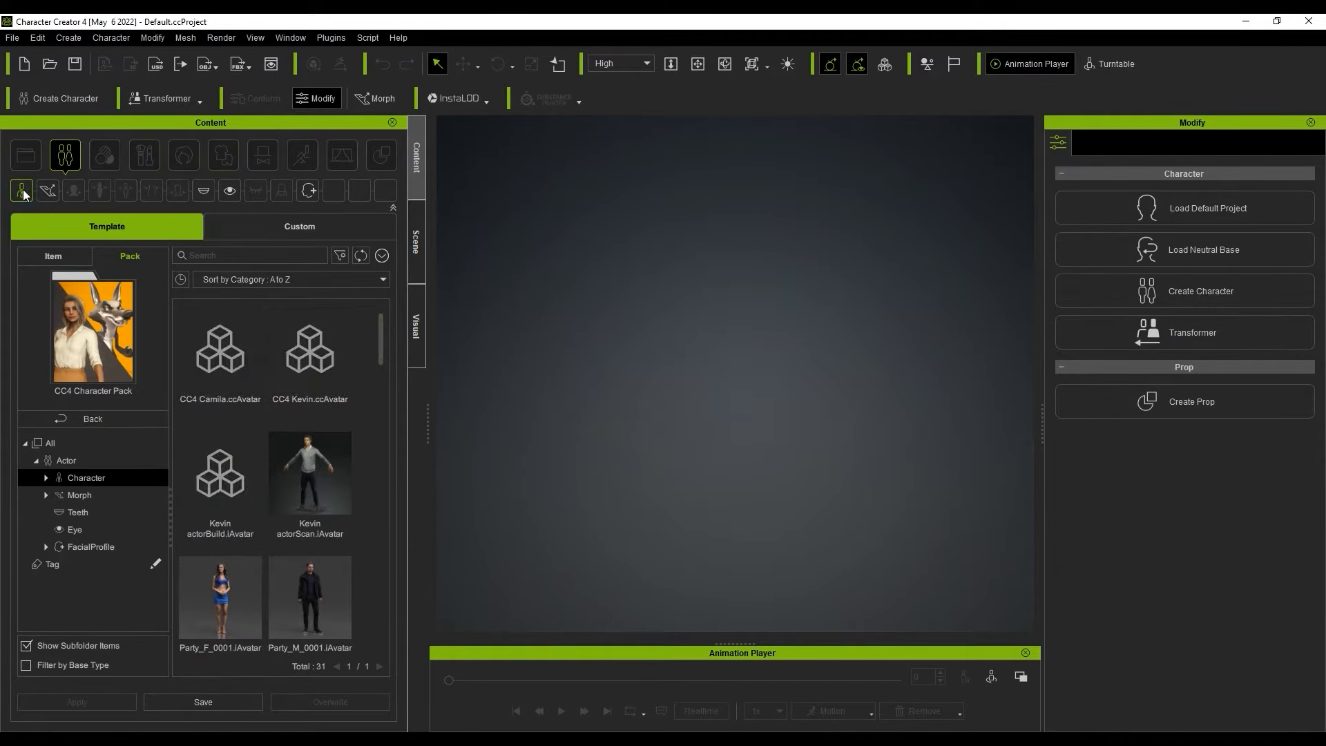
Look through the actor characters with subfolder items hidden, then go back to the packs
scroll("down", 3)
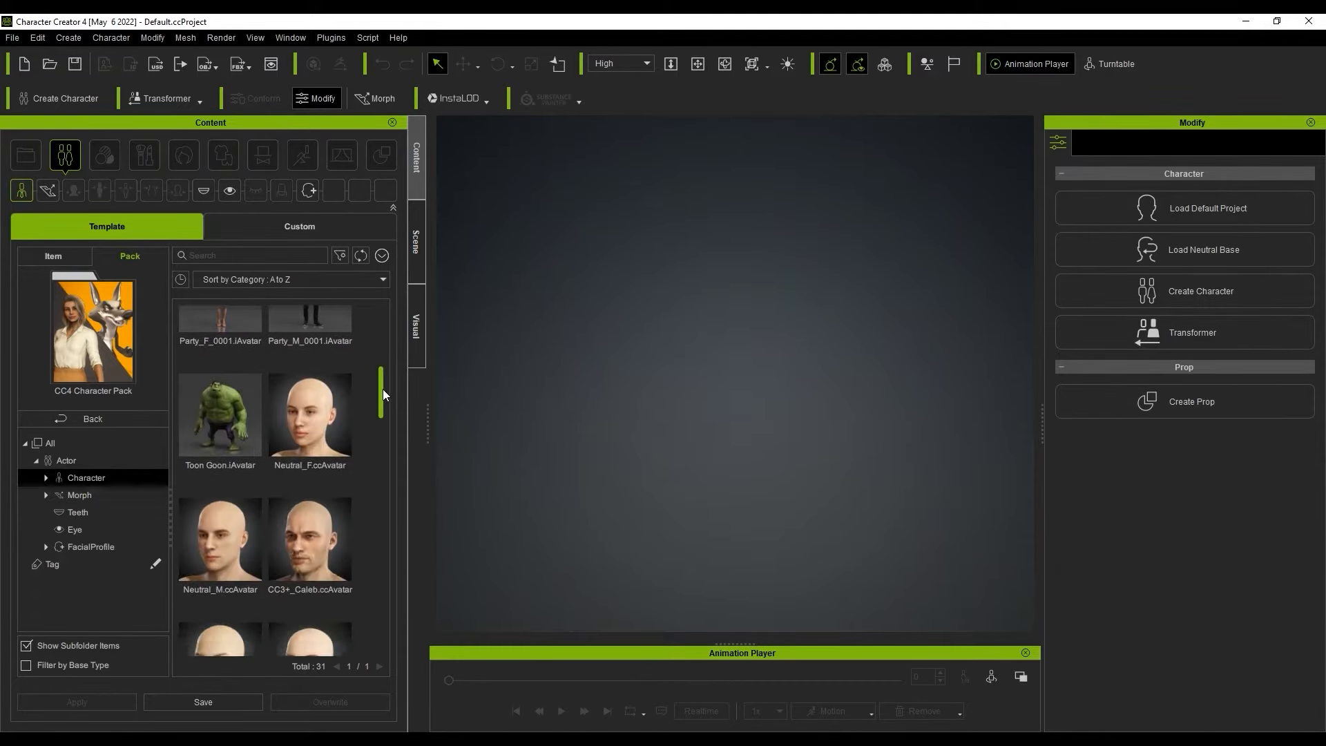
scroll("down", 3)
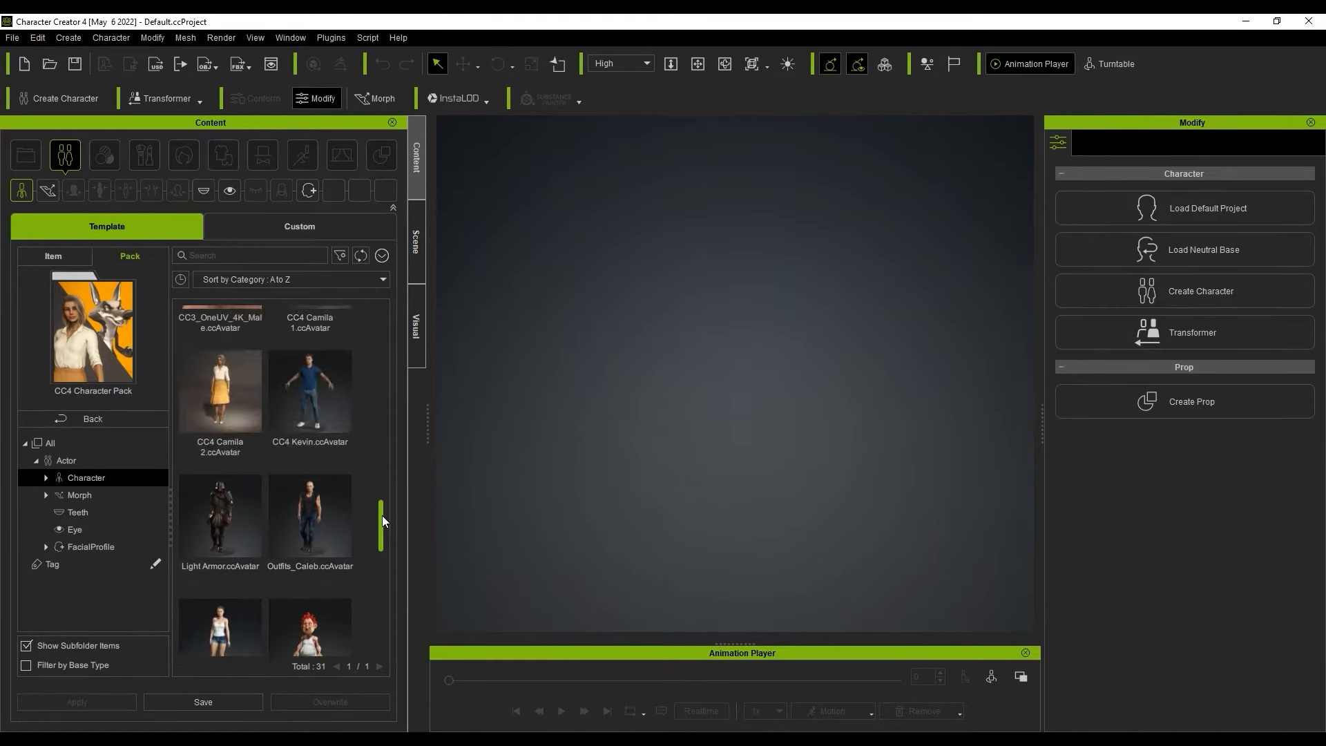
scroll("down", 3)
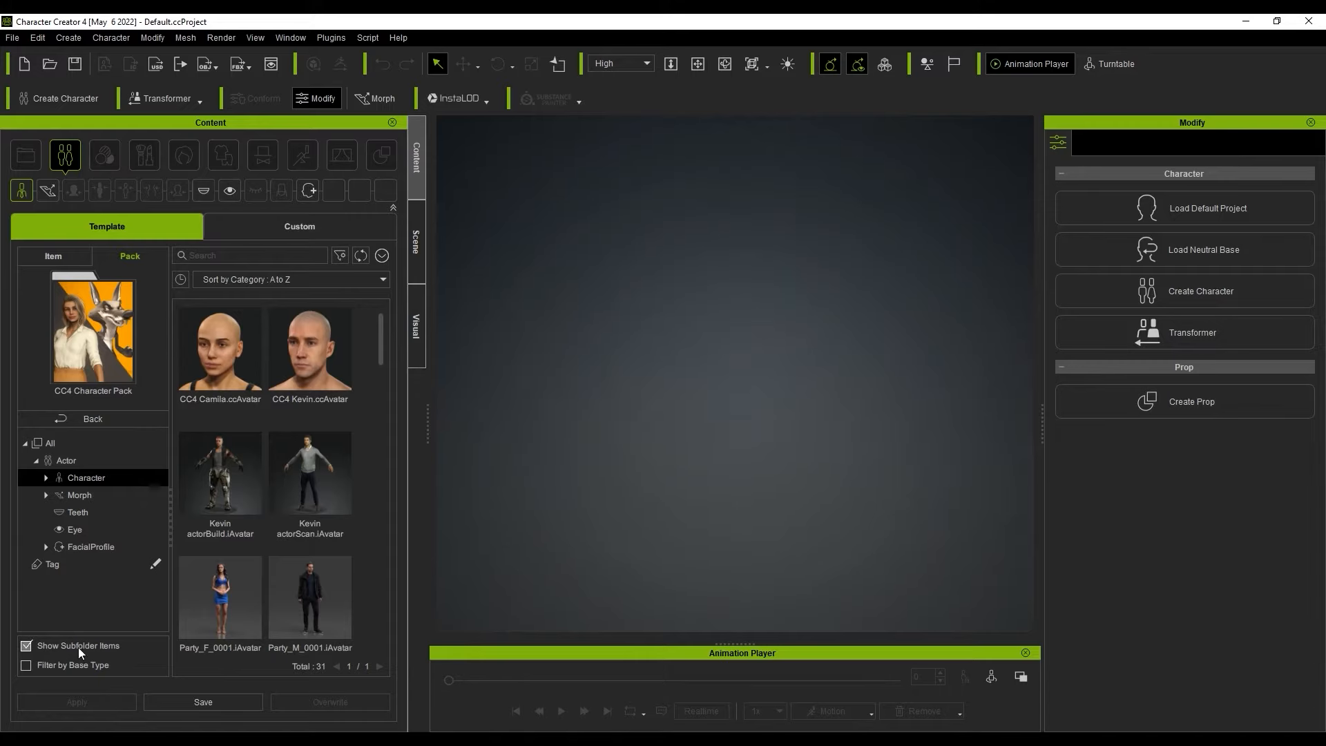
left_click(25, 645)
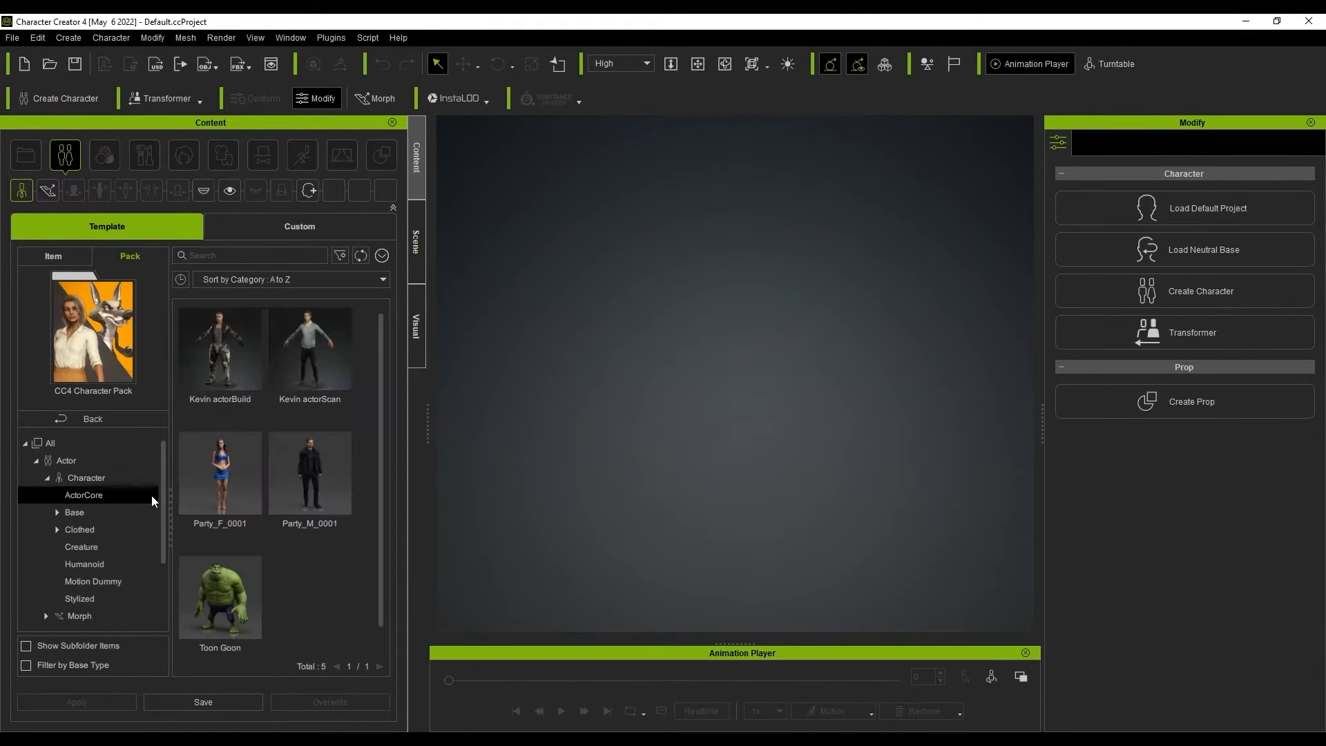
left_click(79, 529)
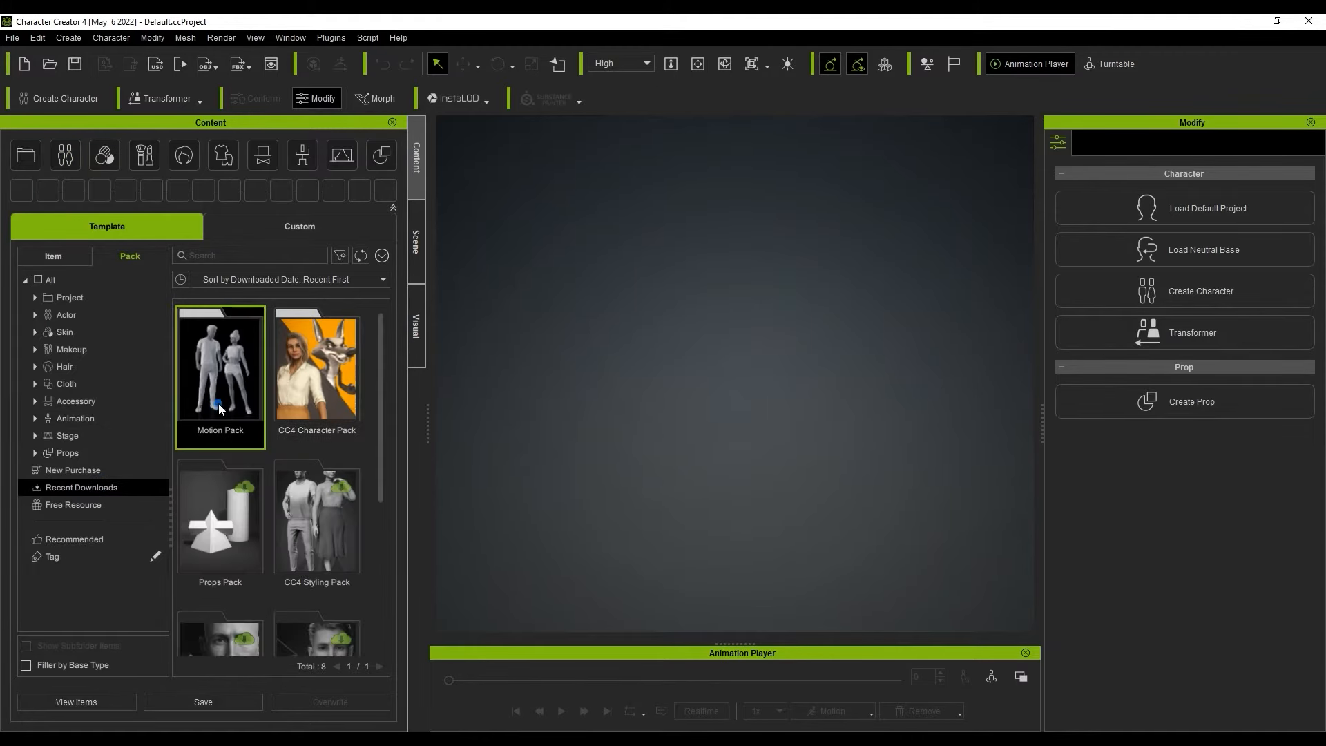
Open the Motion Pack and scroll through its Motion-Plus, idle and posing animations
double_click(219, 365)
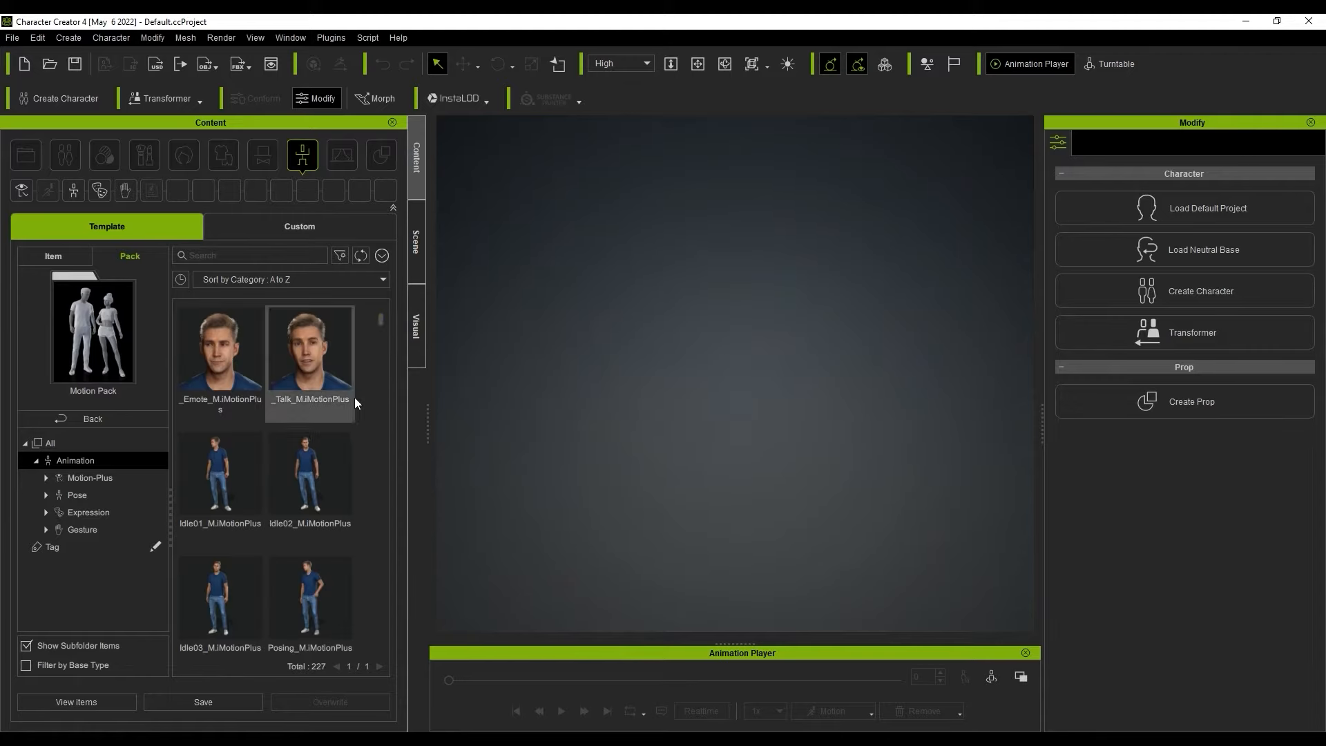
scroll("down", 3)
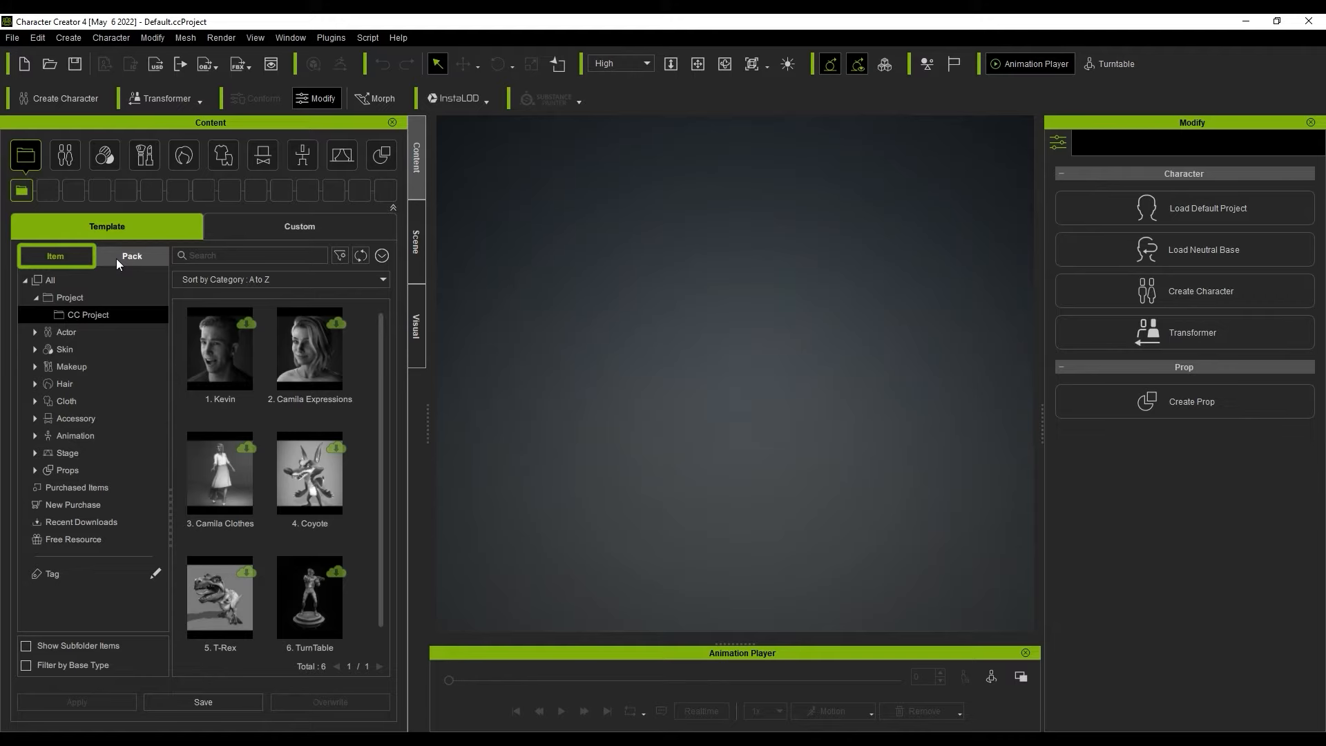
Browse Actor > Character > Clothed, ActorCore, then Base with Neutral_F and Neutral_M
left_click(64, 155)
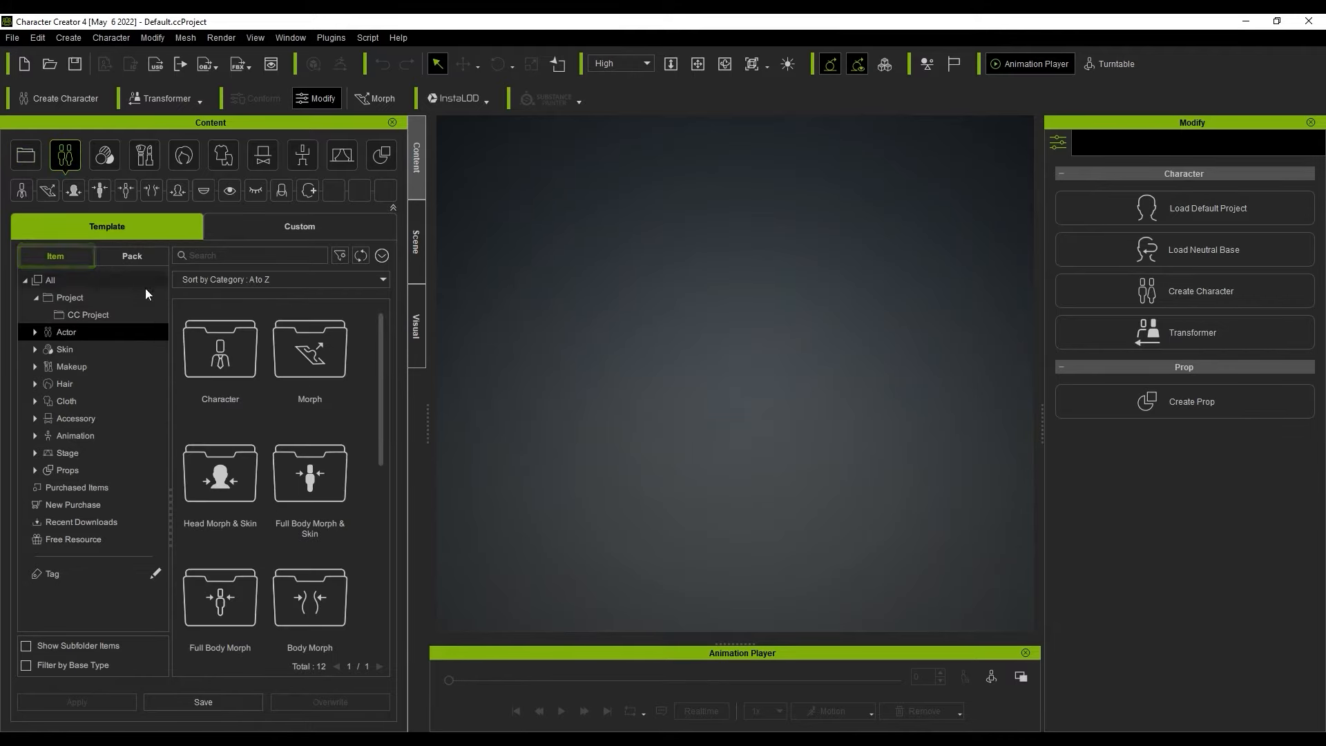
left_click(66, 331)
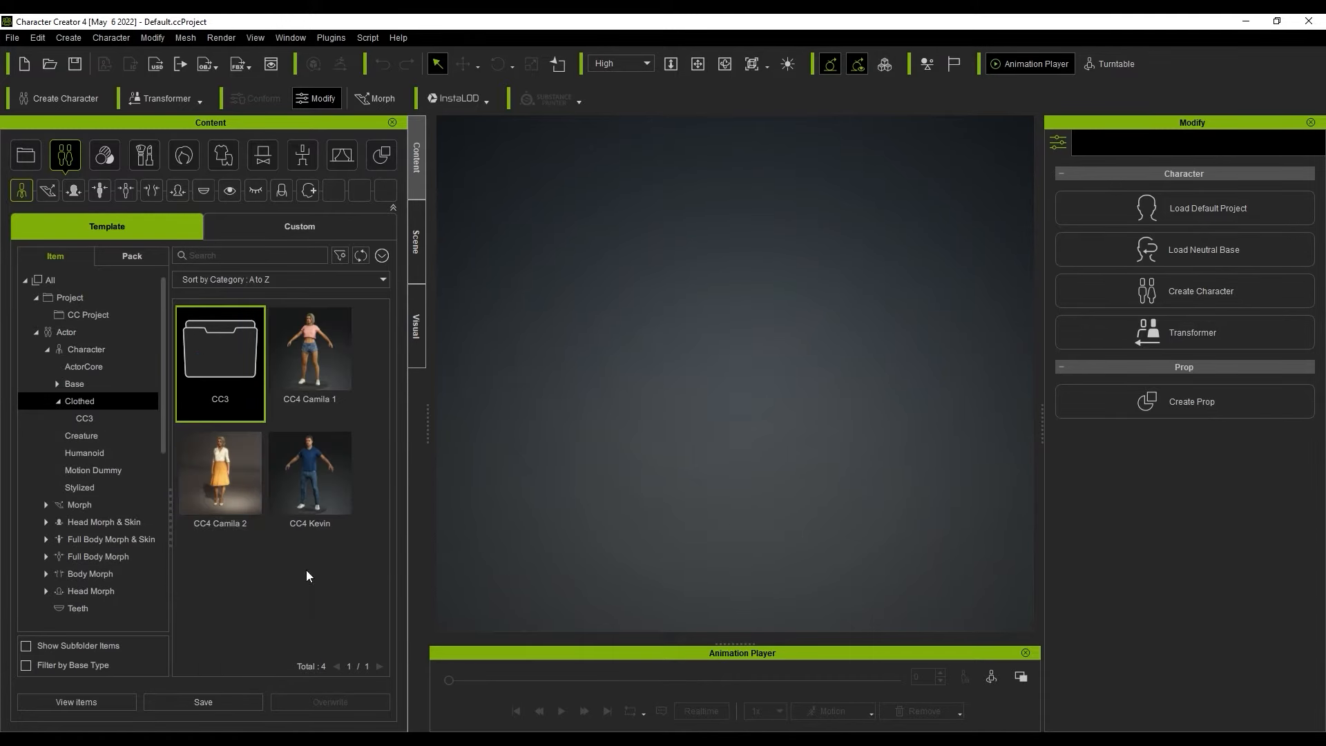
left_click(83, 366)
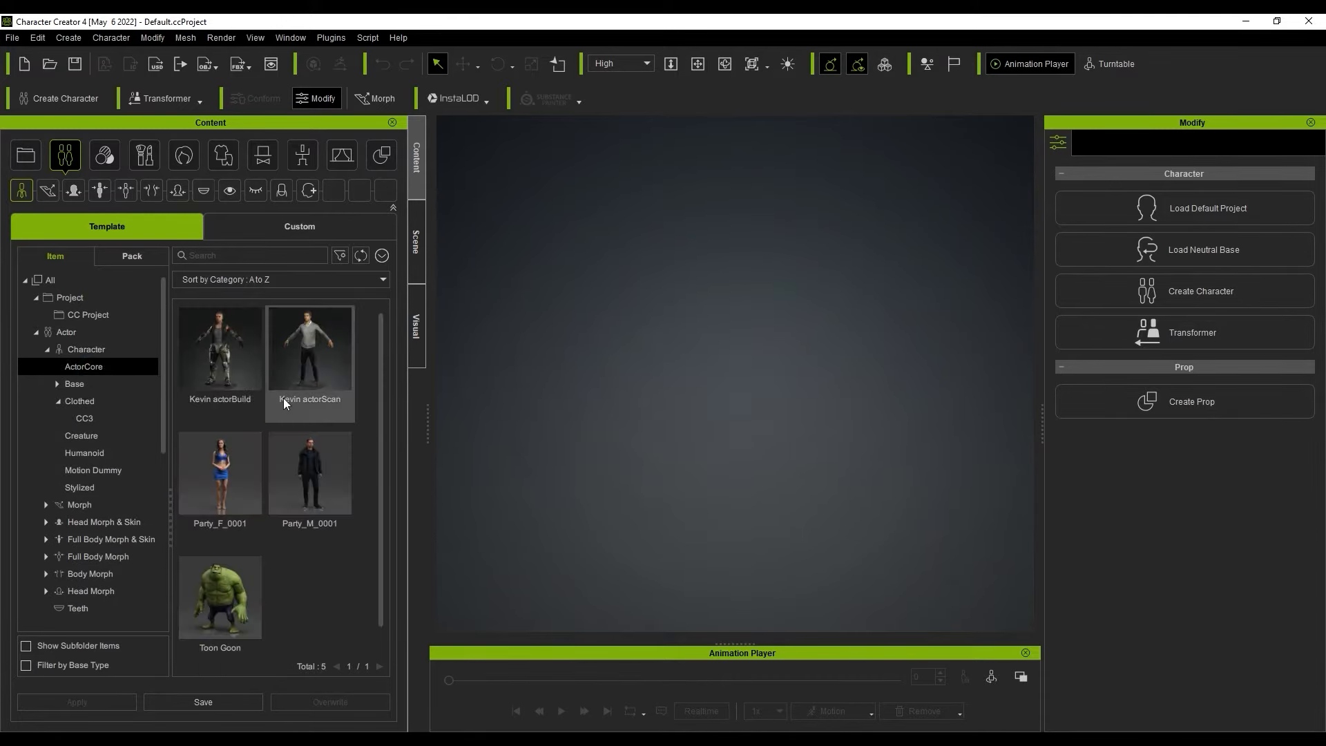
left_click(74, 383)
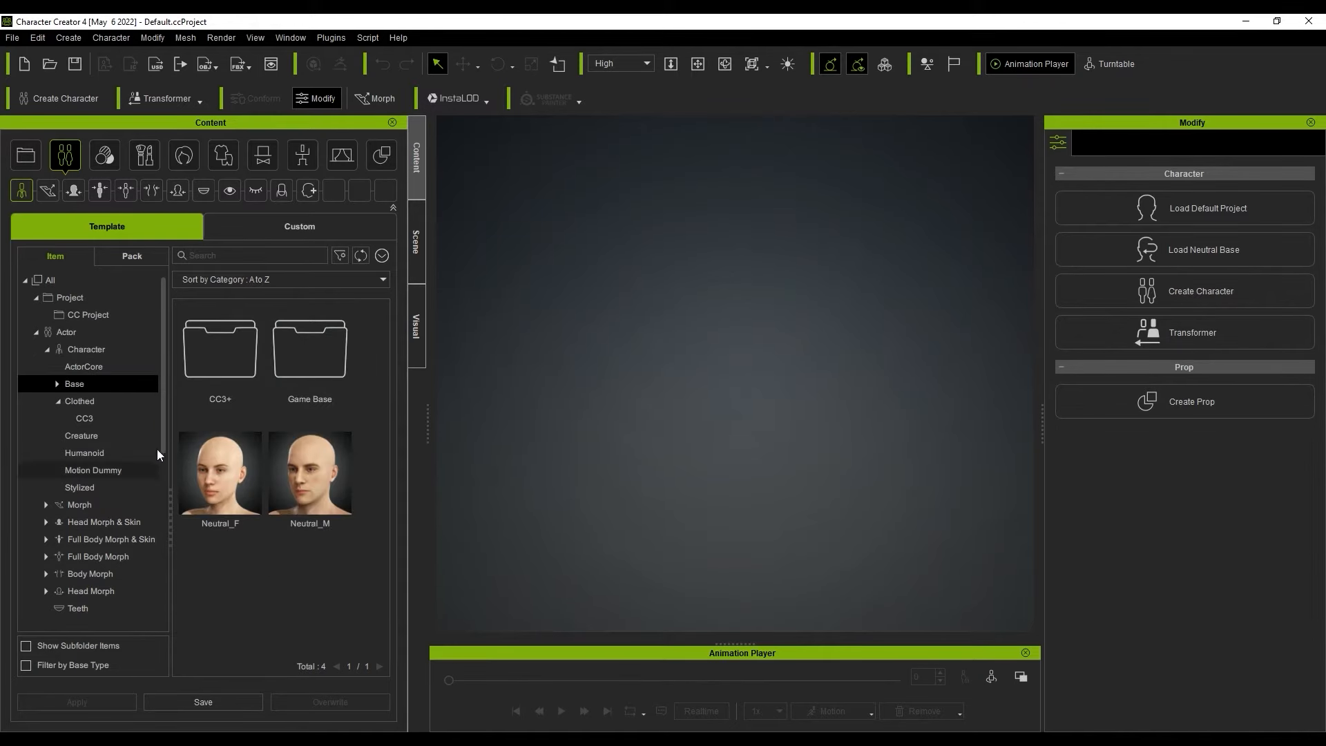
mouse_move(366, 413)
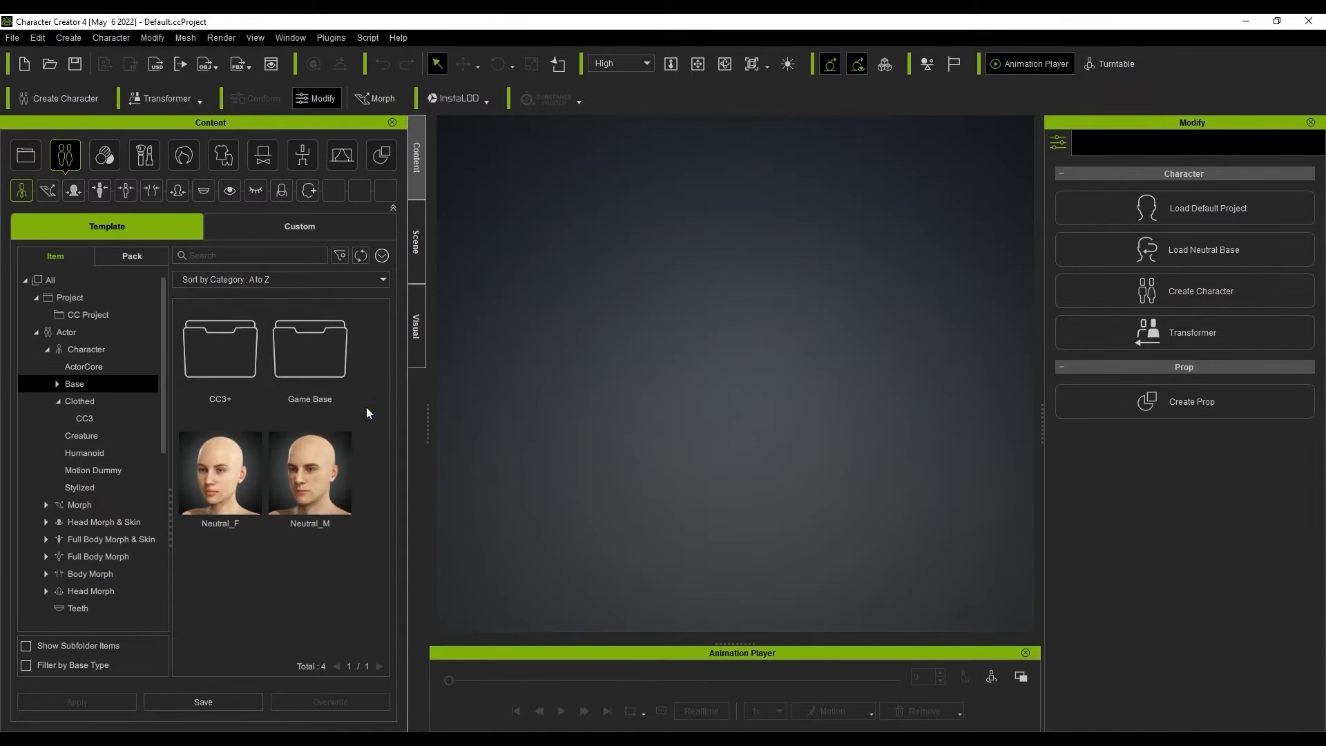
Open the Animation content's Motion-Plus folder and its Animated templates
left_click(302, 155)
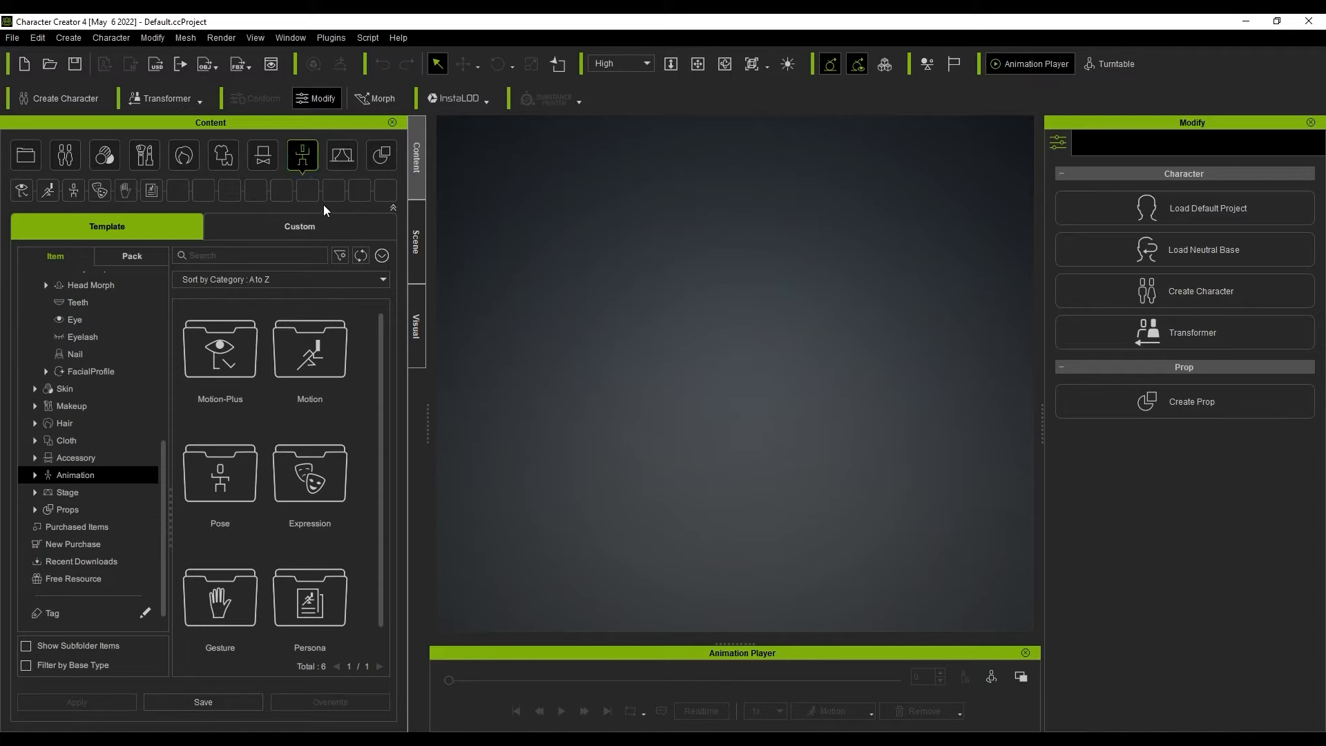
left_click(219, 347)
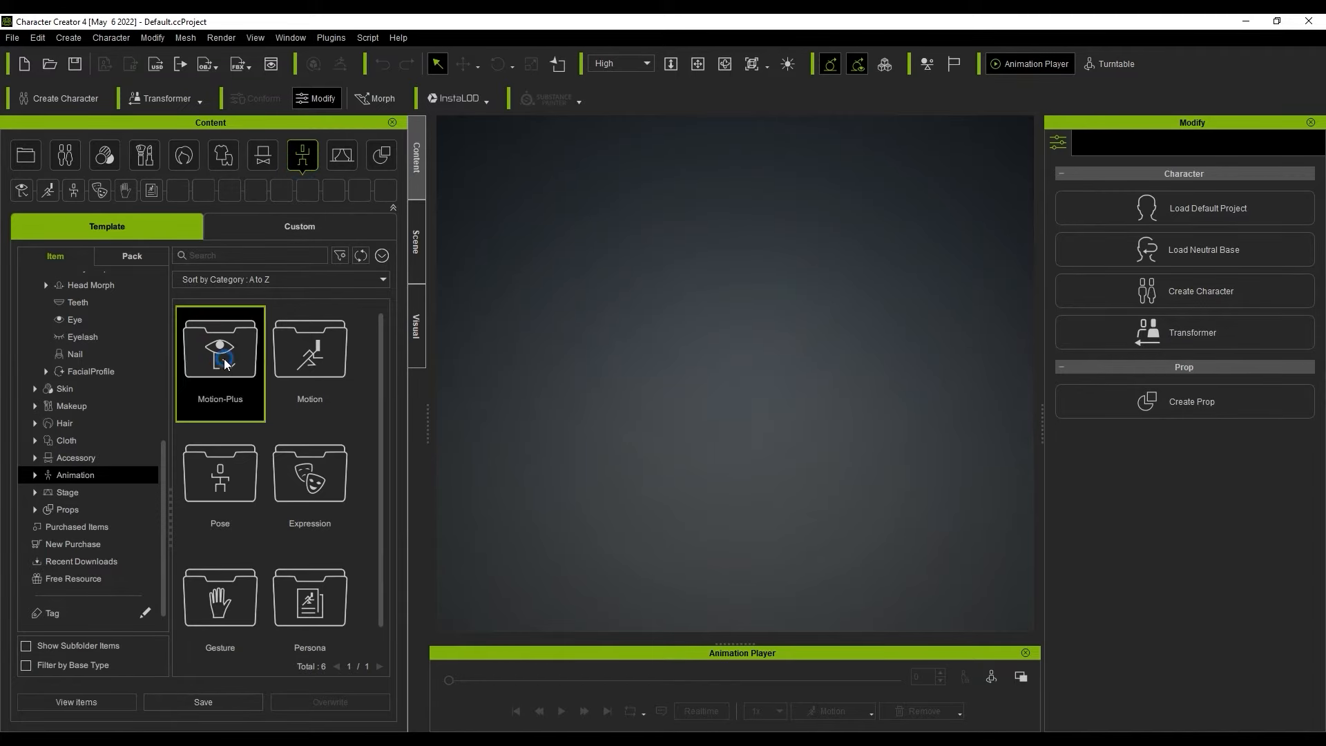
double_click(219, 347)
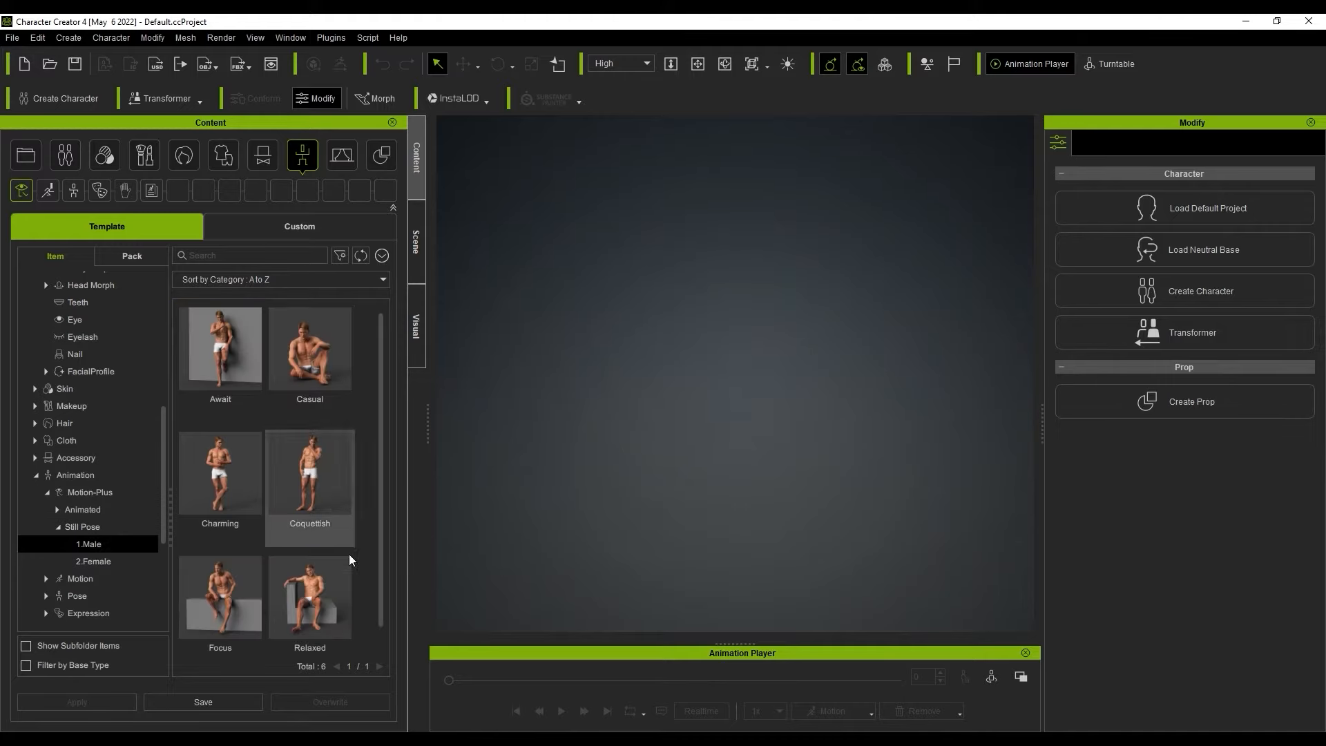
left_click(82, 511)
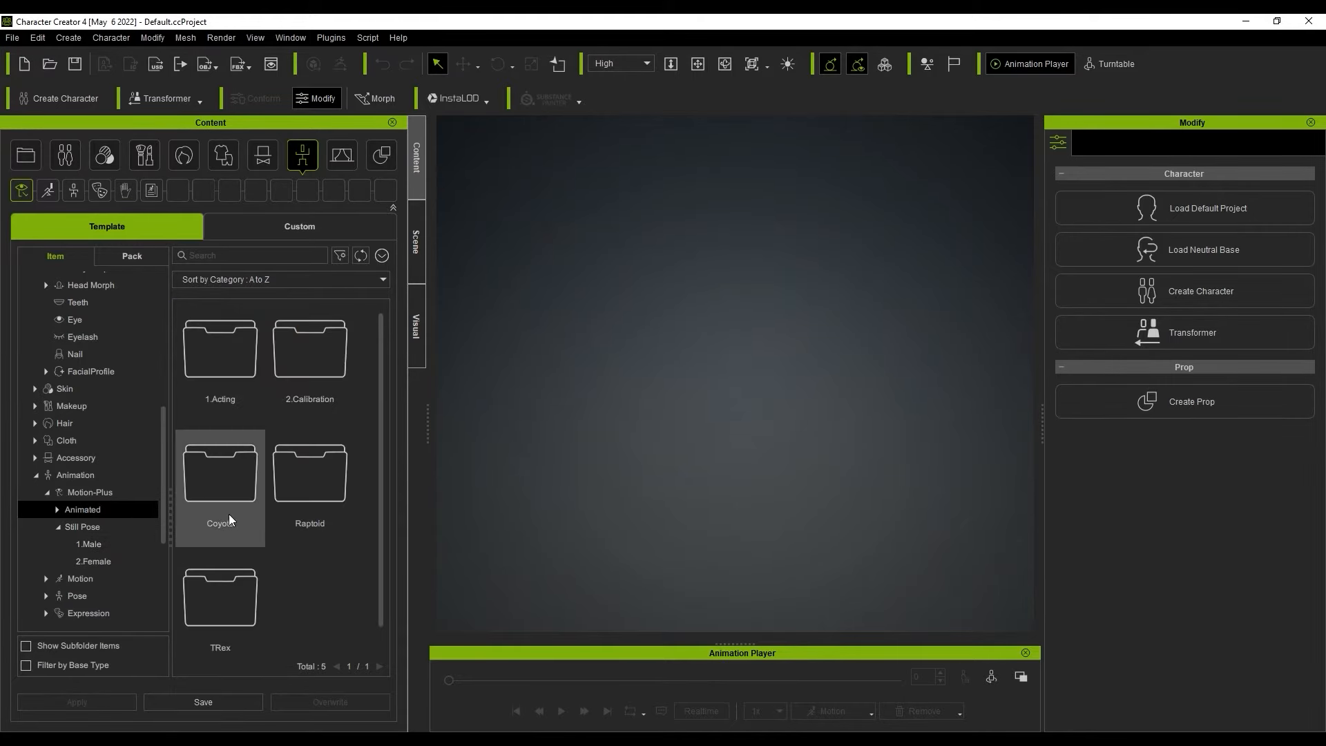
Browse the 1.Acting 01_Male and 02_Female animations, ending back at Animated
double_click(219, 347)
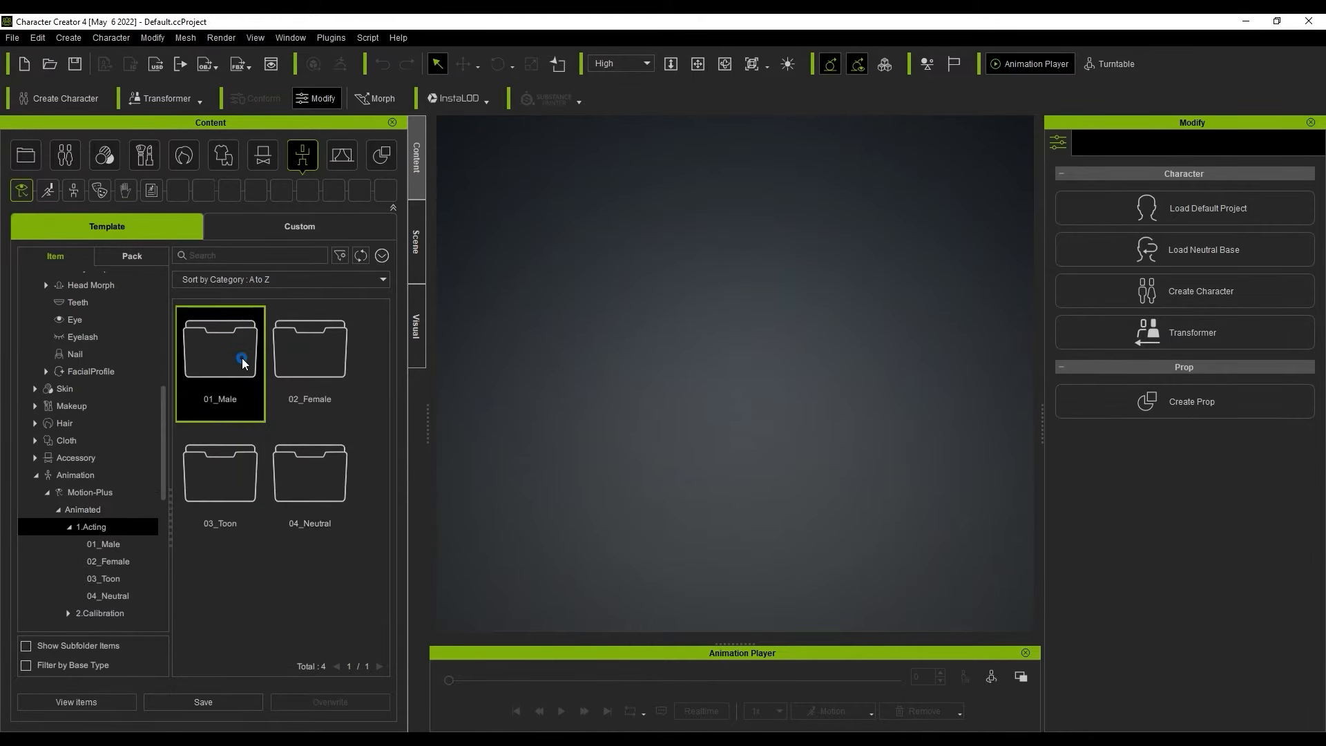
double_click(219, 347)
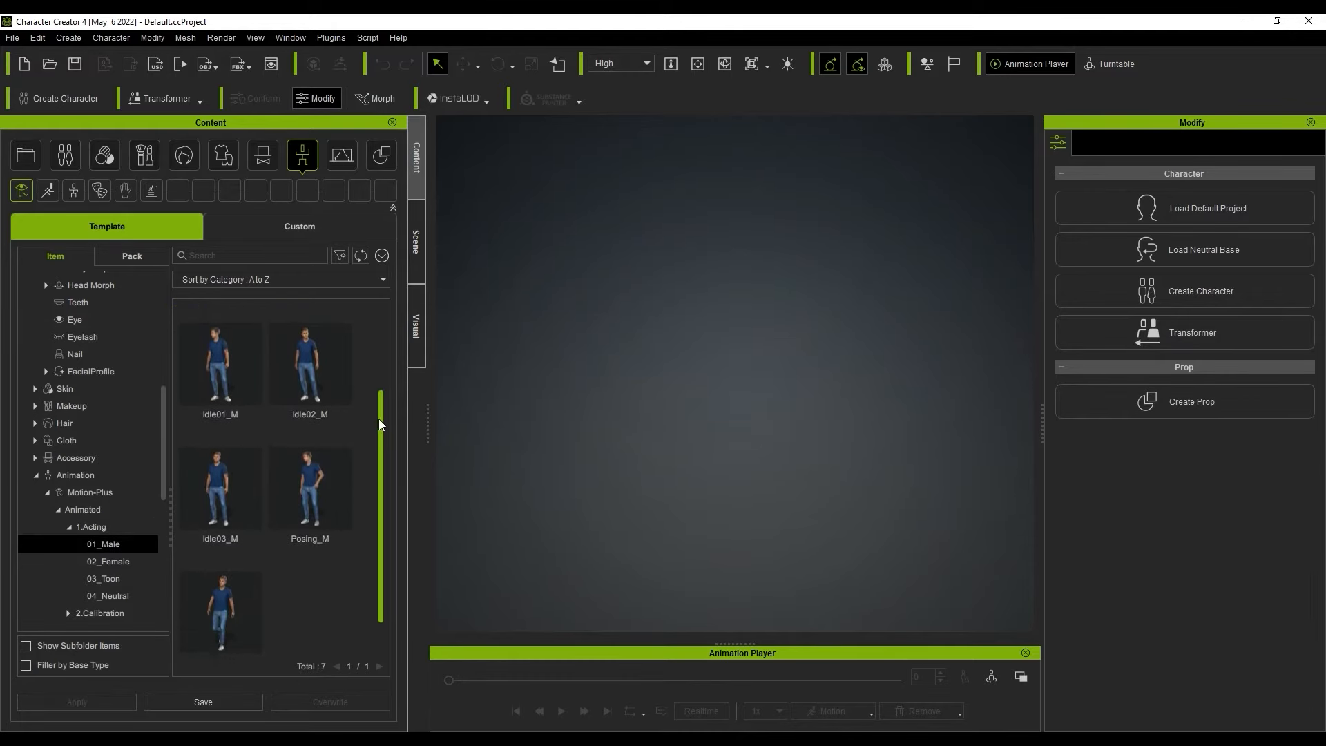
left_click(108, 561)
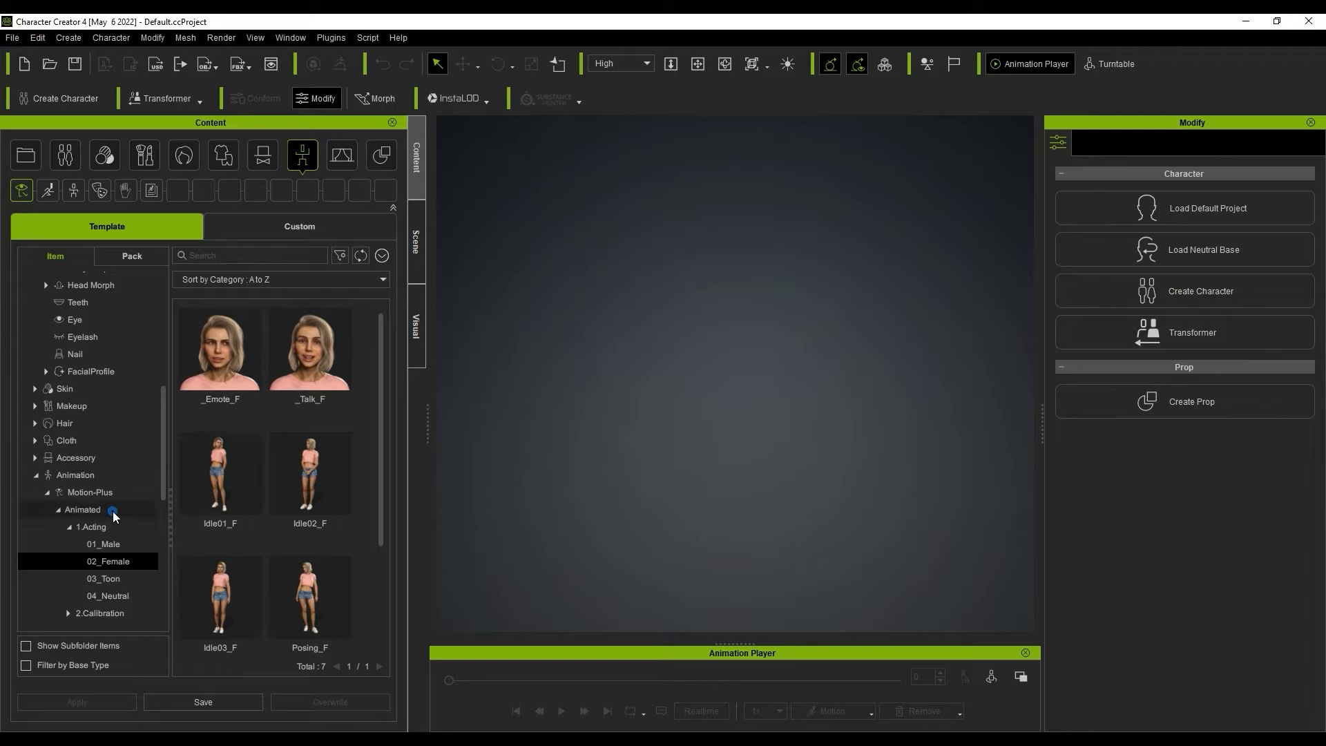
left_click(82, 509)
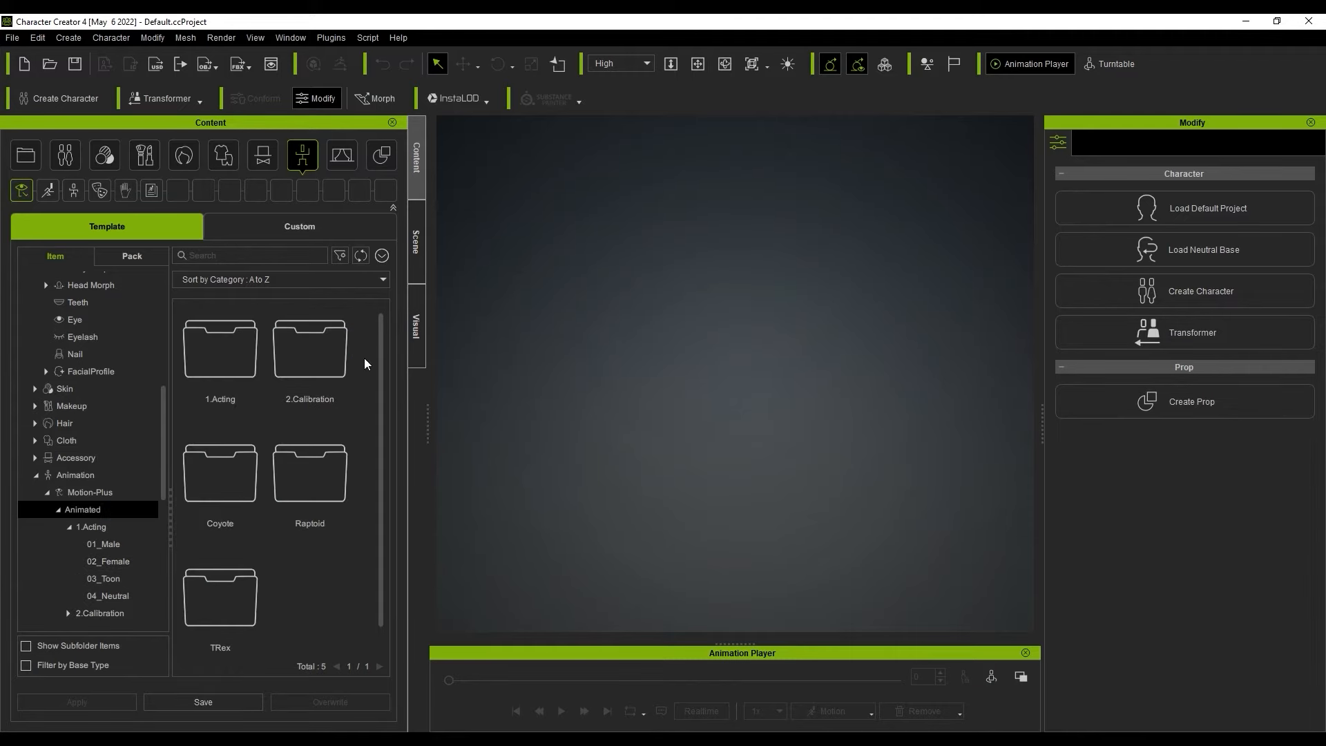
Load the CC4 Kevin template from Actor > Character > Clothed
left_click(64, 155)
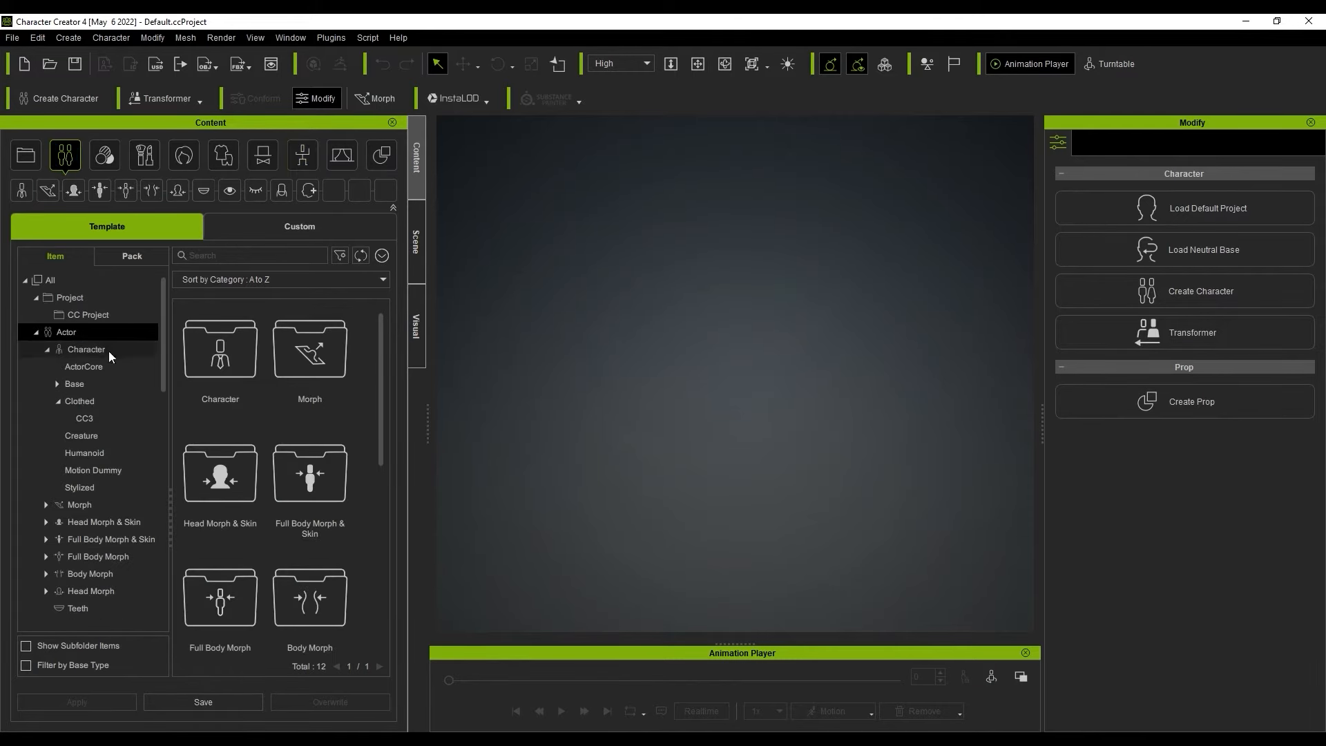
left_click(78, 401)
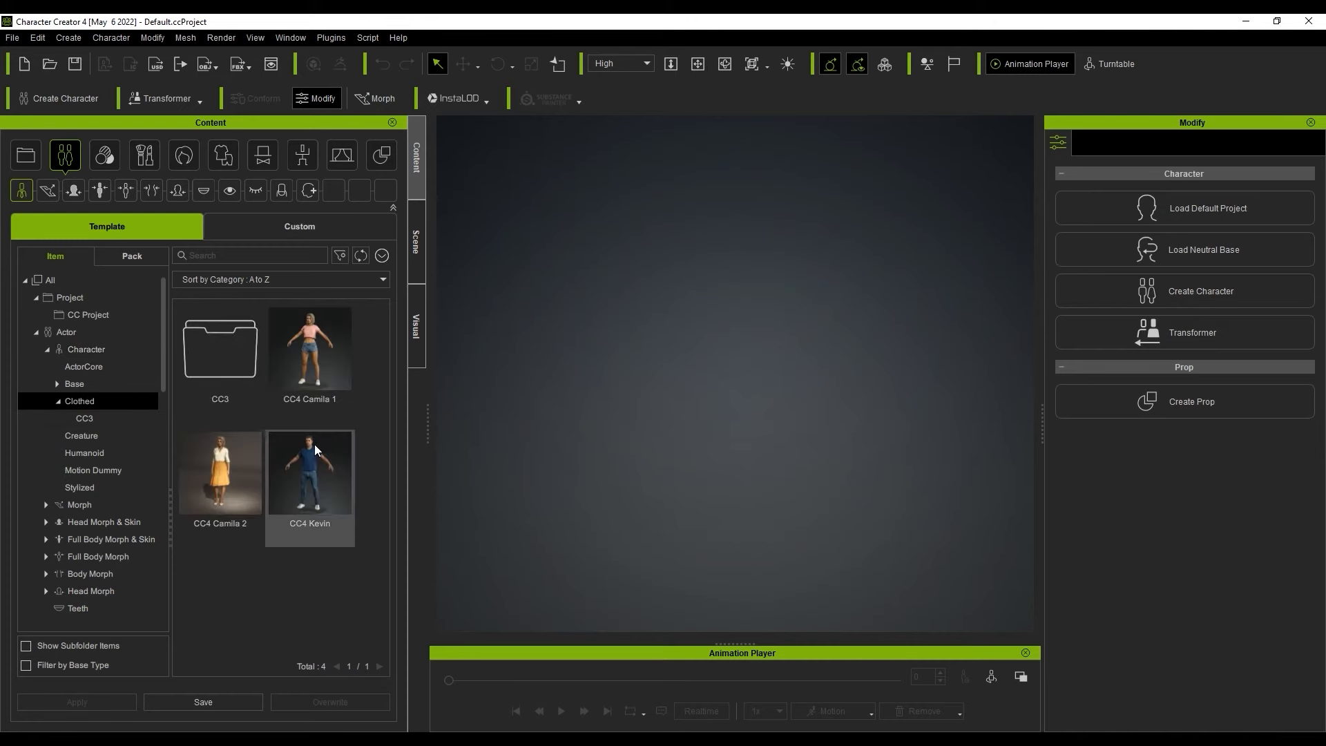
double_click(309, 472)
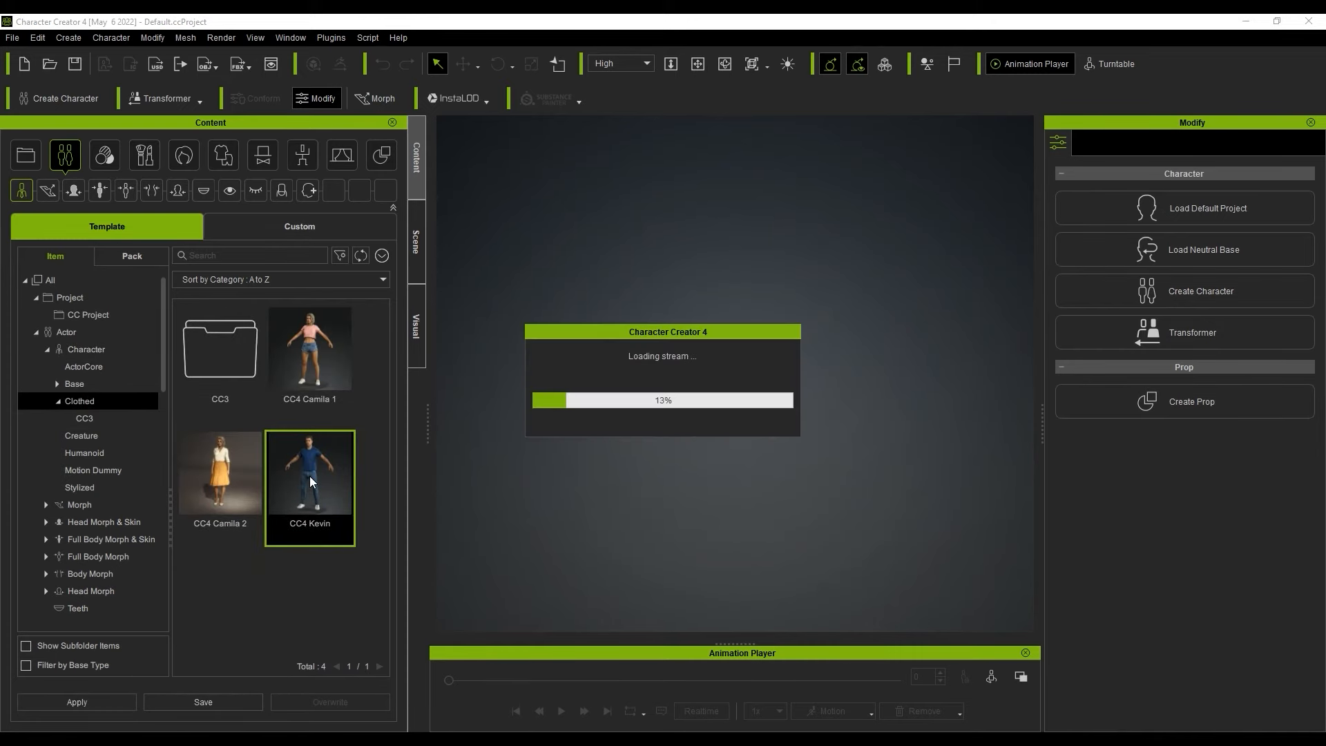
double_click(309, 472)
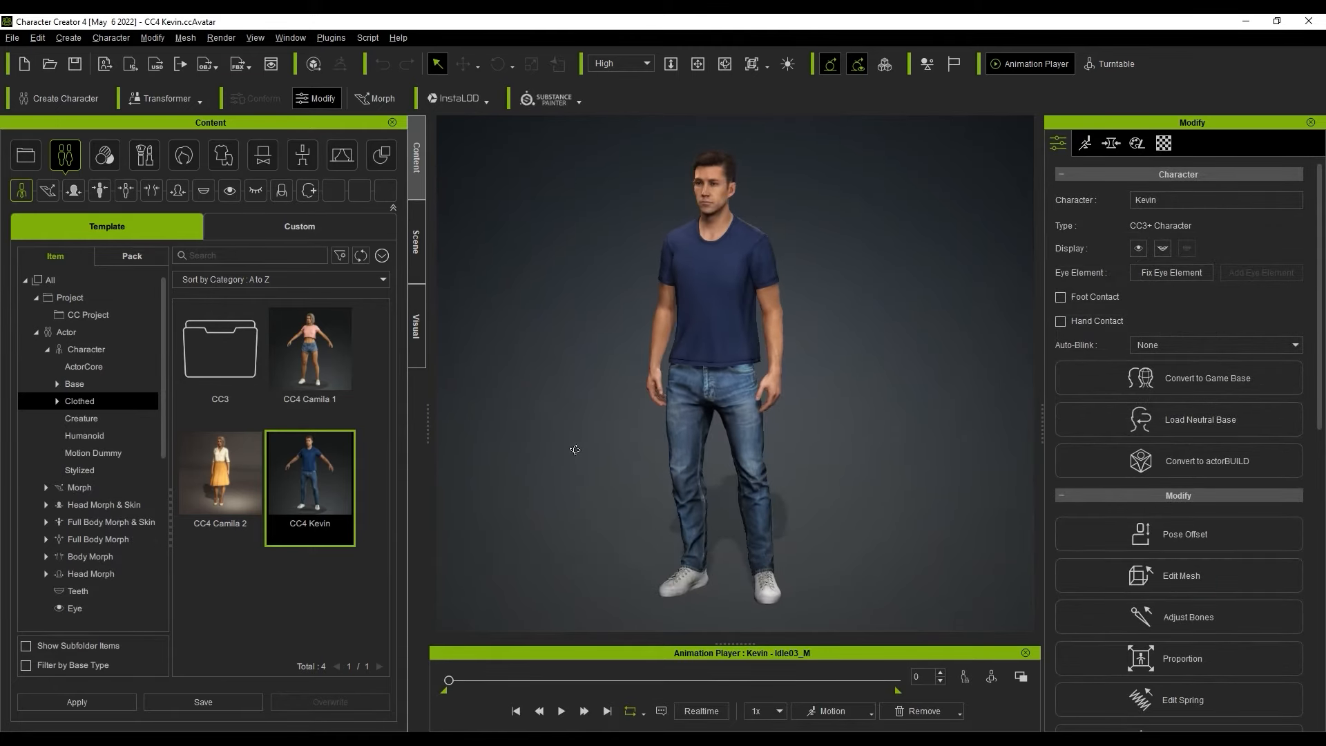
Apply the Posing_M male acting animation to Kevin and save as Kevin posing.ccProject
left_click(302, 155)
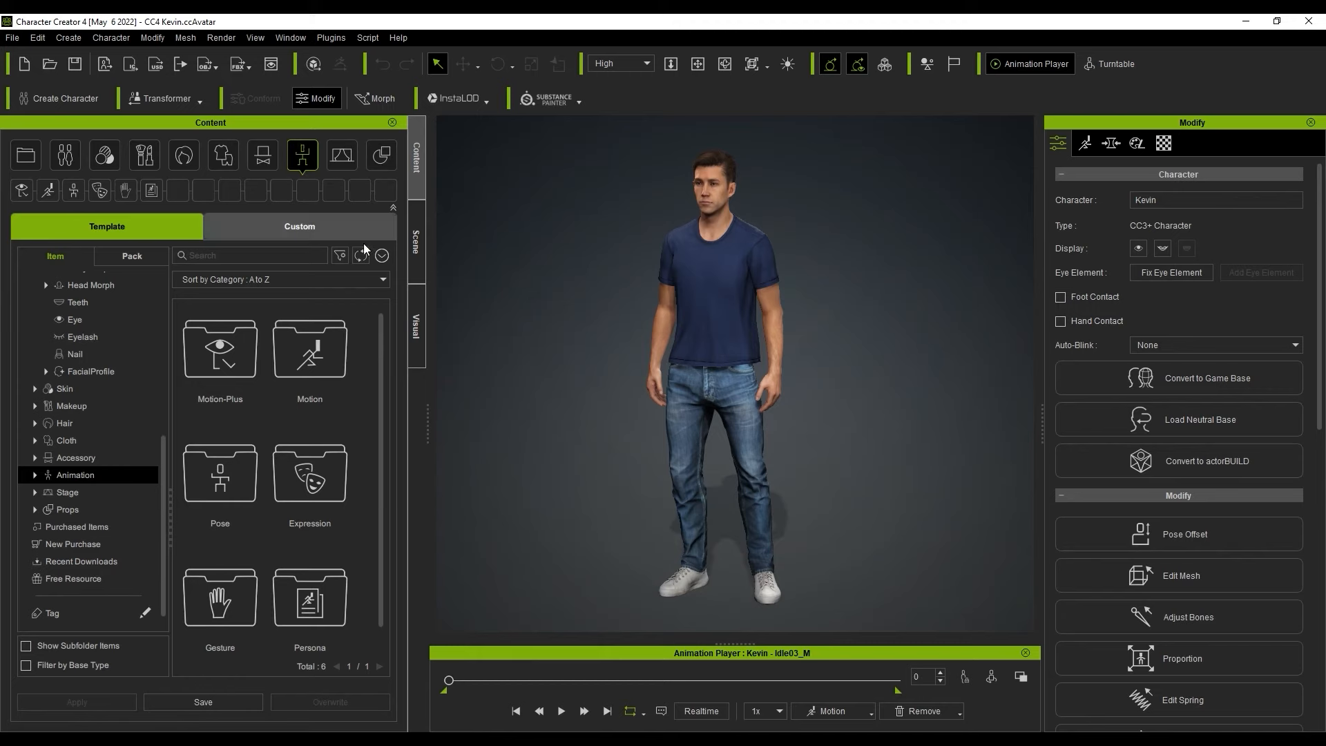
double_click(219, 349)
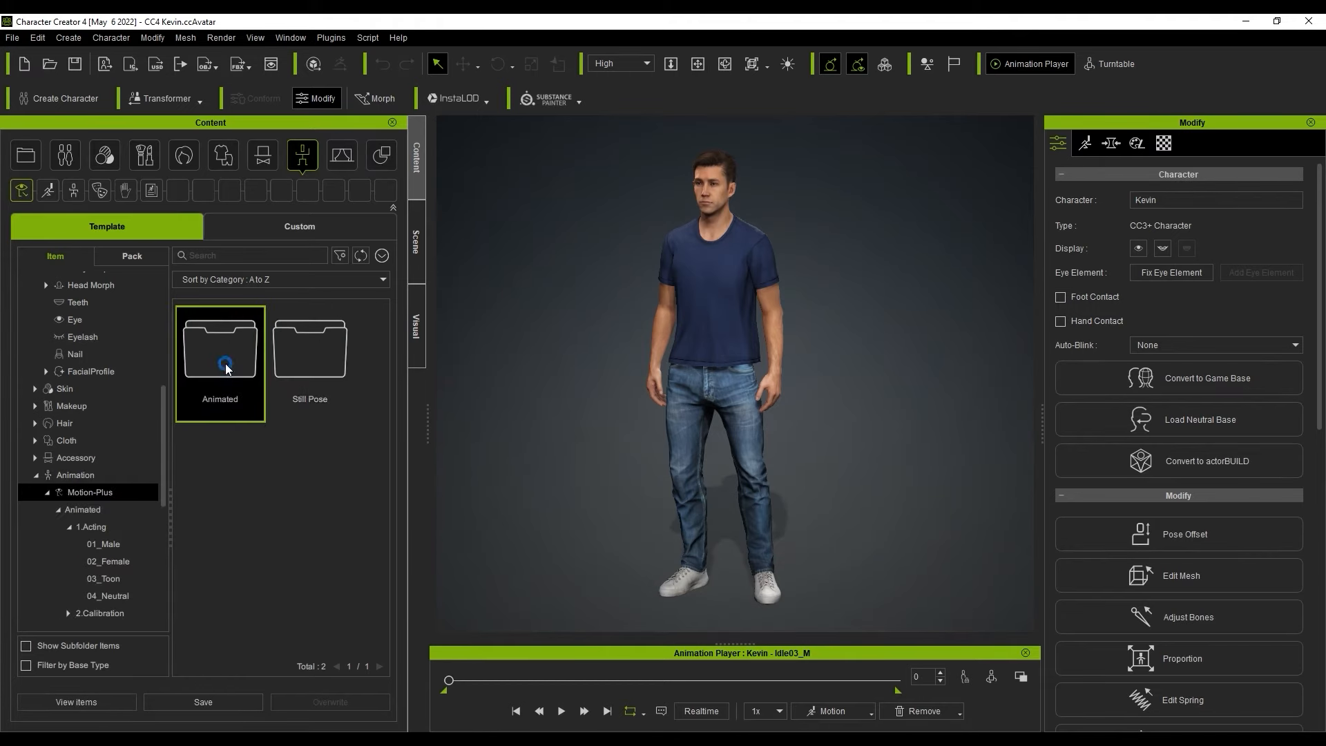
left_click(103, 548)
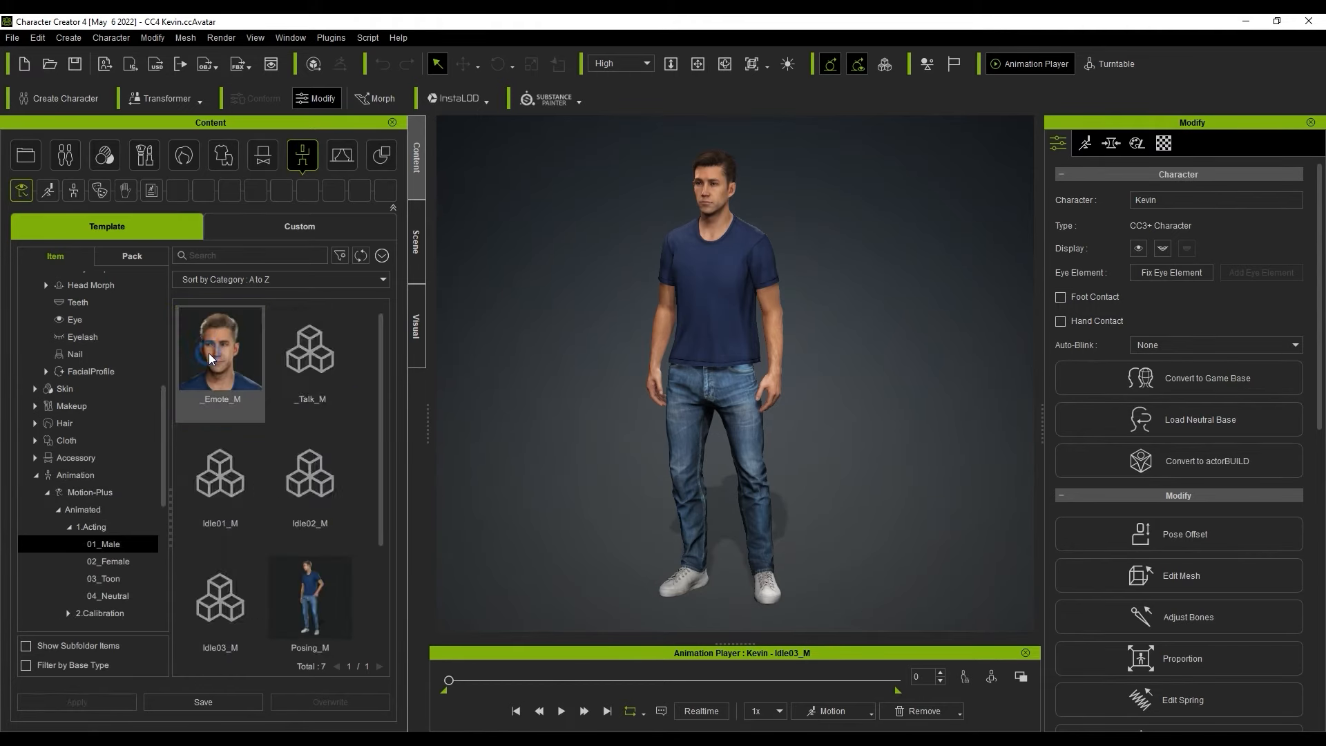
scroll("down", 3)
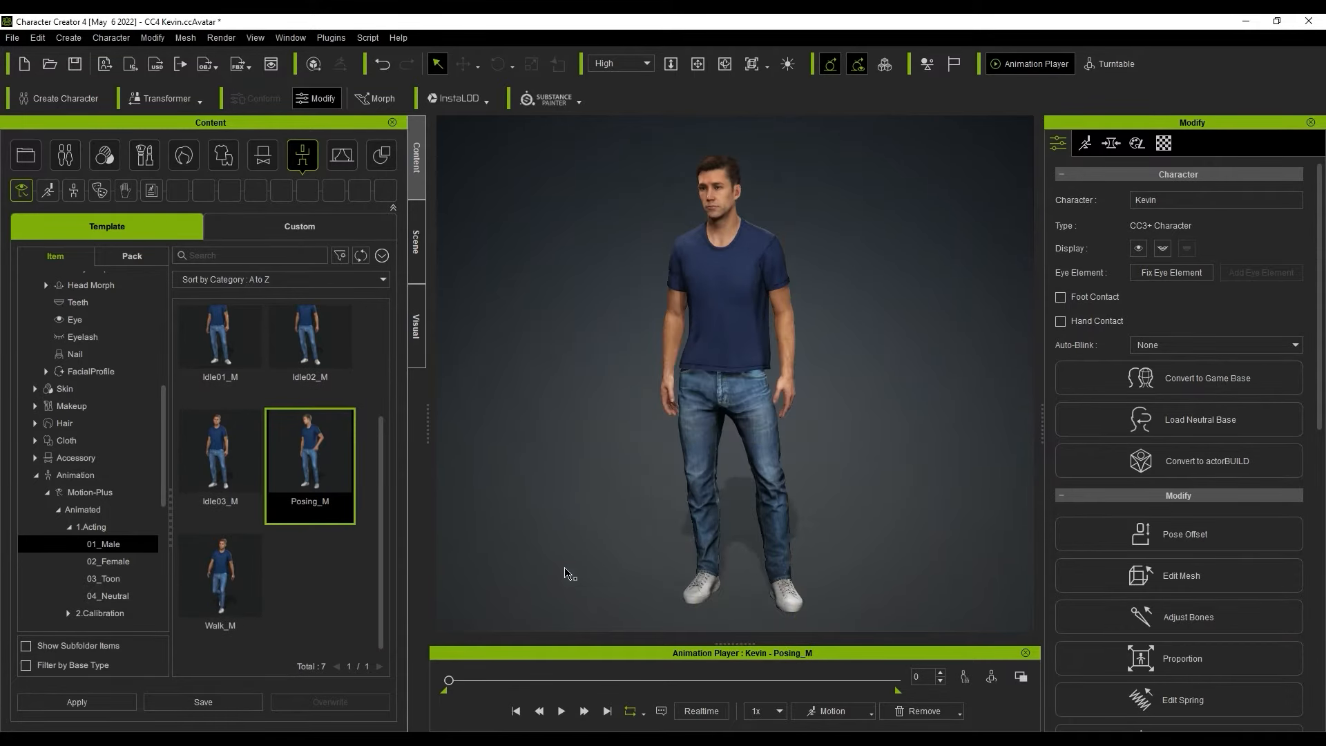
left_click(560, 711)
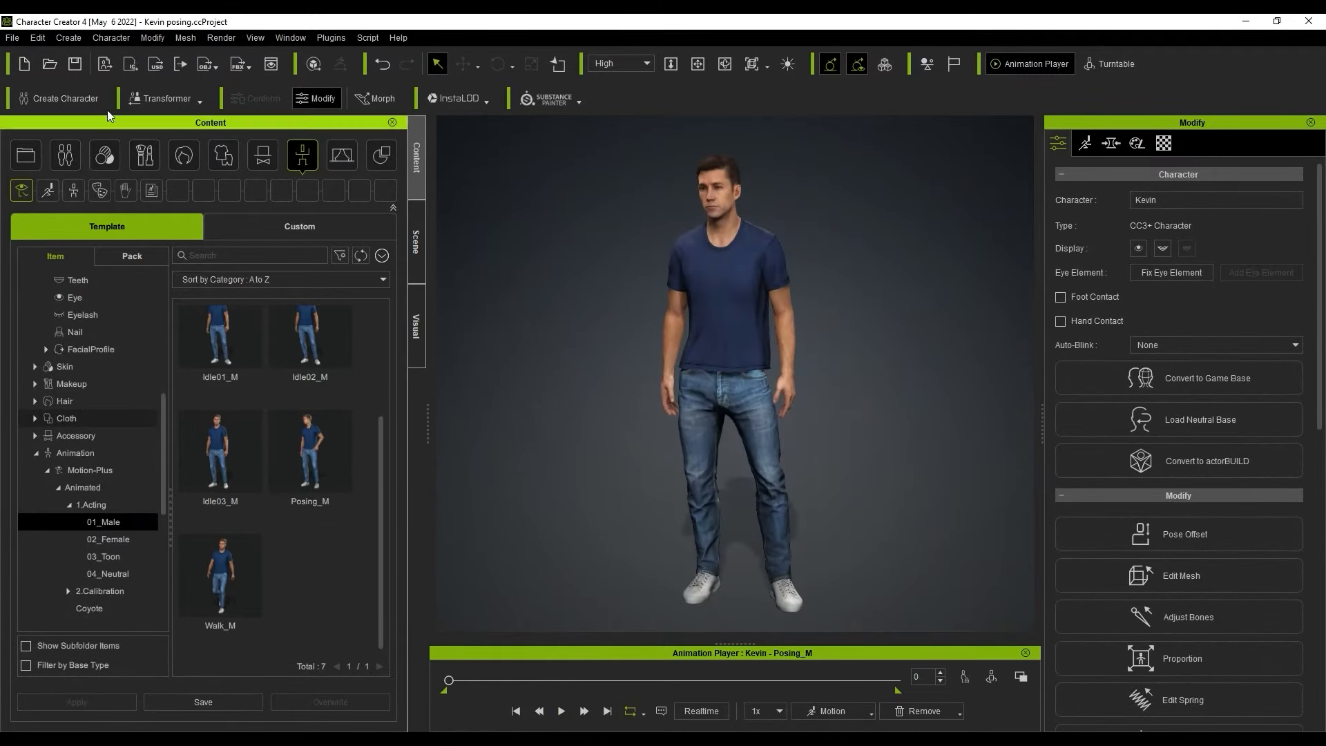
Open and close the Search Filter, then show the six CC Project templates
left_click(309, 335)
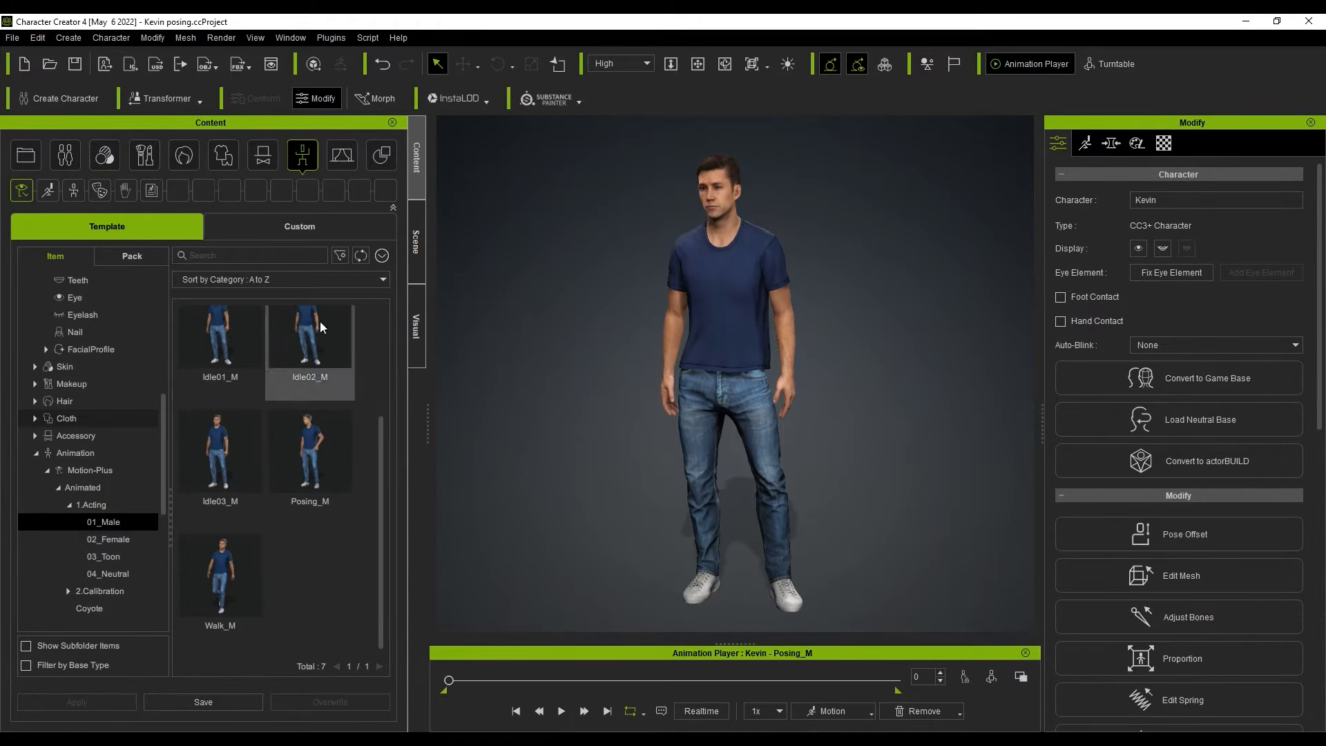
left_click(340, 256)
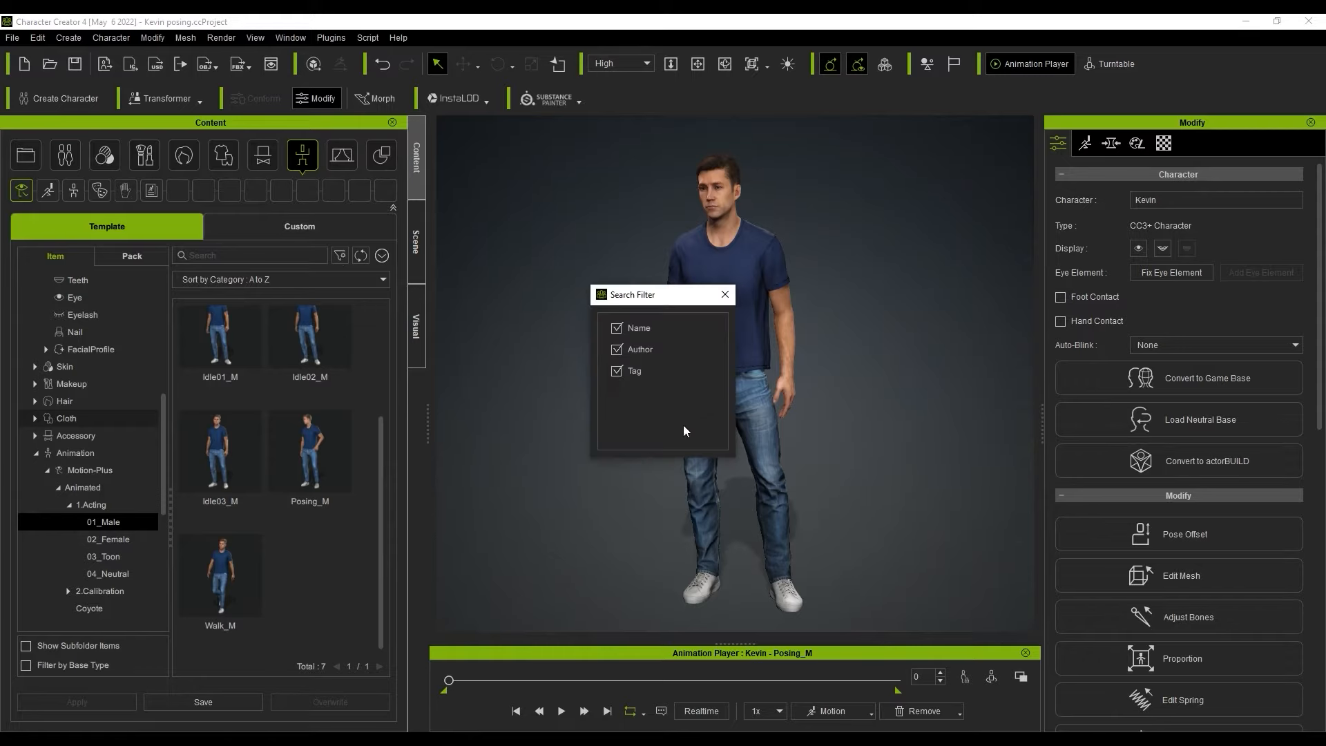
left_click(723, 294)
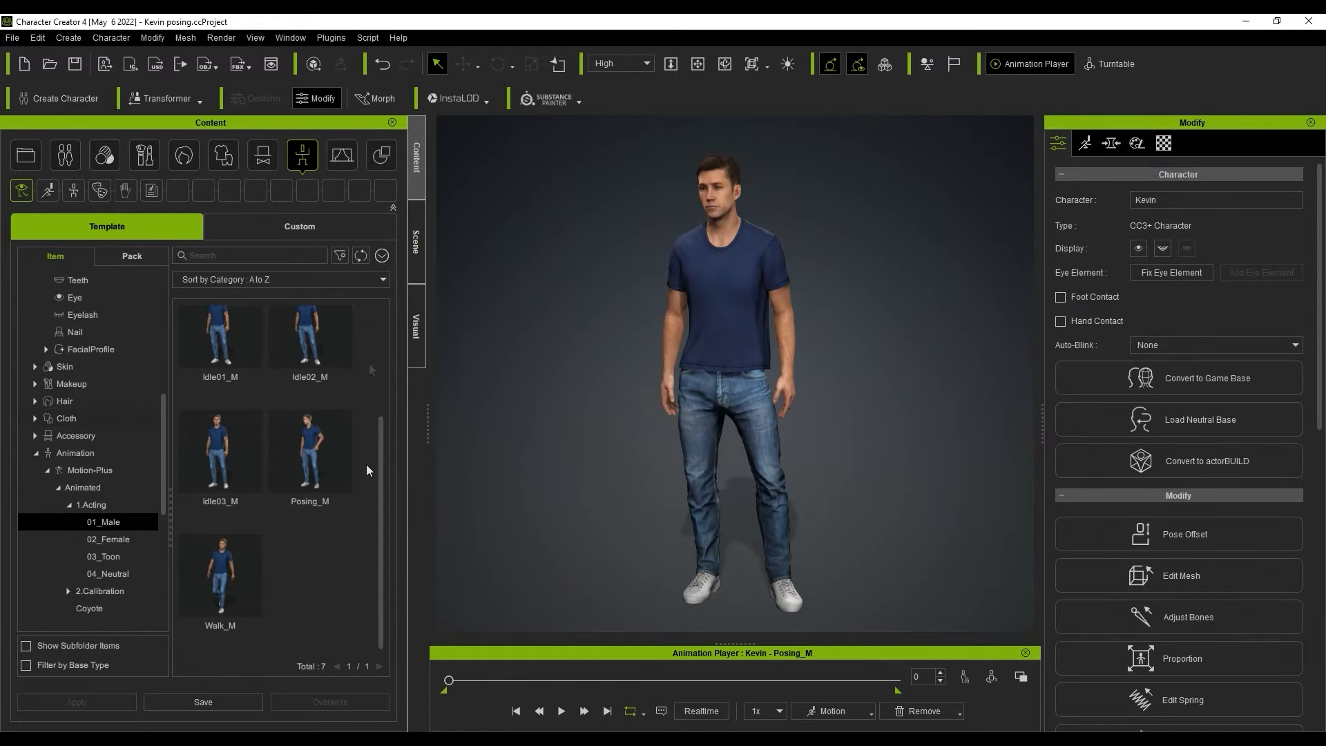
mouse_move(51, 223)
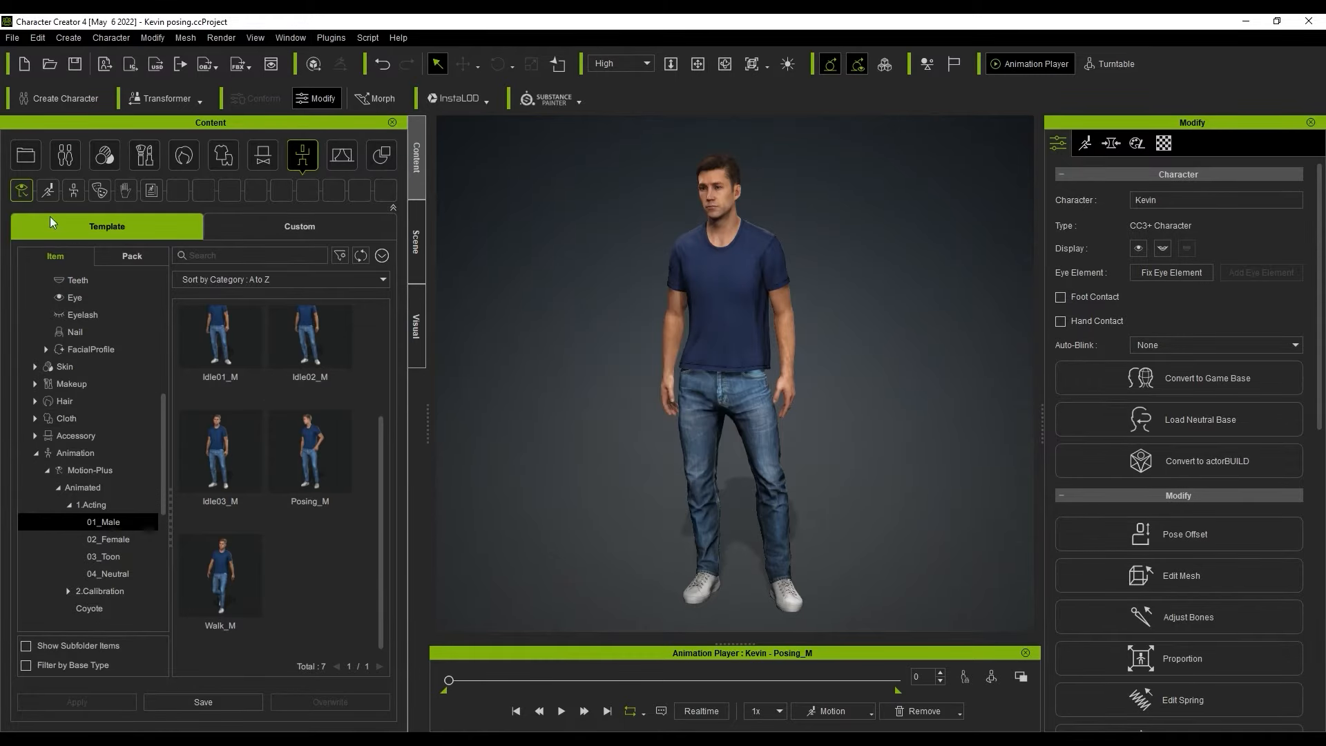
left_click(25, 155)
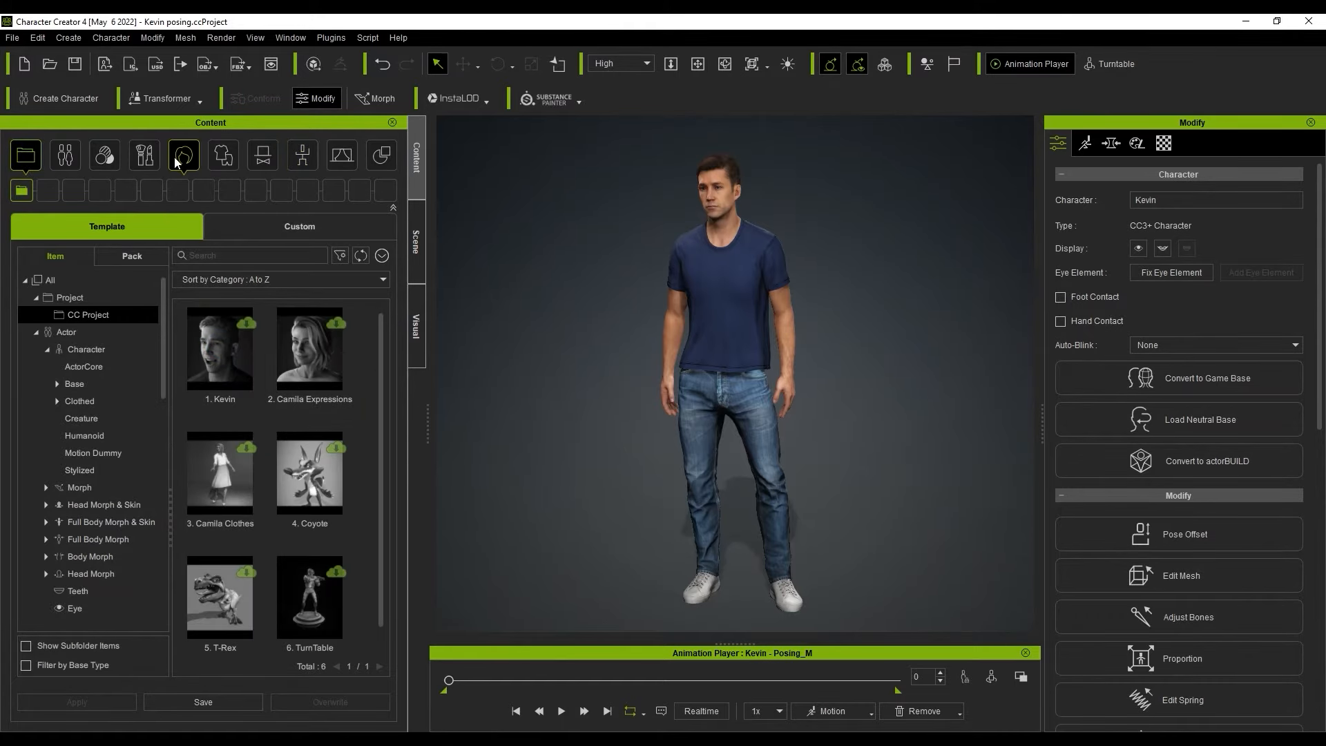
Browse hair styles and underwear, shirt and coat templates, ending at the Project category
left_click(183, 155)
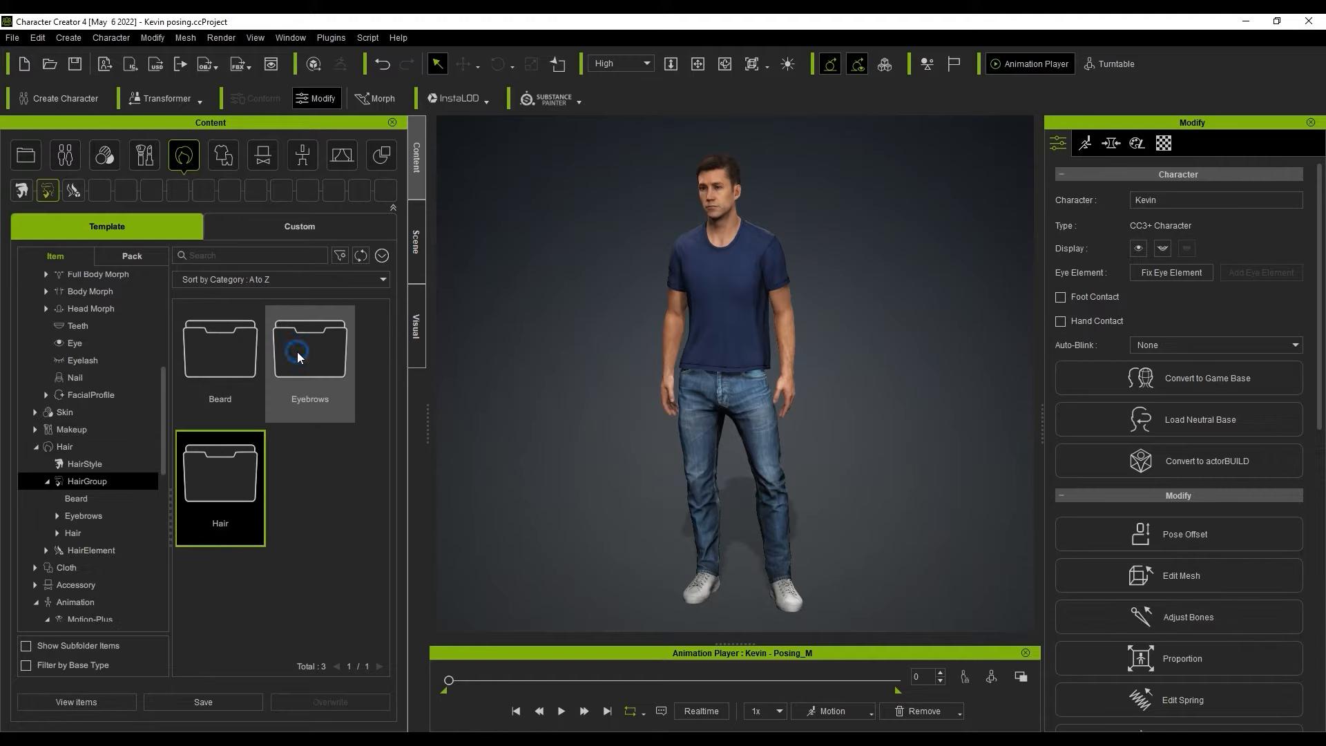
left_click(73, 533)
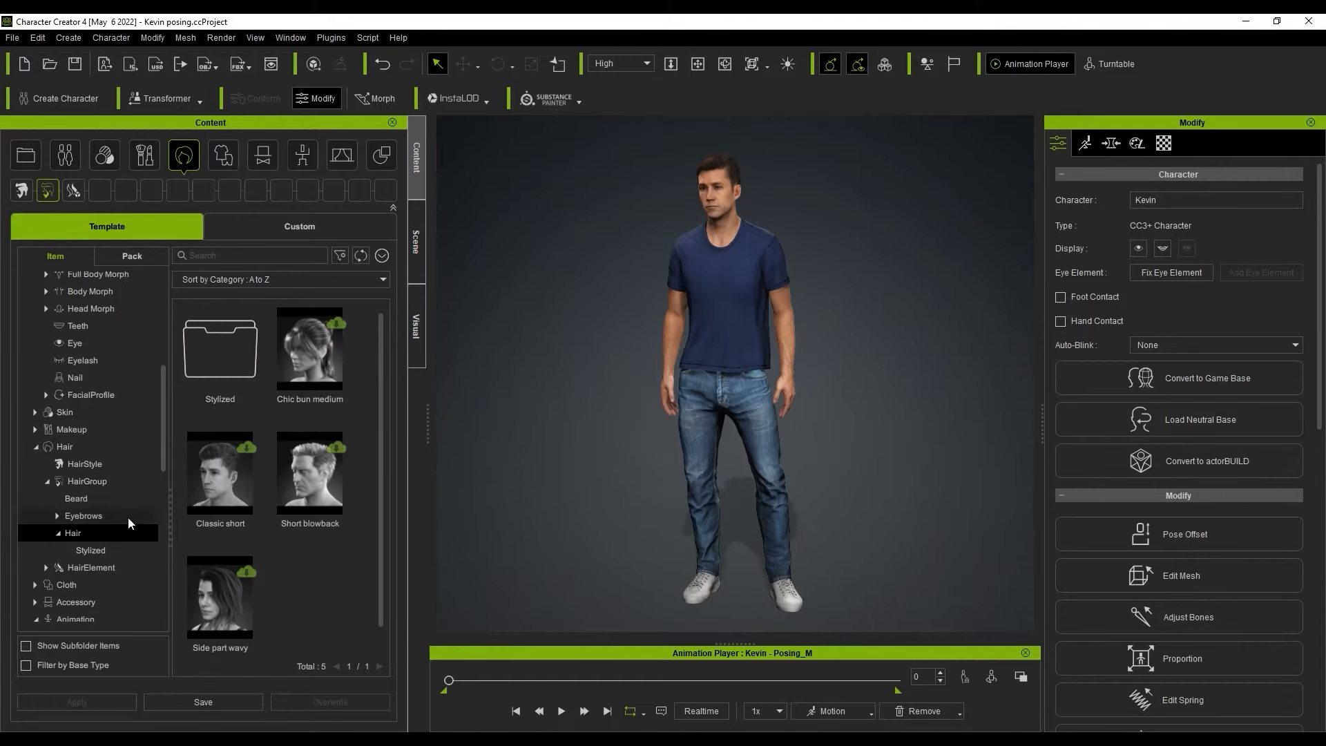
left_click(222, 155)
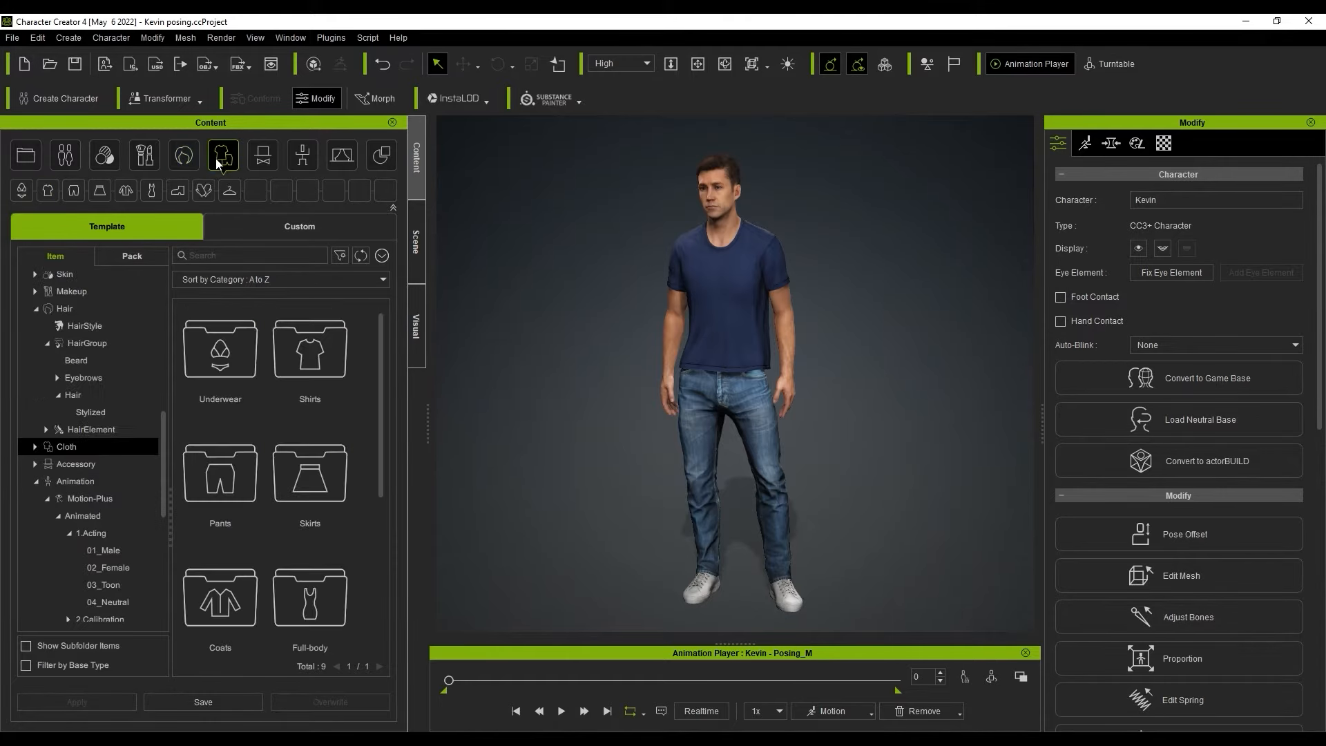
scroll("down", 3)
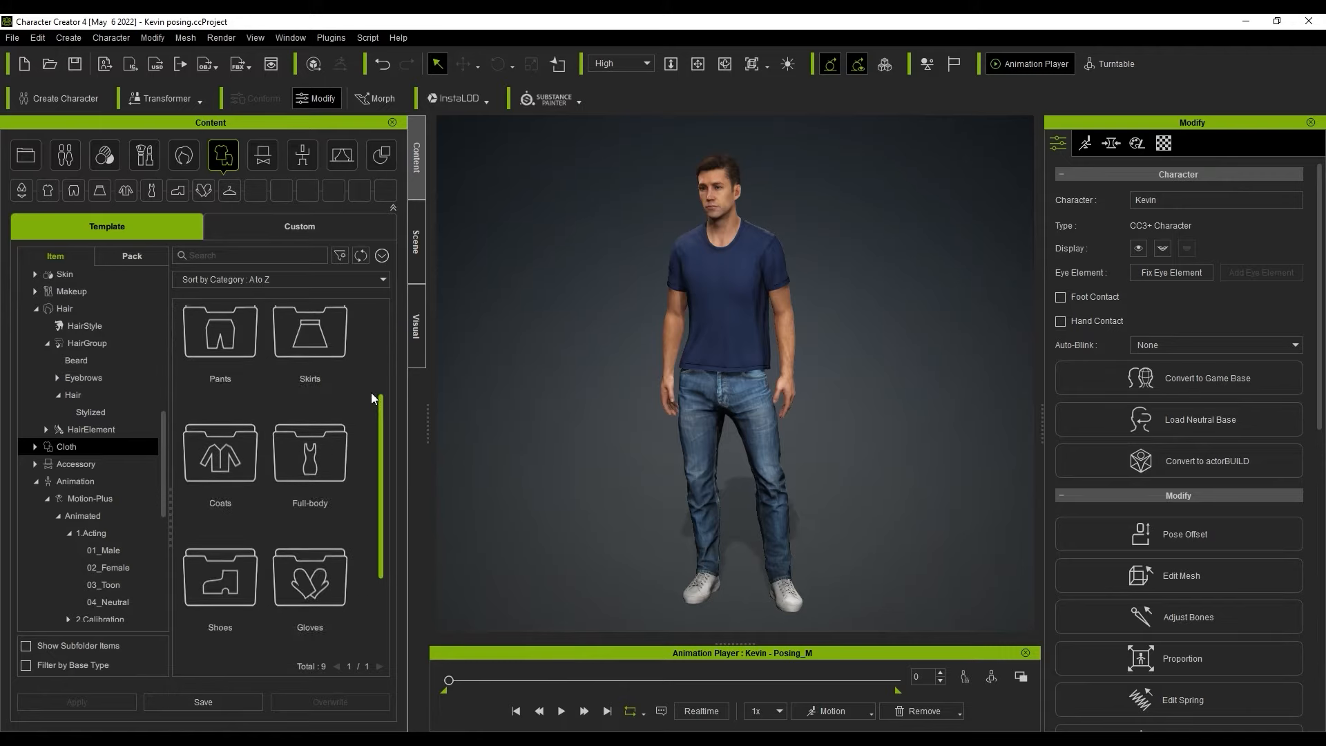
left_click(87, 463)
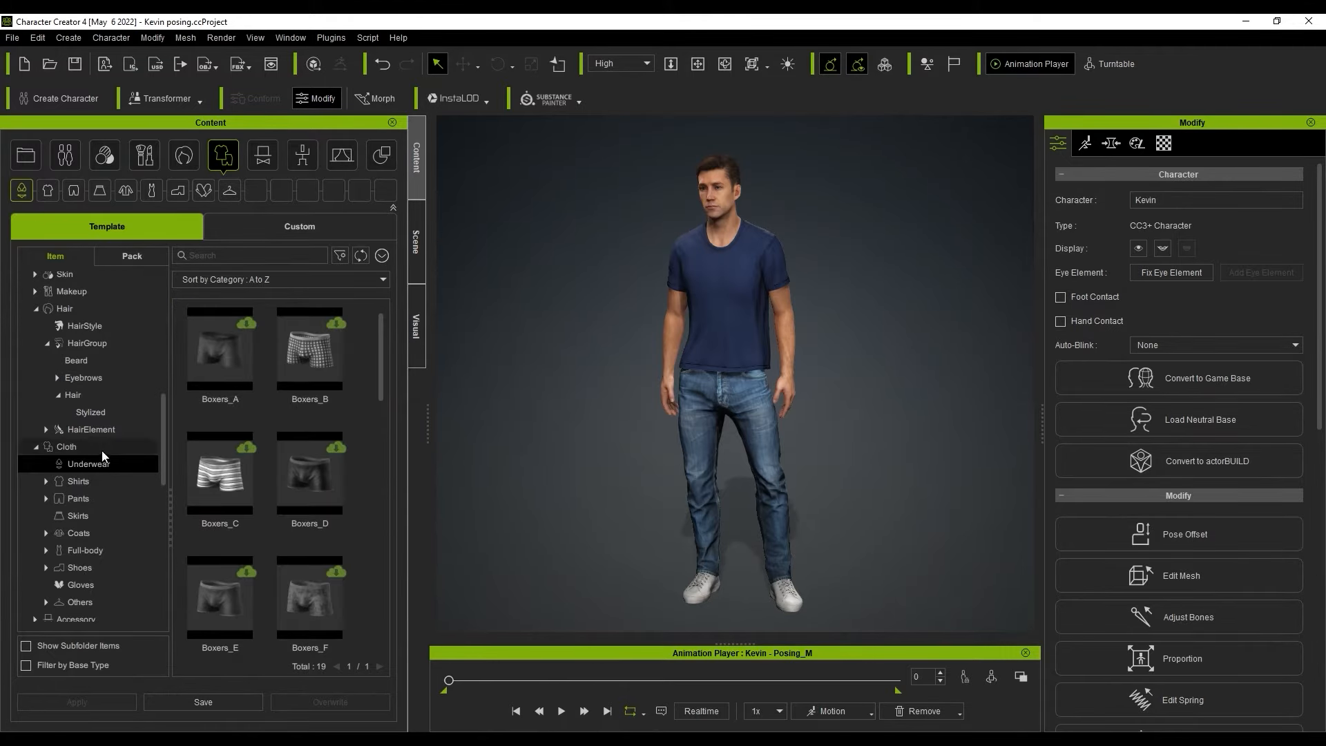
left_click(78, 481)
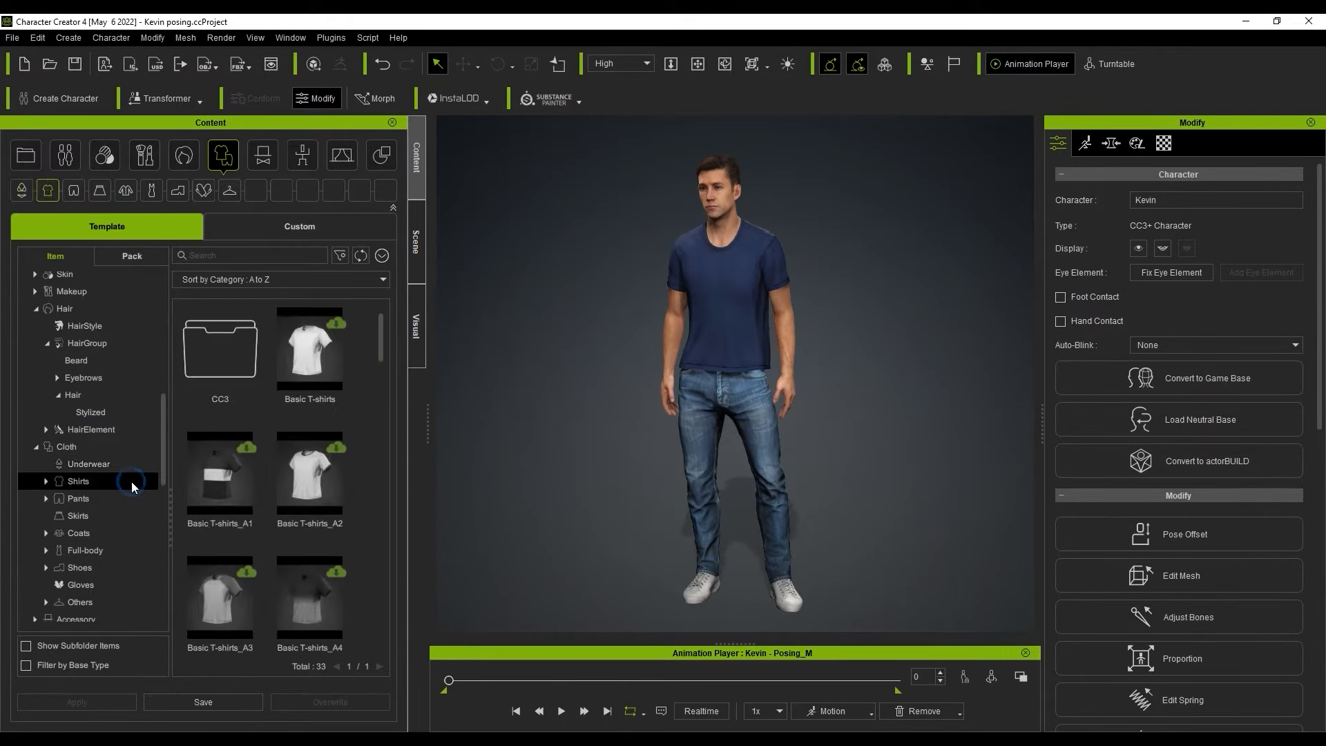
left_click(78, 531)
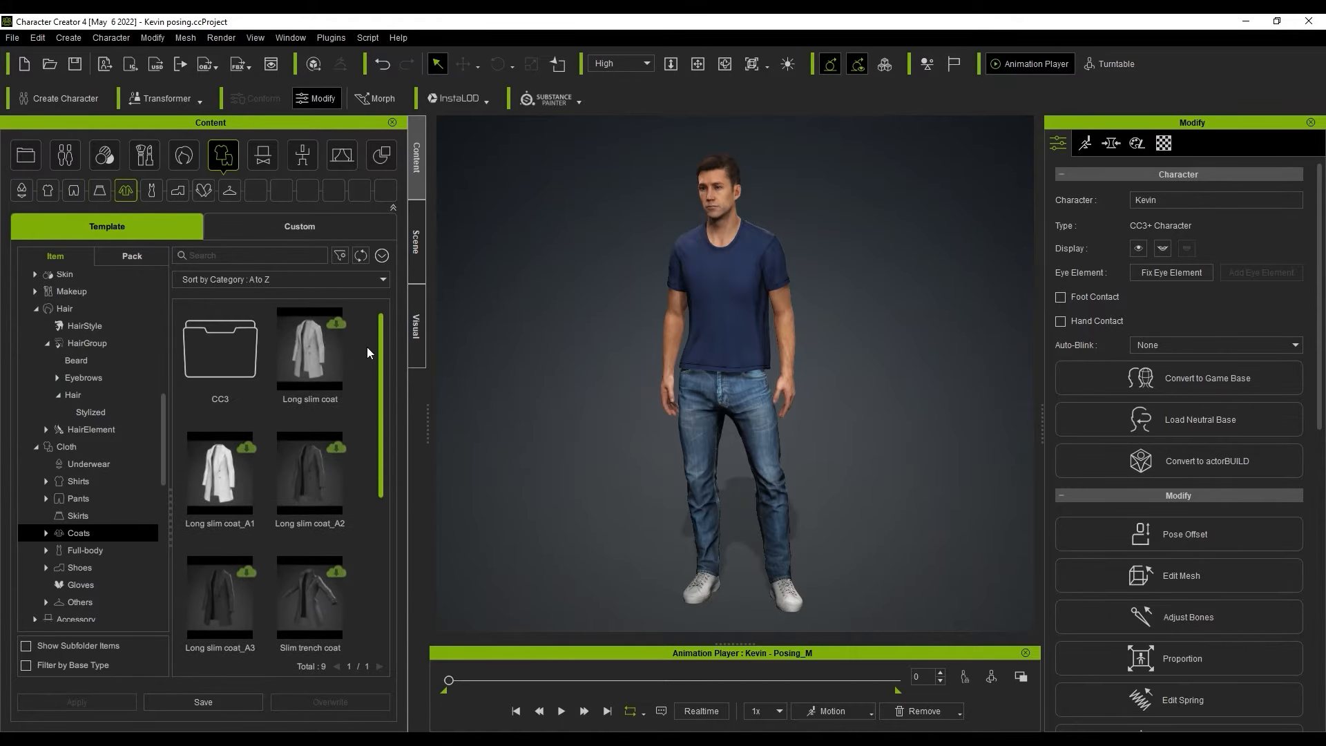
left_click(25, 155)
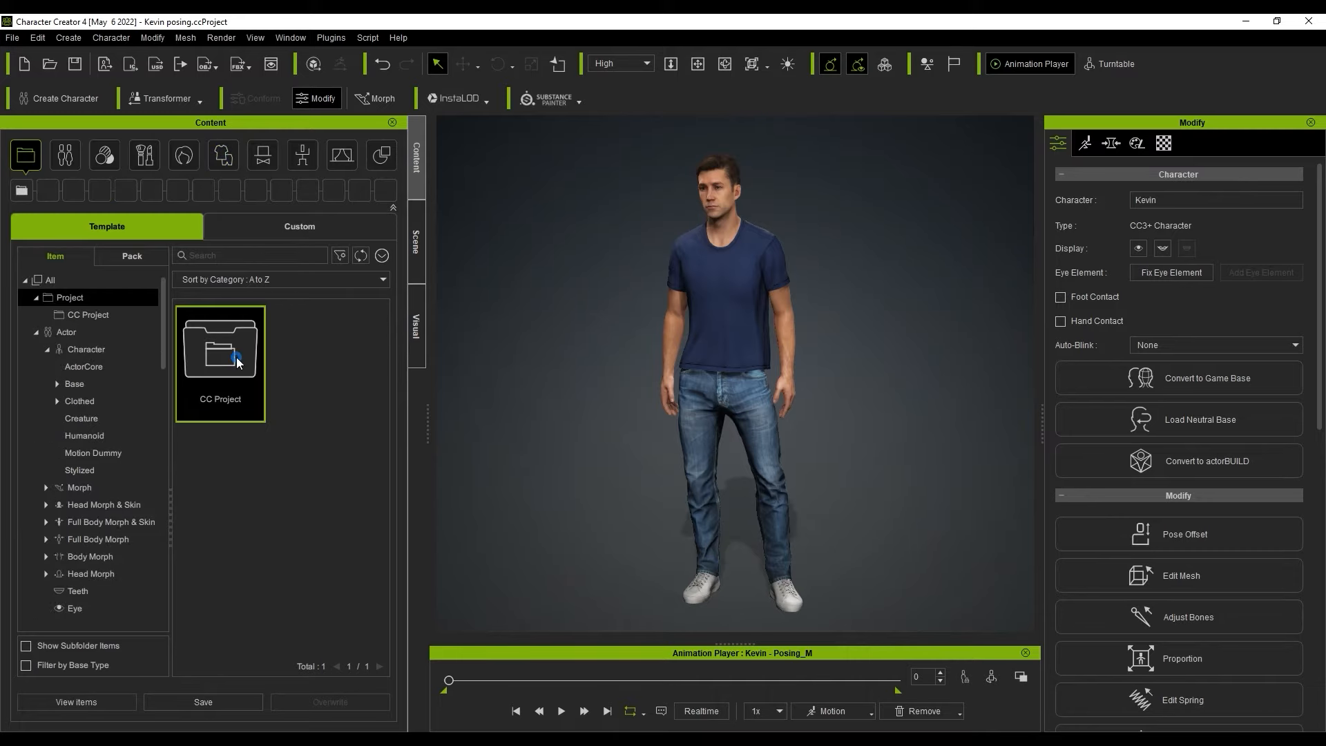
Open the CC Project folder, select Kevin, then scroll through the free resource packs
double_click(219, 364)
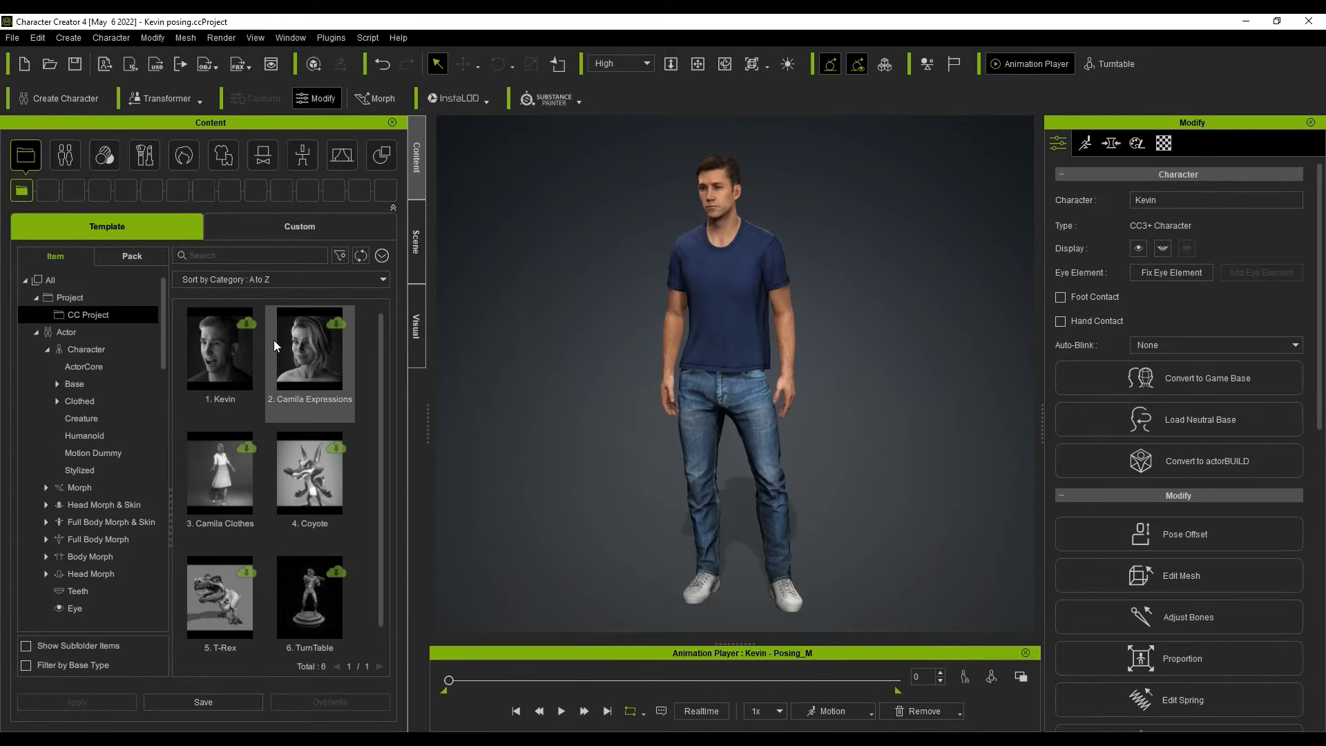
left_click(220, 346)
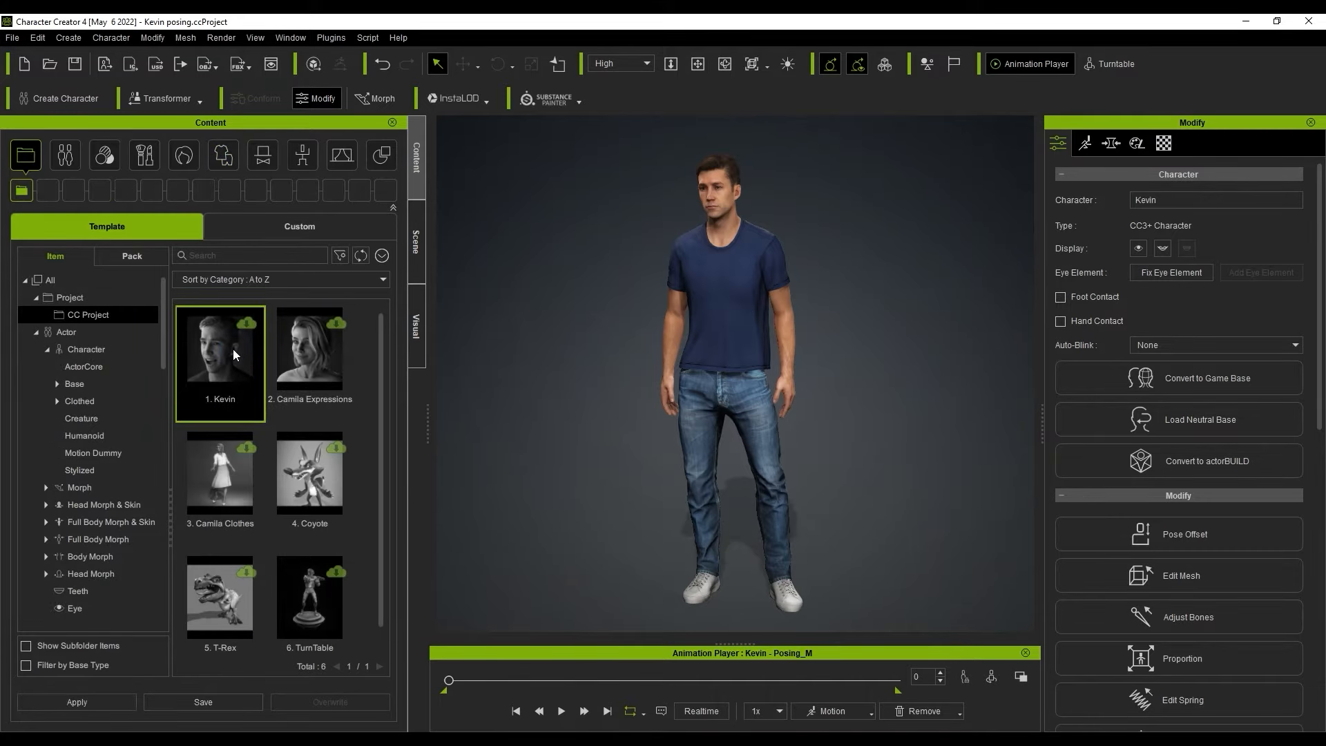
left_click(129, 256)
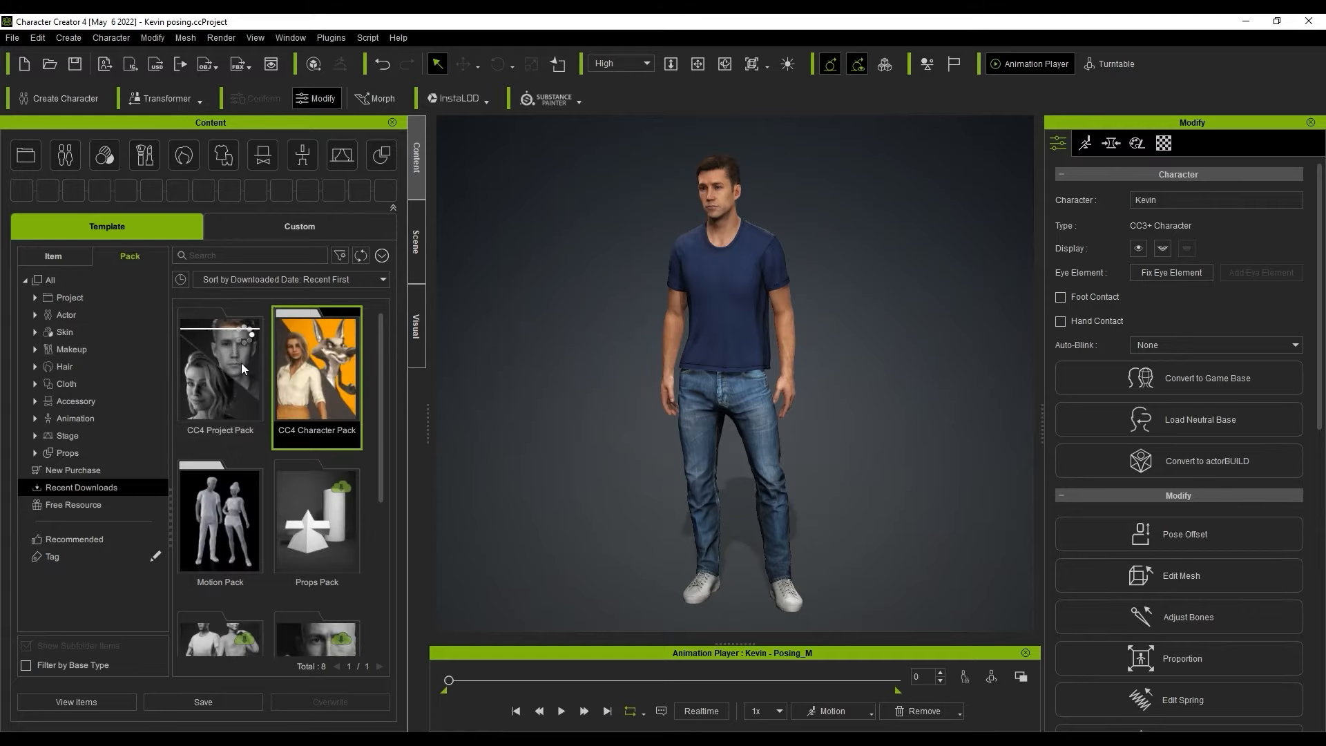
mouse_move(256, 331)
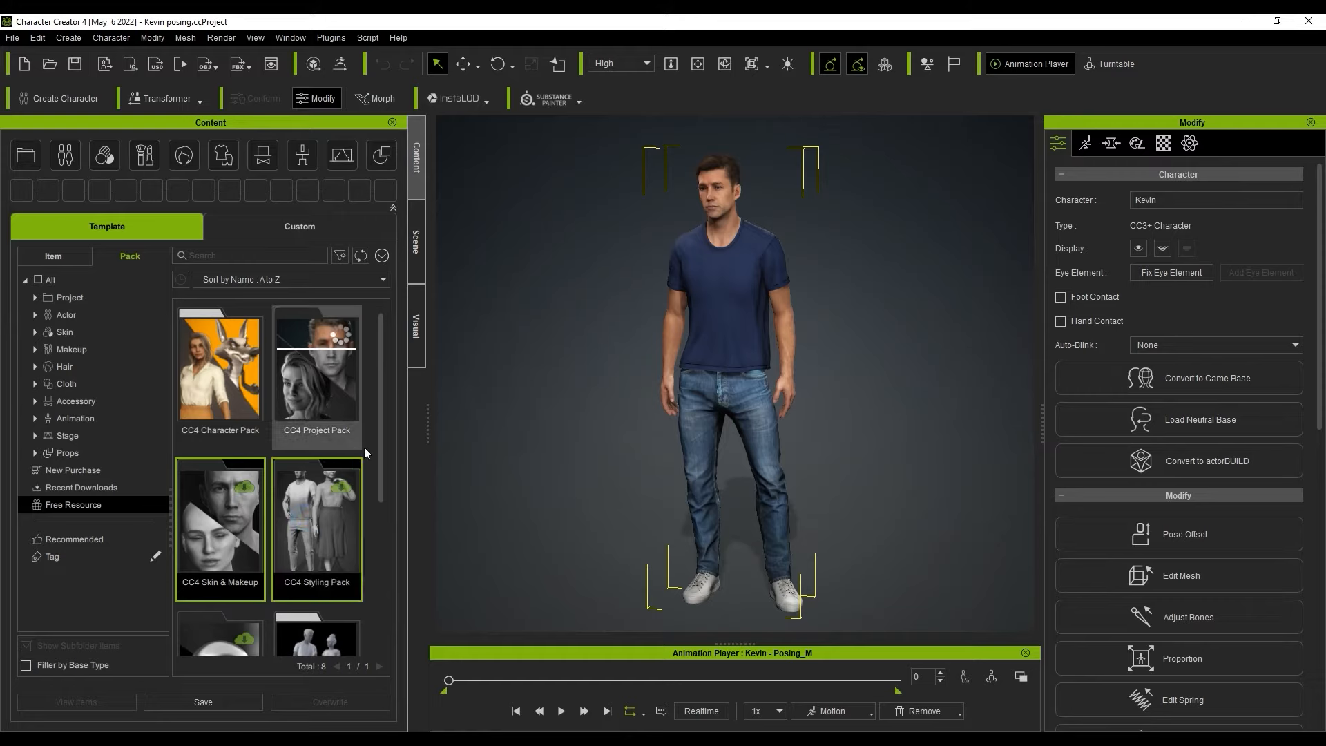
scroll("down", 3)
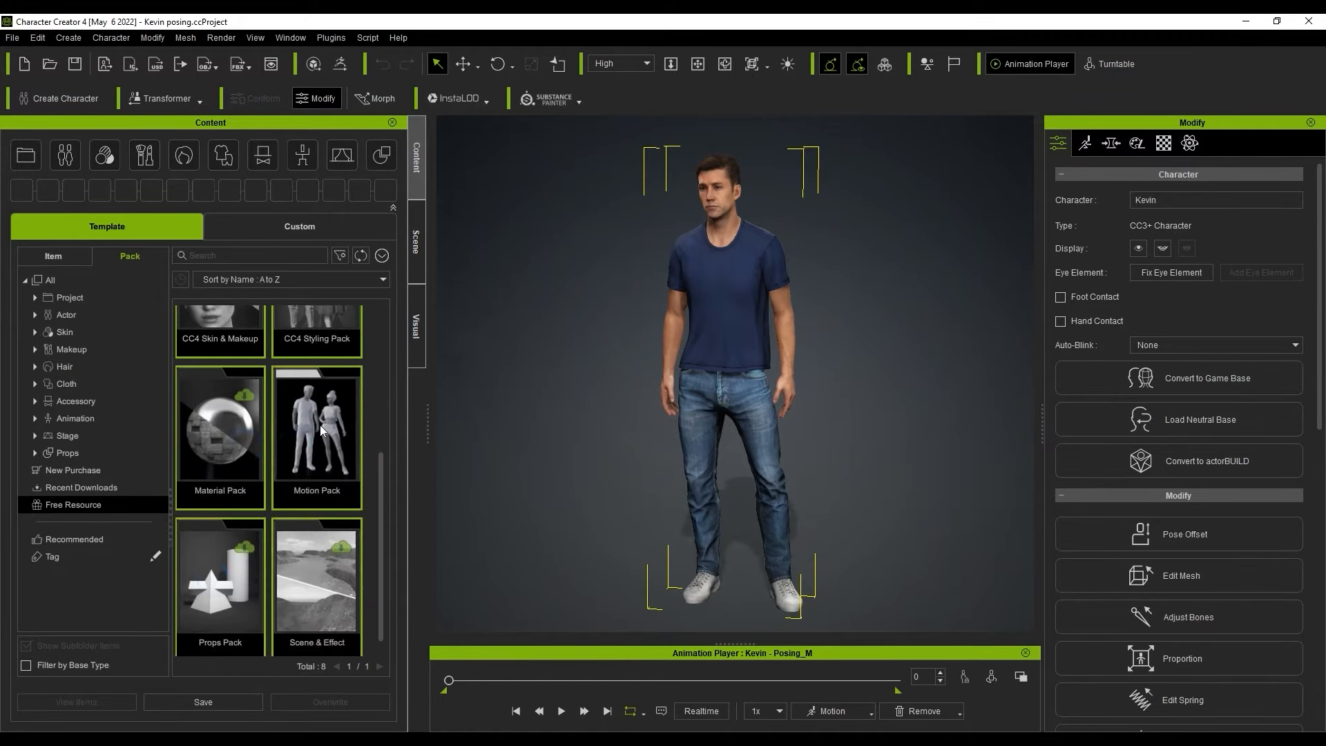
right_click(317, 427)
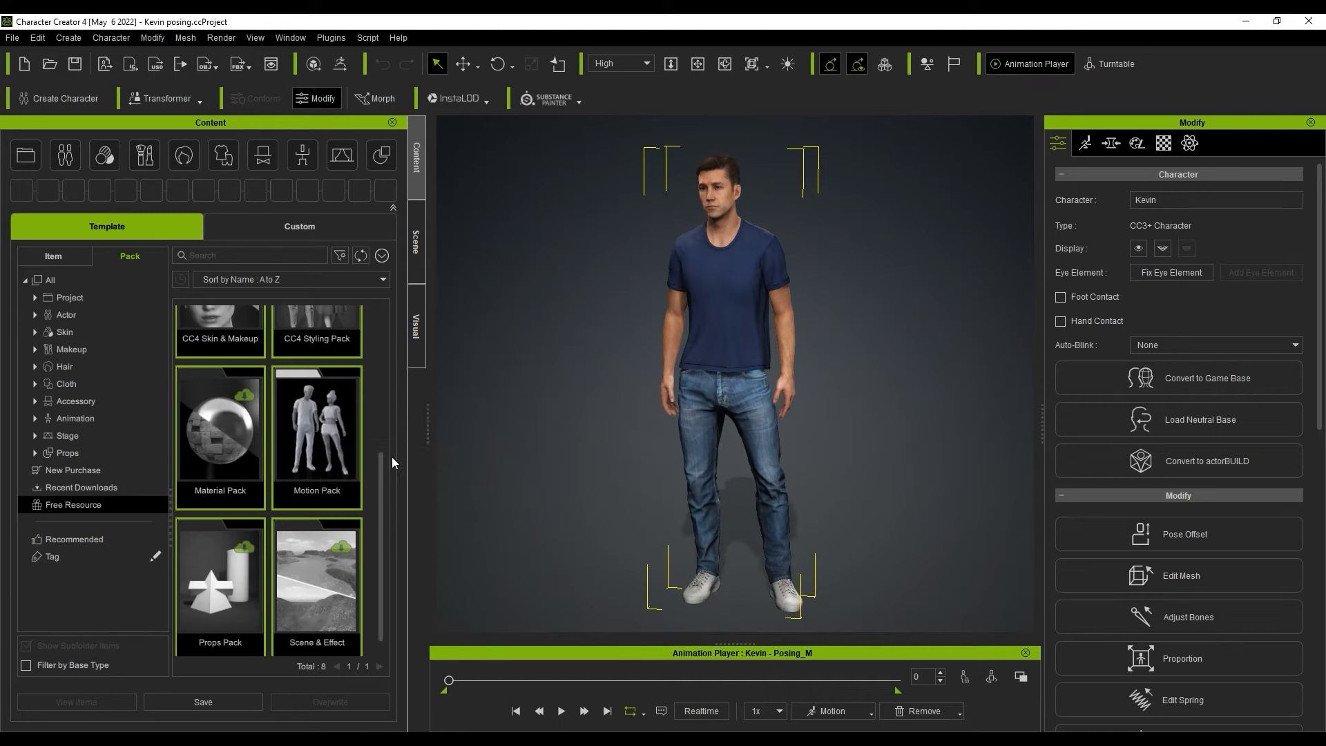
scroll("up", 3)
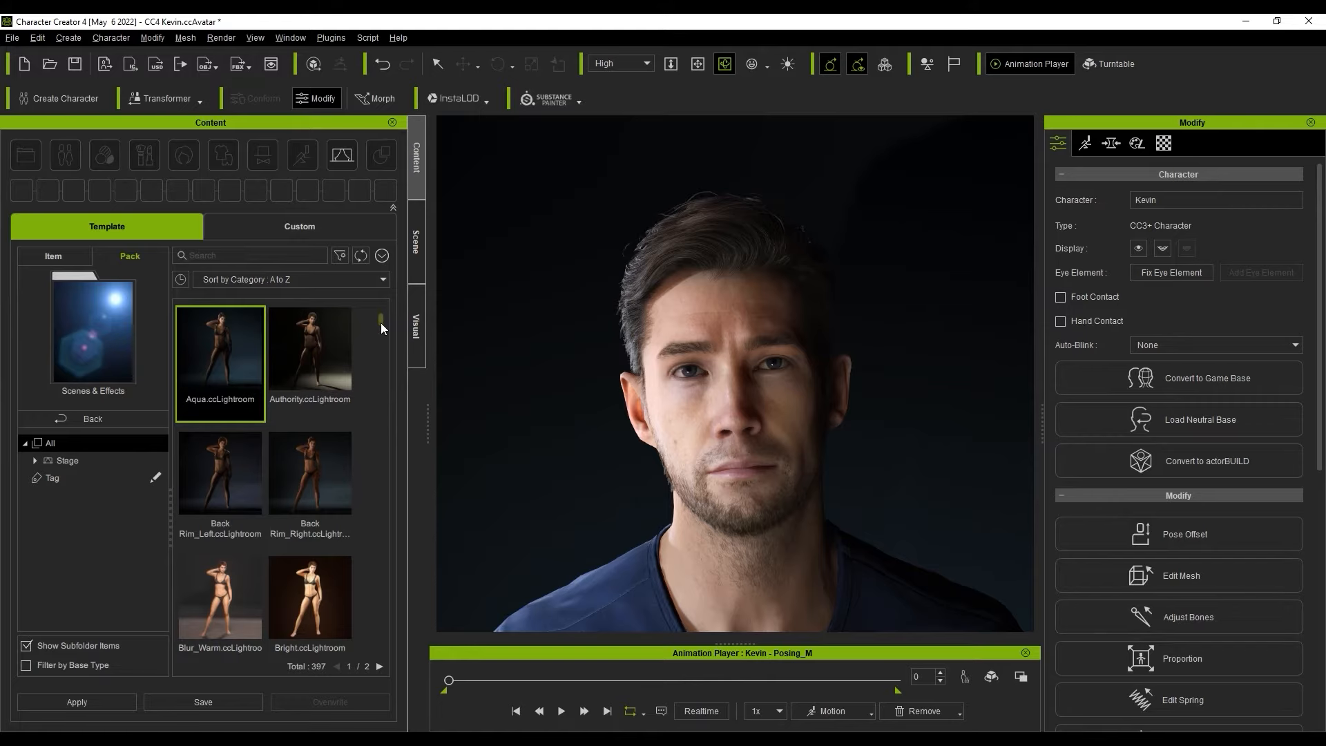
Apply Cinematic and other ccLightroom presets to Kevin's close-up, ending on a dark rim-lit look
double_click(219, 432)
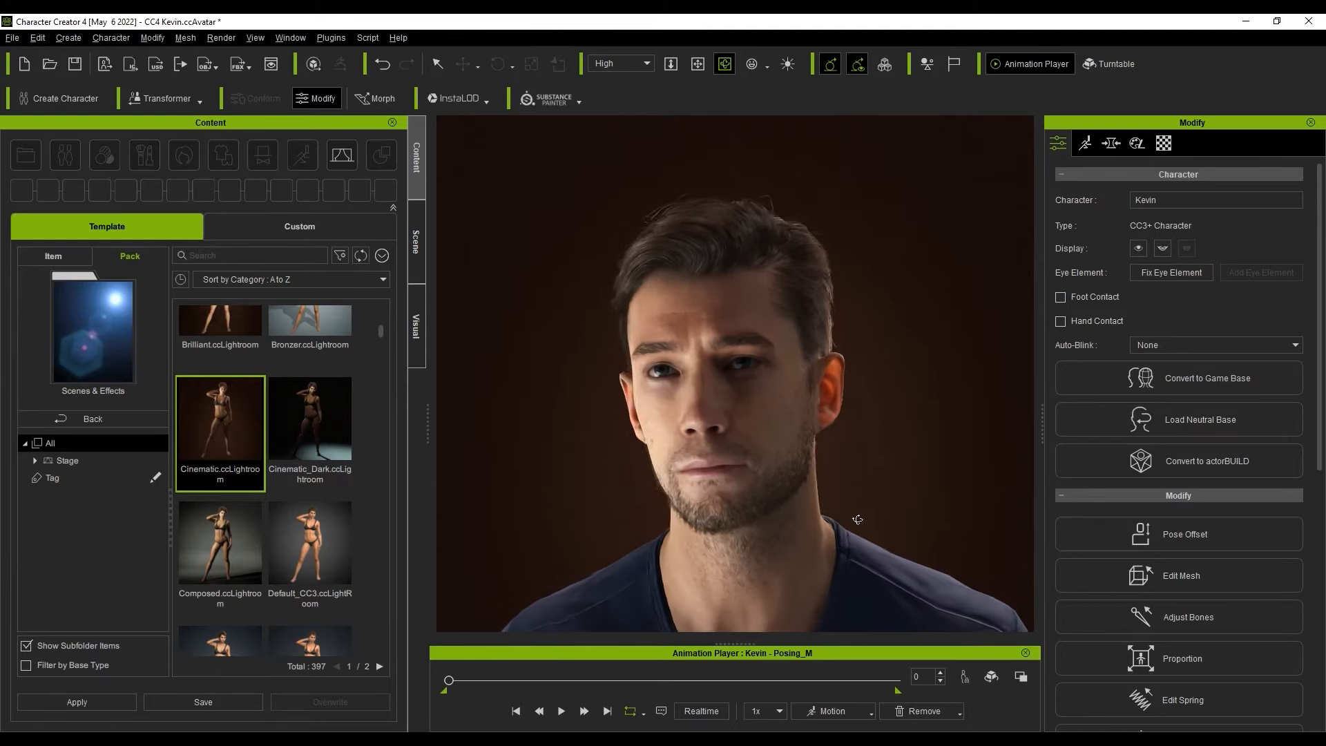
scroll("down", 3)
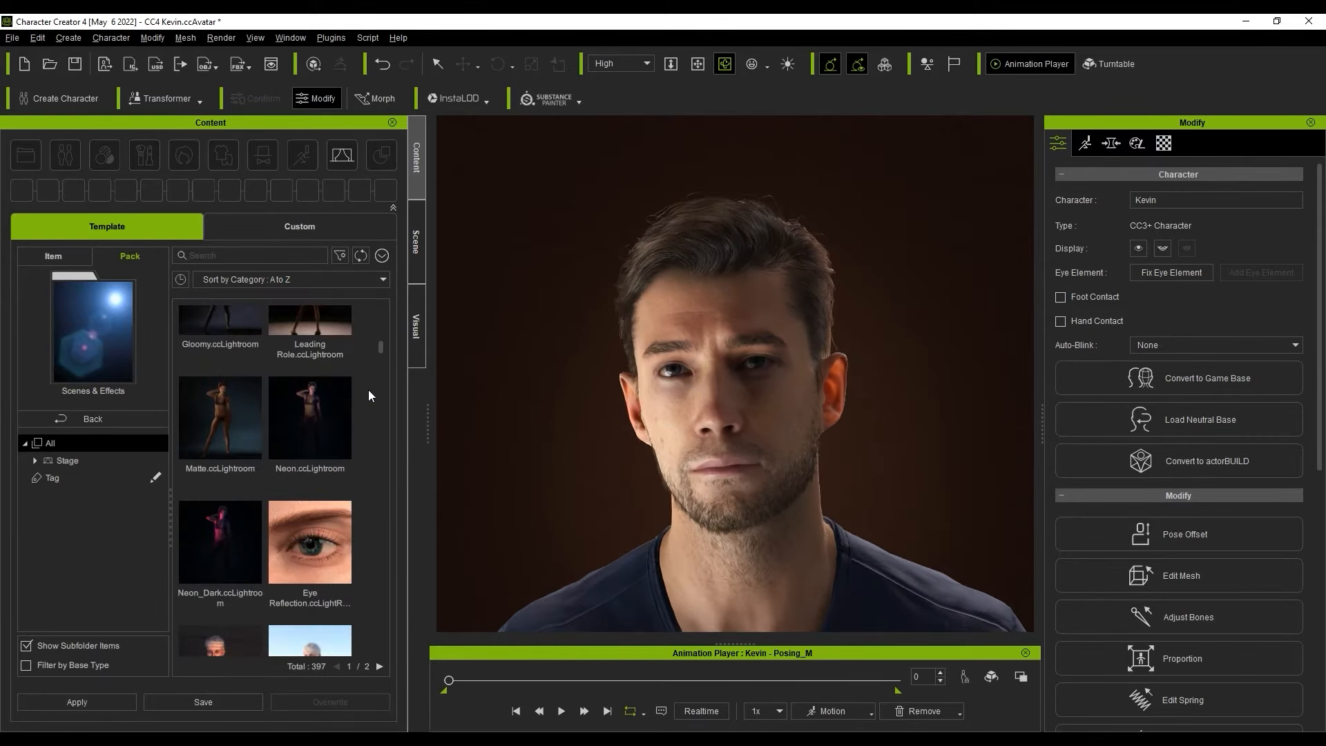
double_click(310, 418)
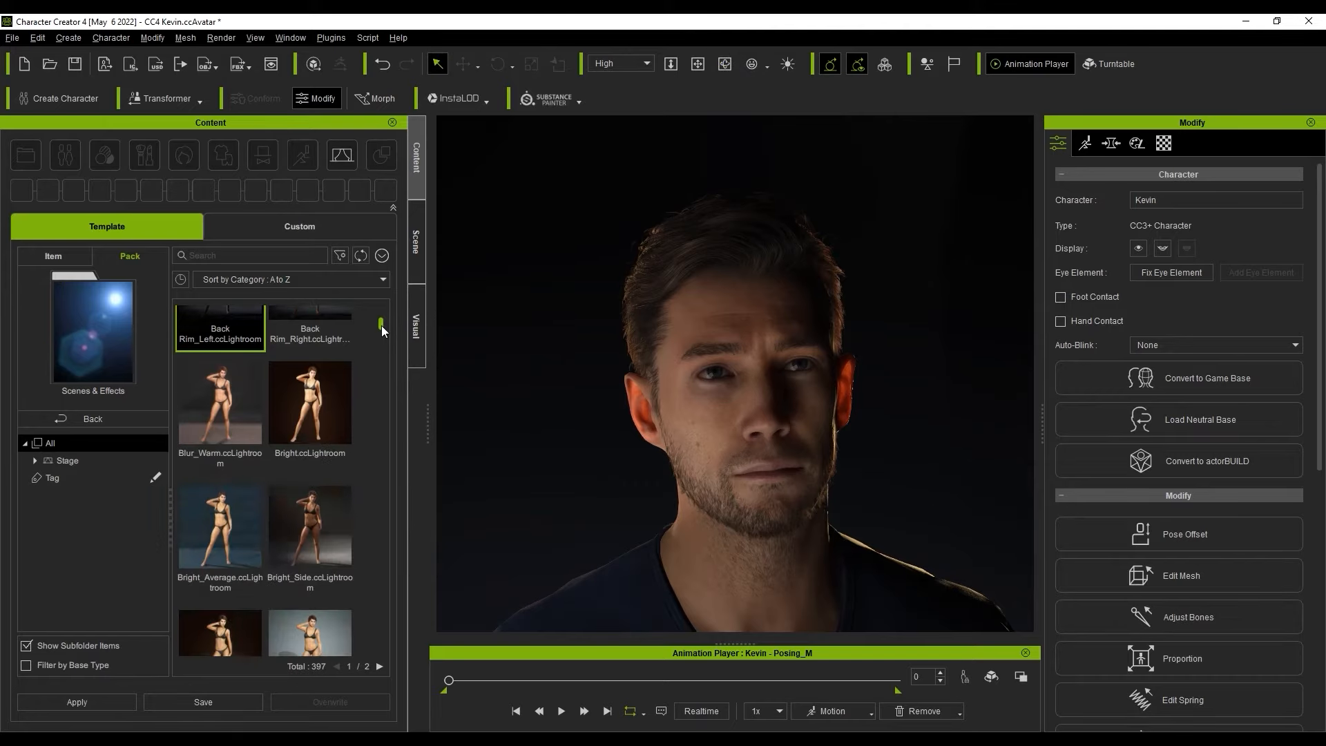
double_click(219, 460)
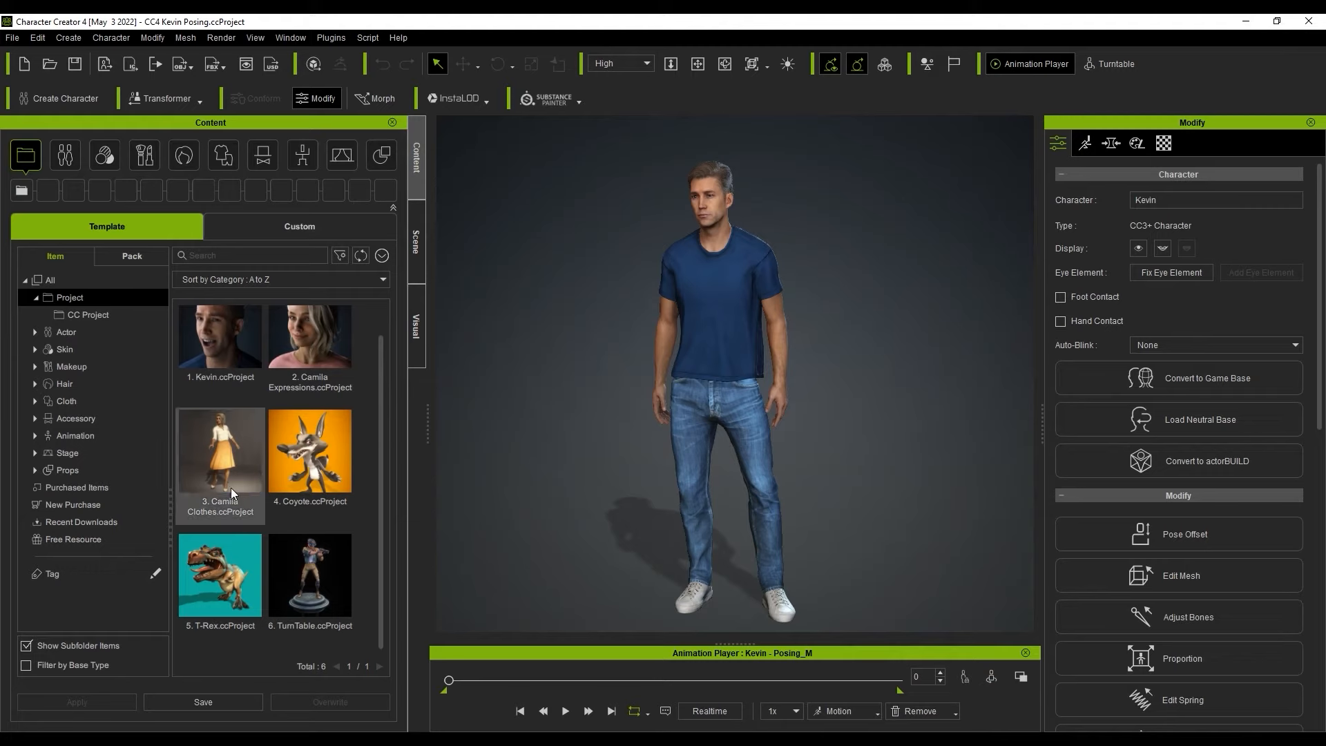
Load 3. Camila Clothes with Replace All, then play and stop Camila's catwalk animation
double_click(219, 451)
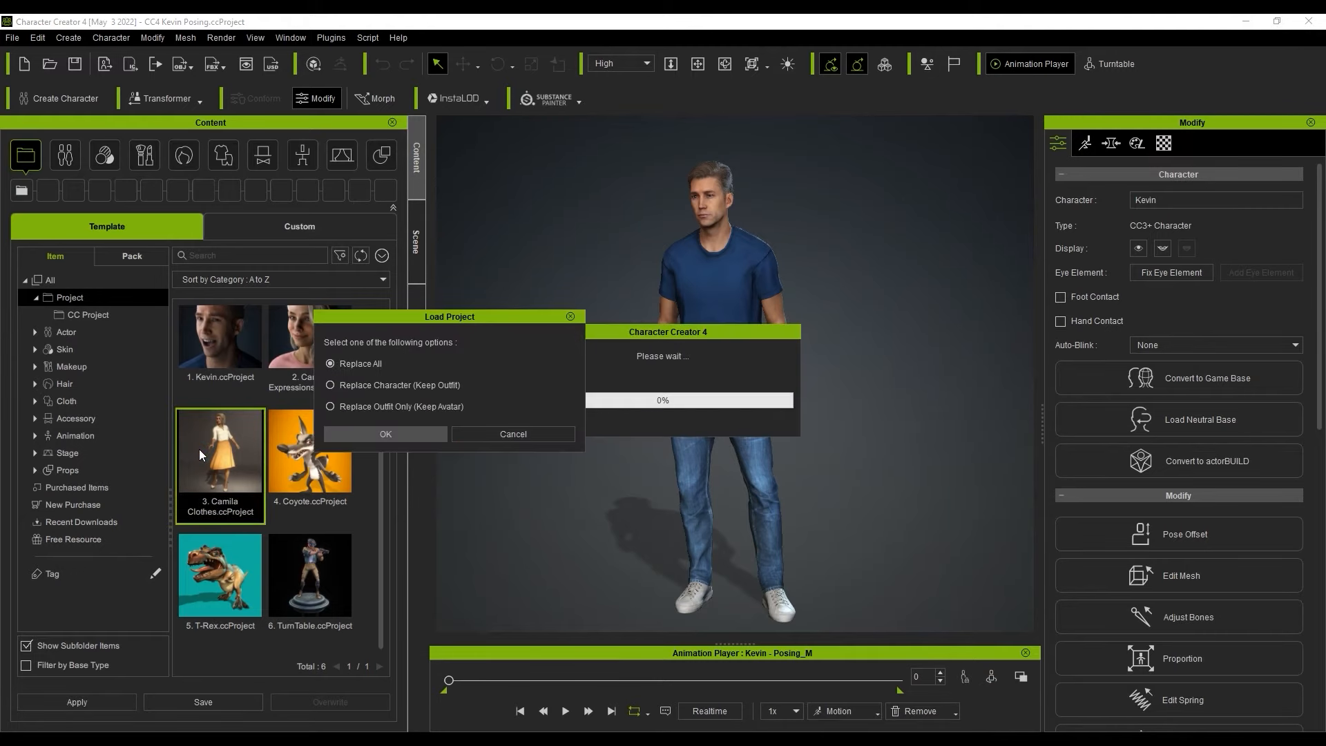
left_click(384, 437)
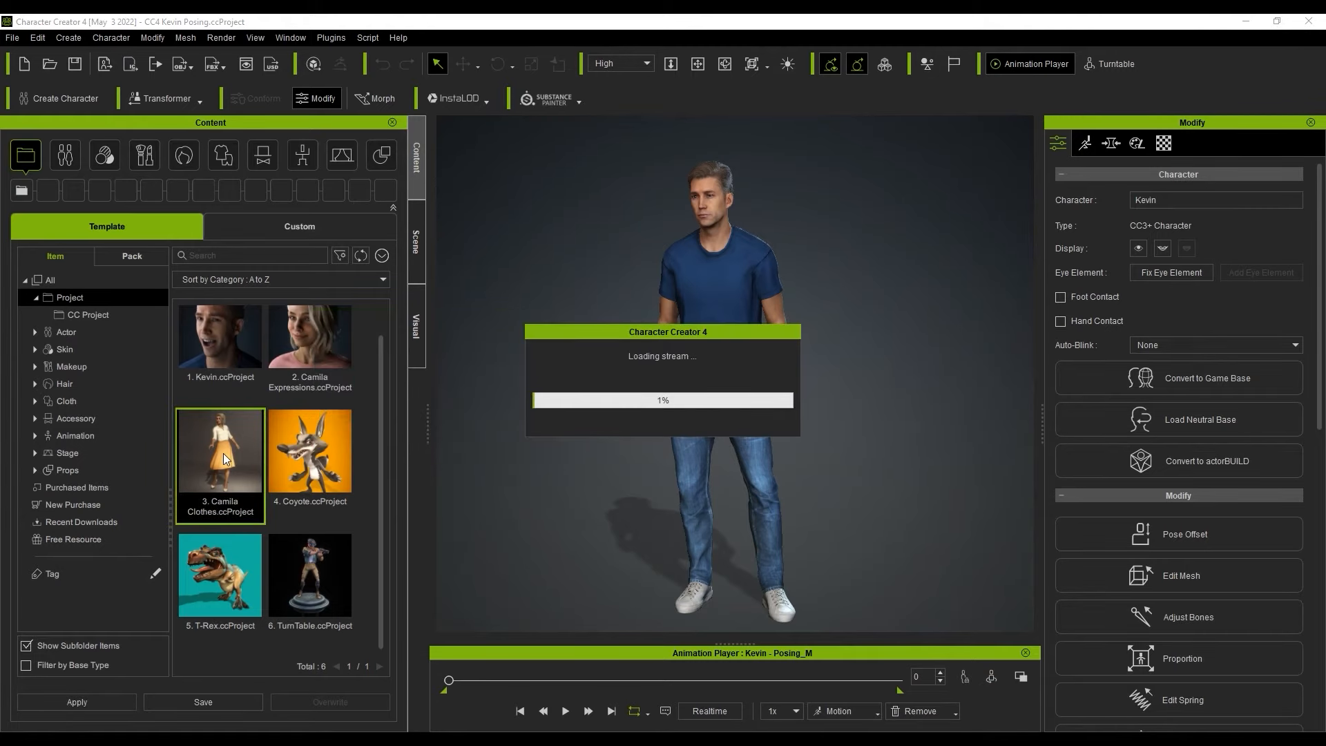
double_click(219, 451)
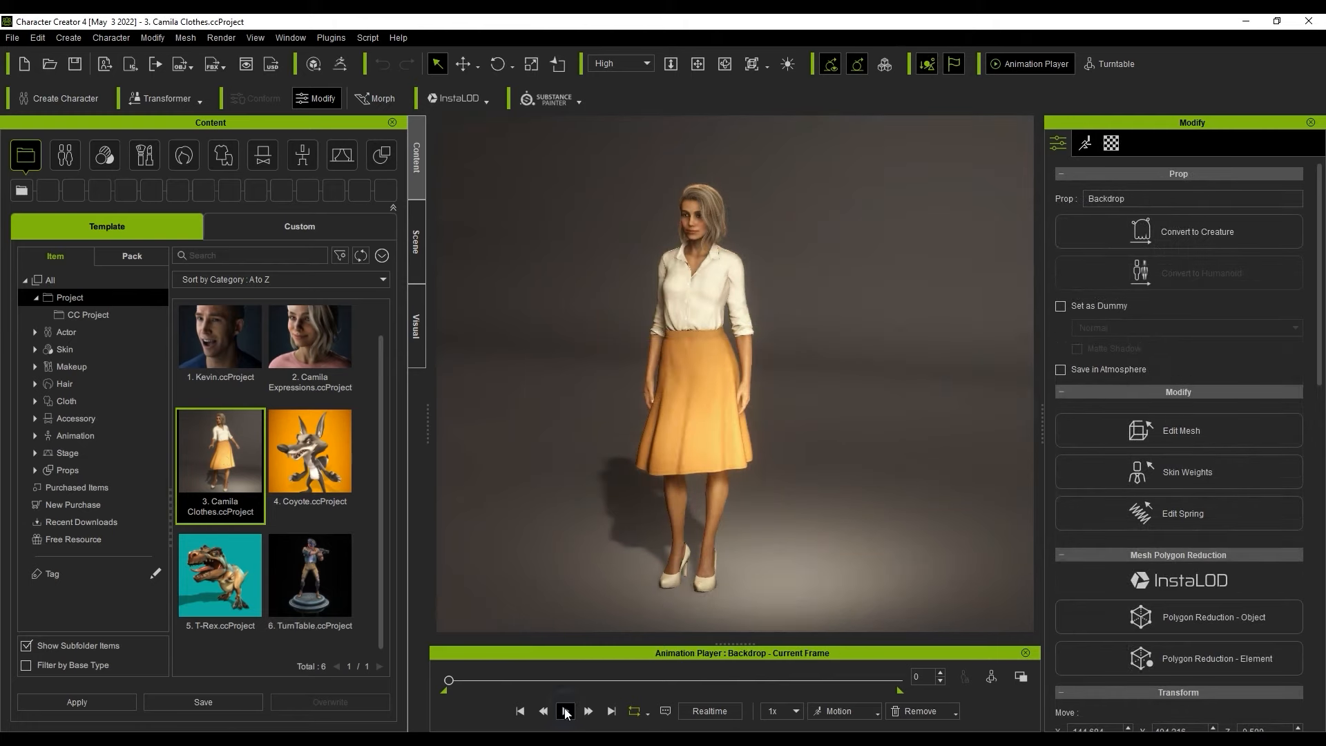
left_click(565, 711)
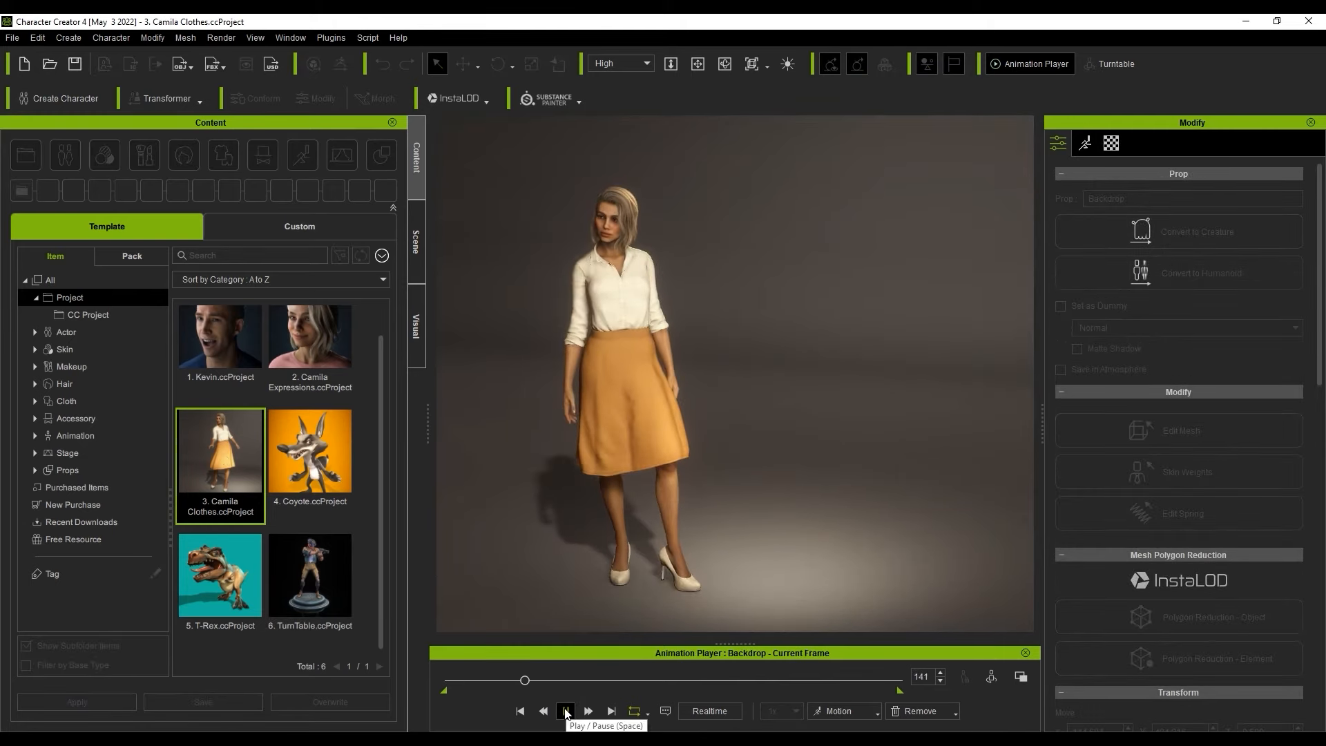
left_click(565, 710)
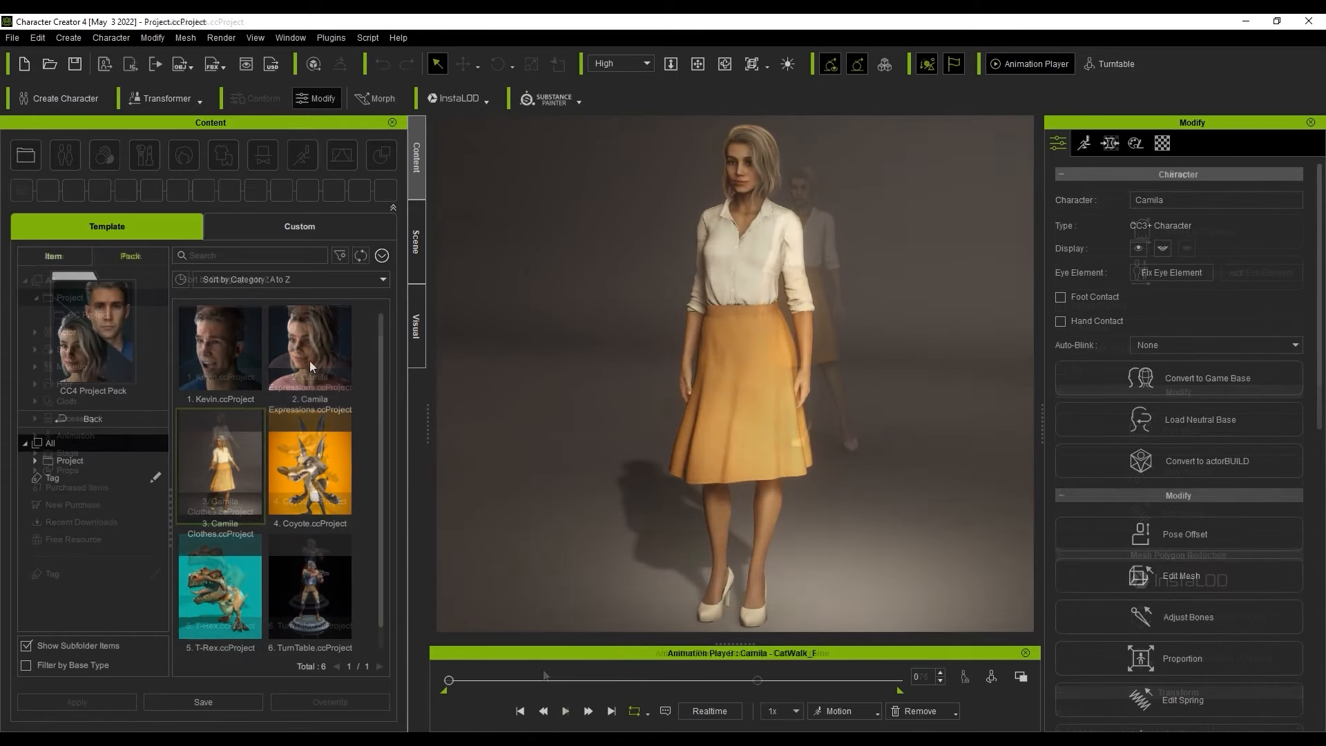
Save the Camila scene to the Custom library as CC Project named Project
left_click(299, 226)
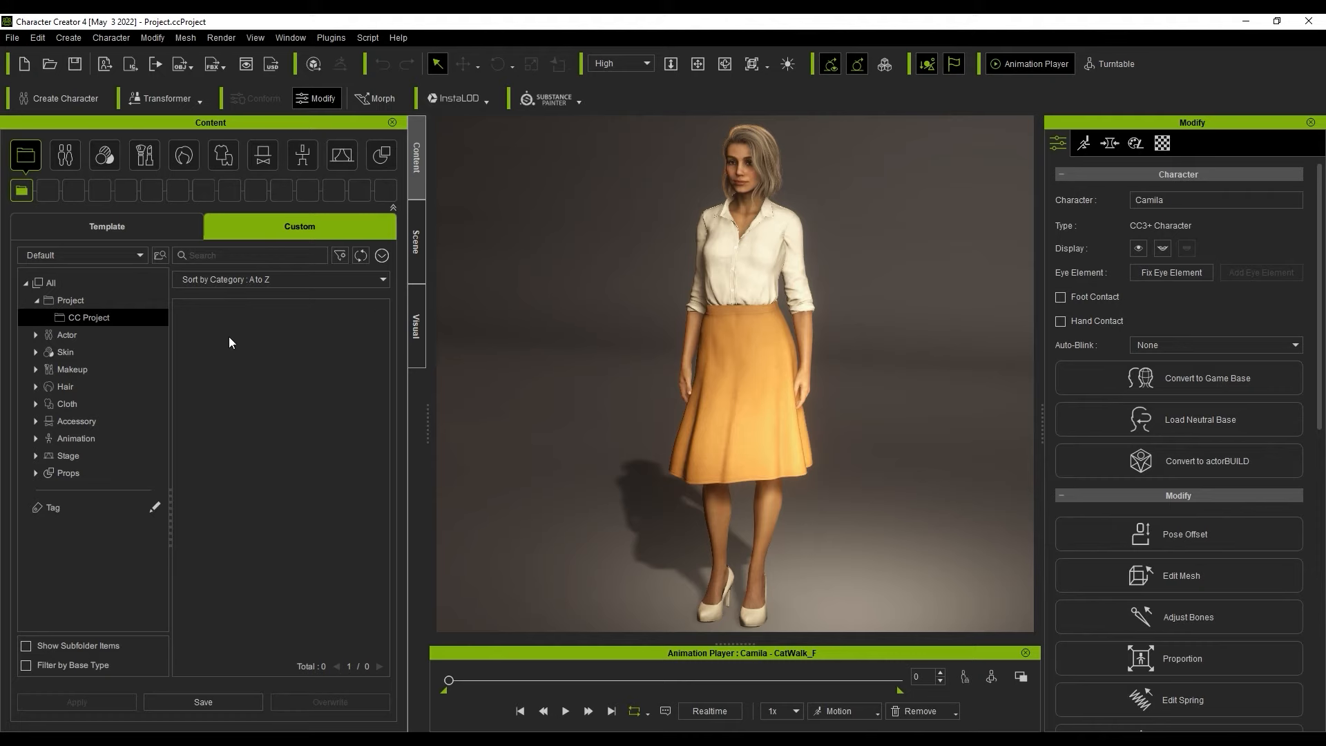
mouse_move(116, 320)
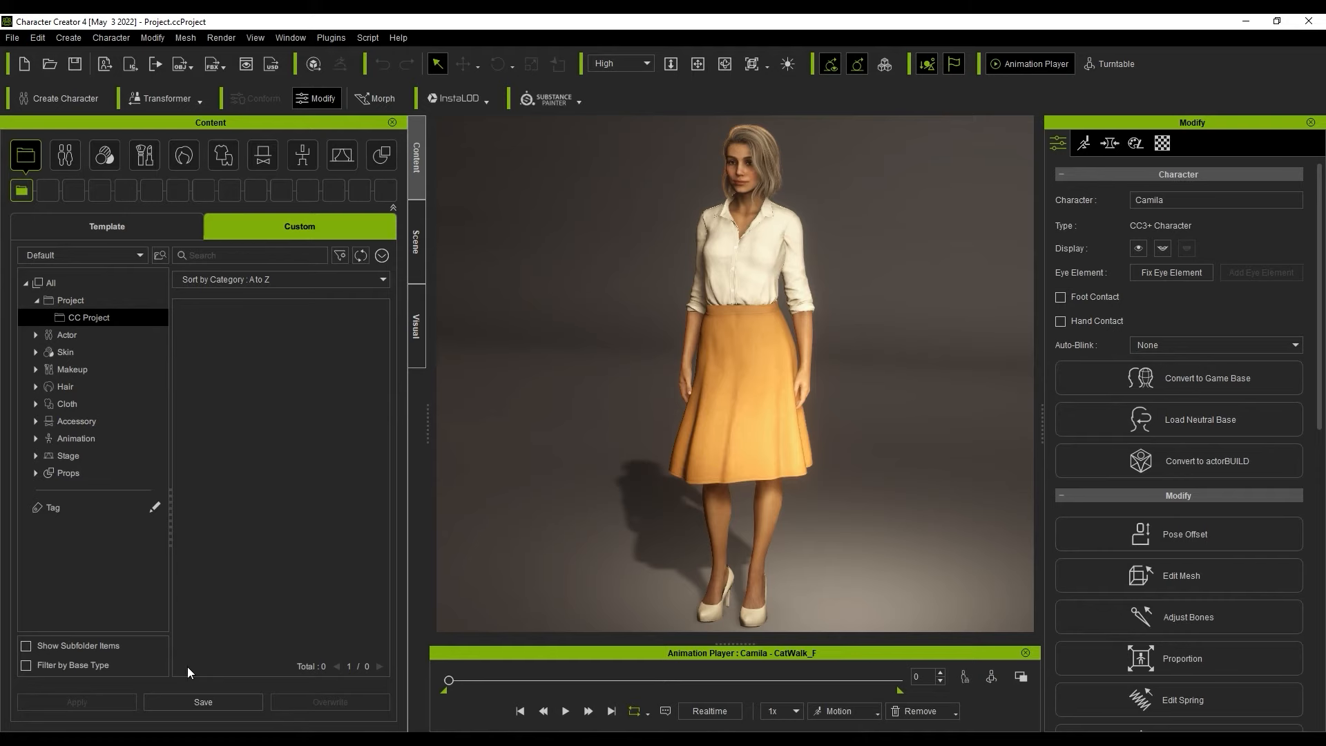
left_click(203, 702)
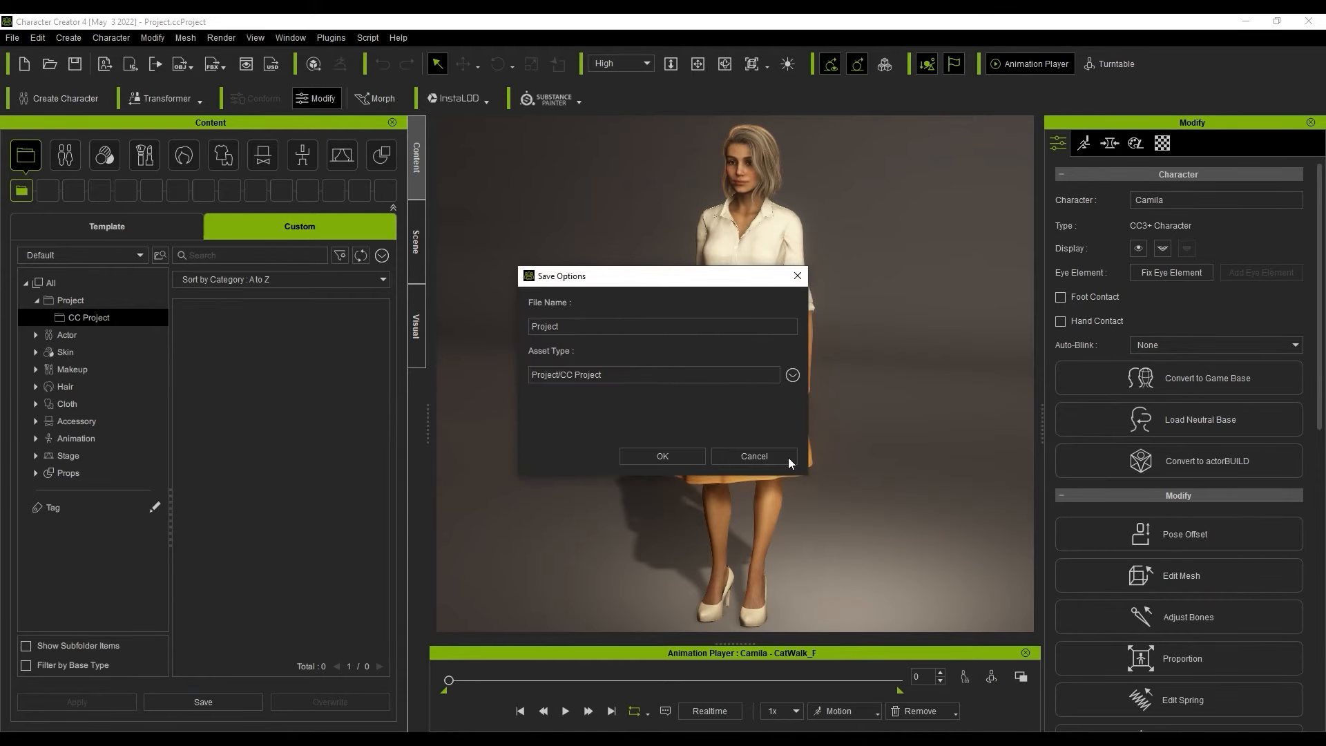
left_click(662, 456)
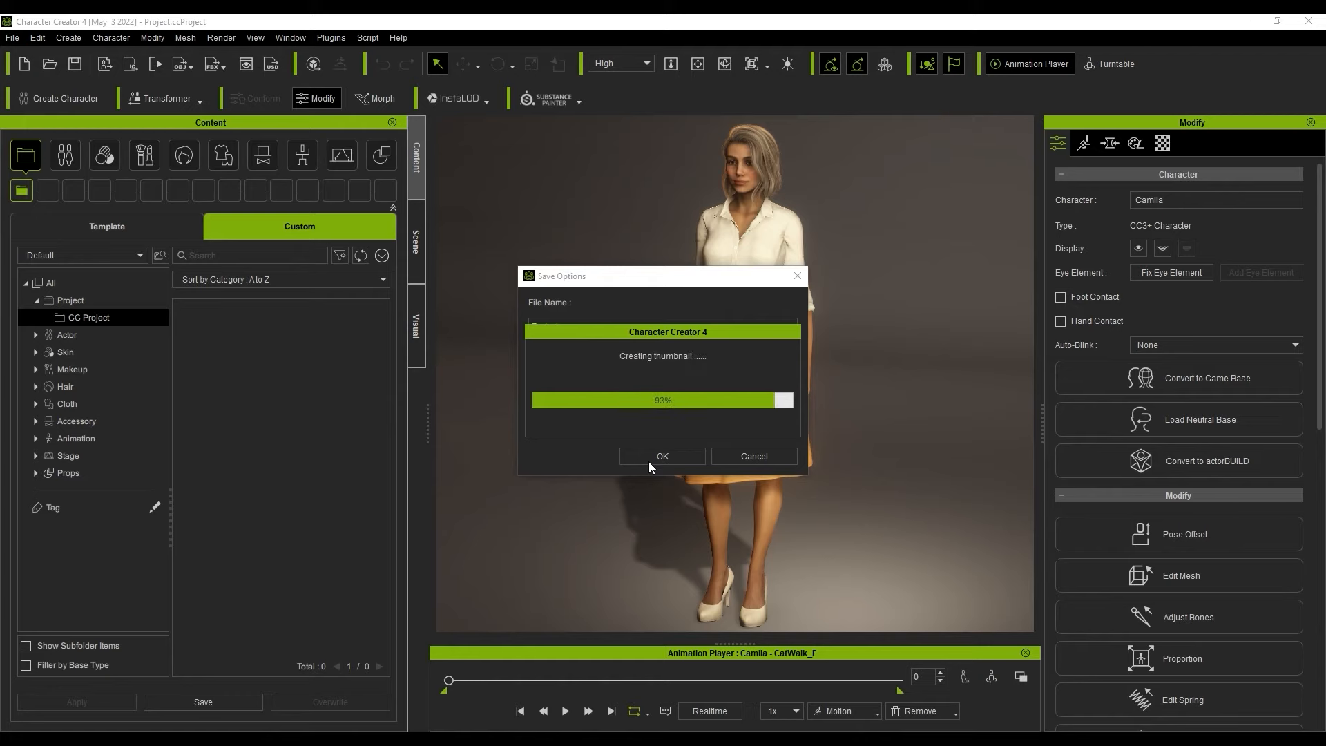
left_click(662, 456)
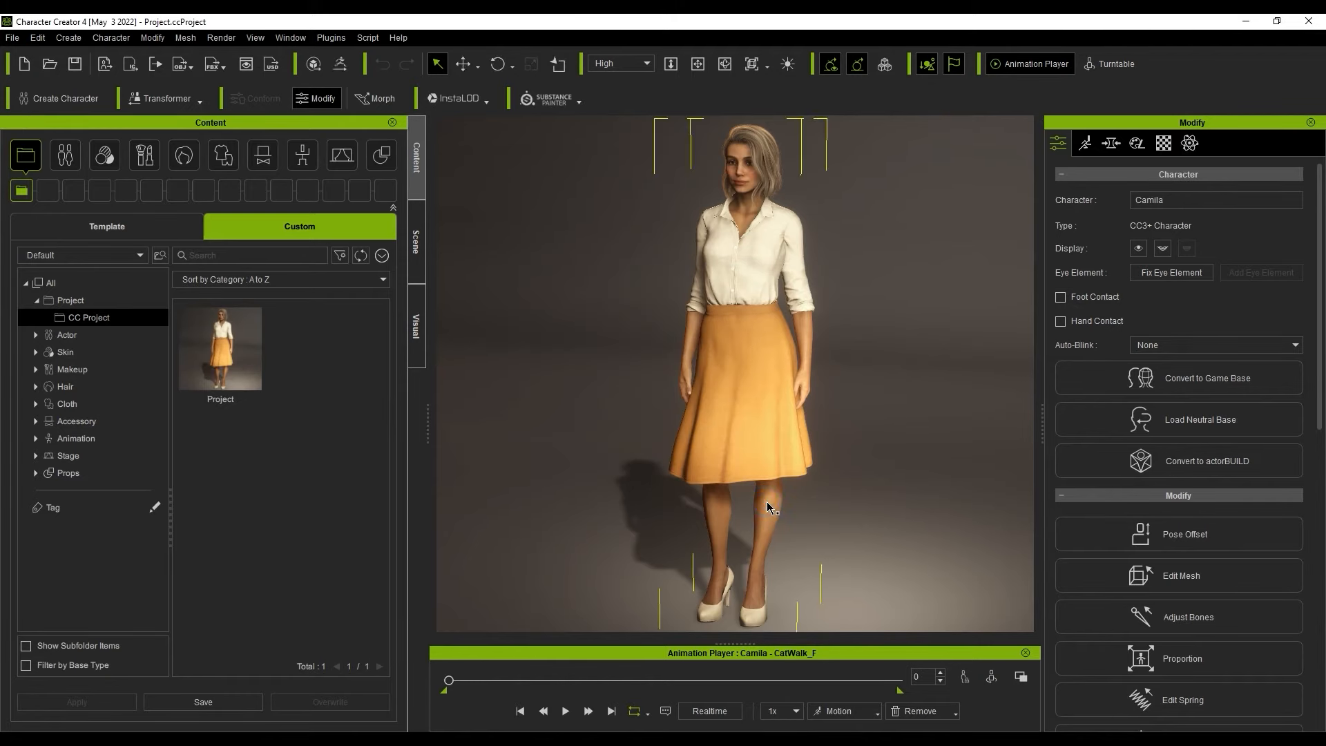
left_click(36, 334)
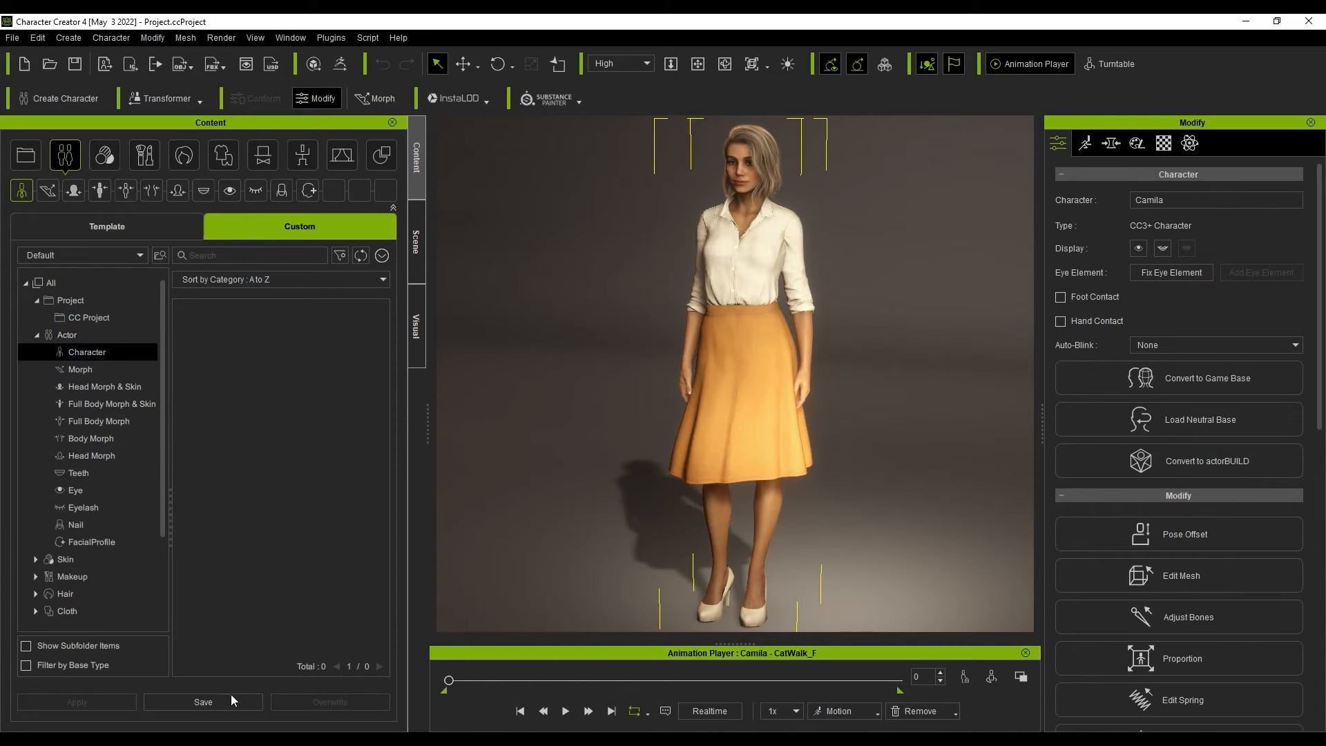
Save Camila as a custom Actor/Character item named Avatar
left_click(203, 706)
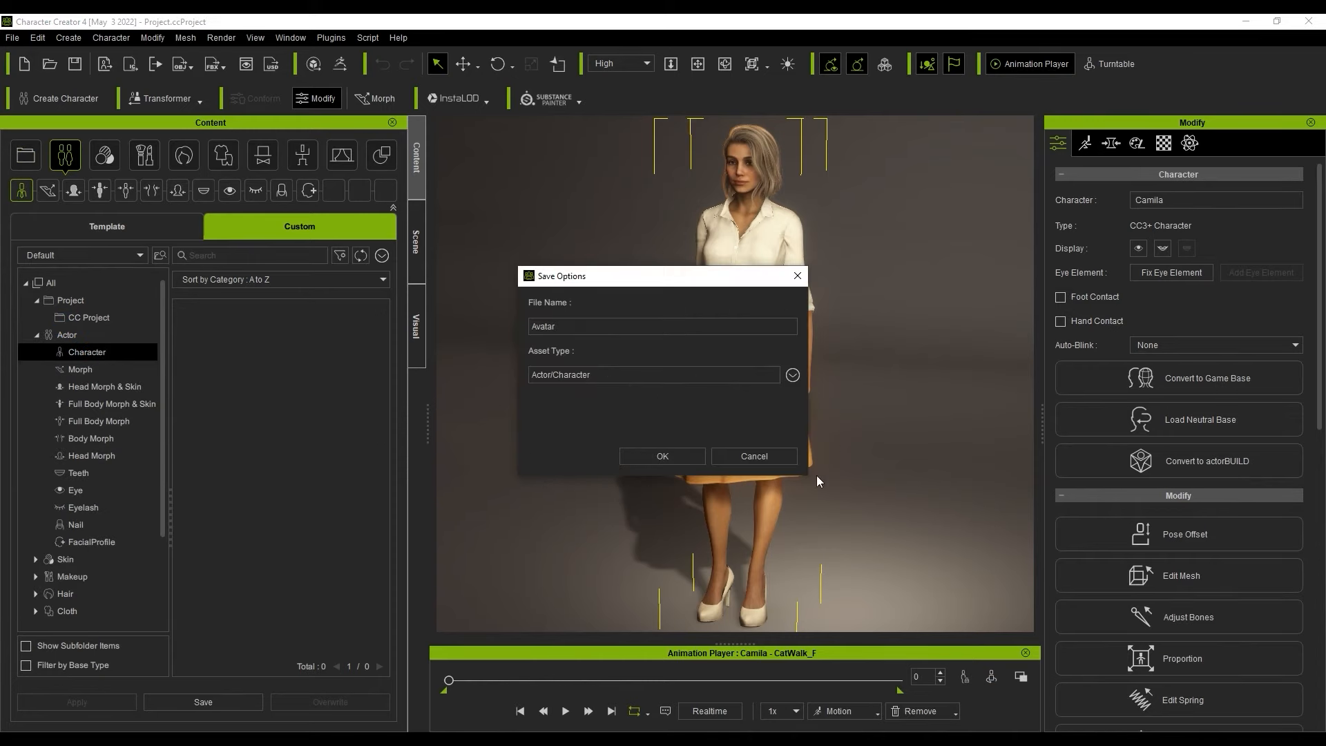
left_click(662, 456)
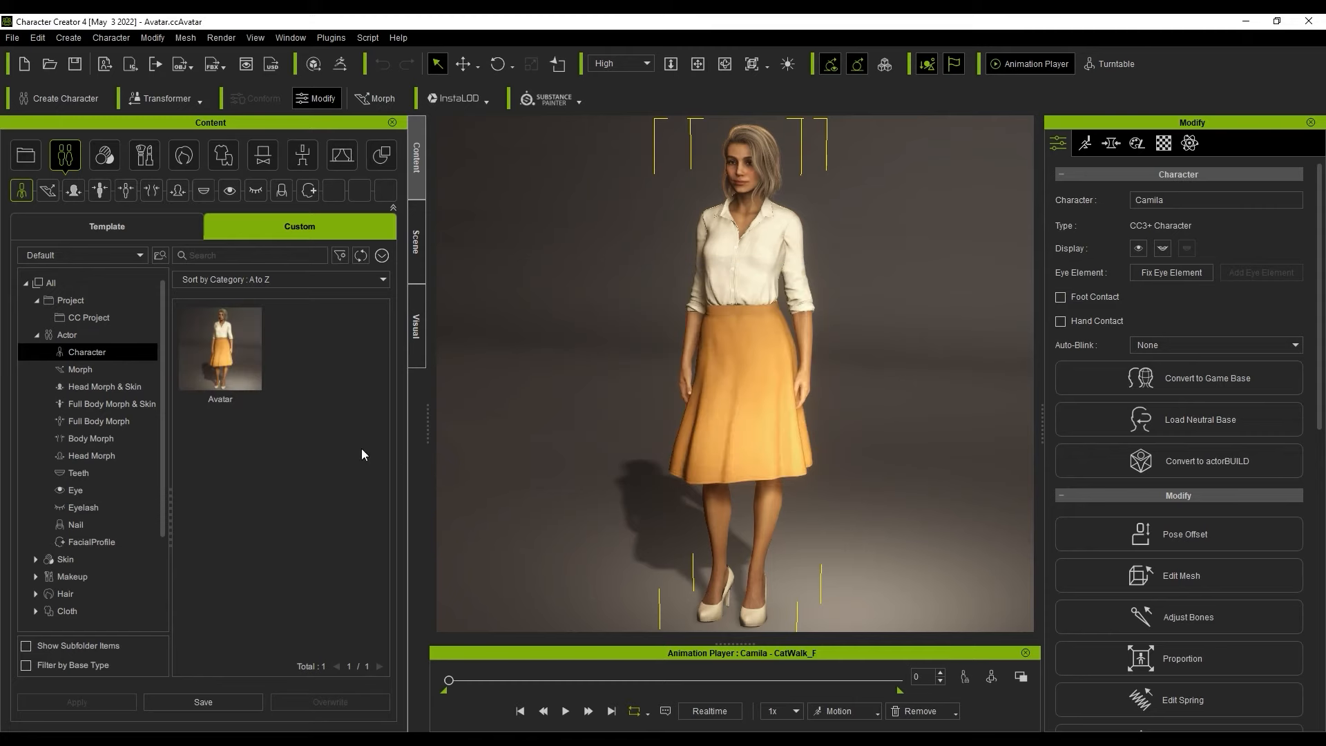
left_click(221, 156)
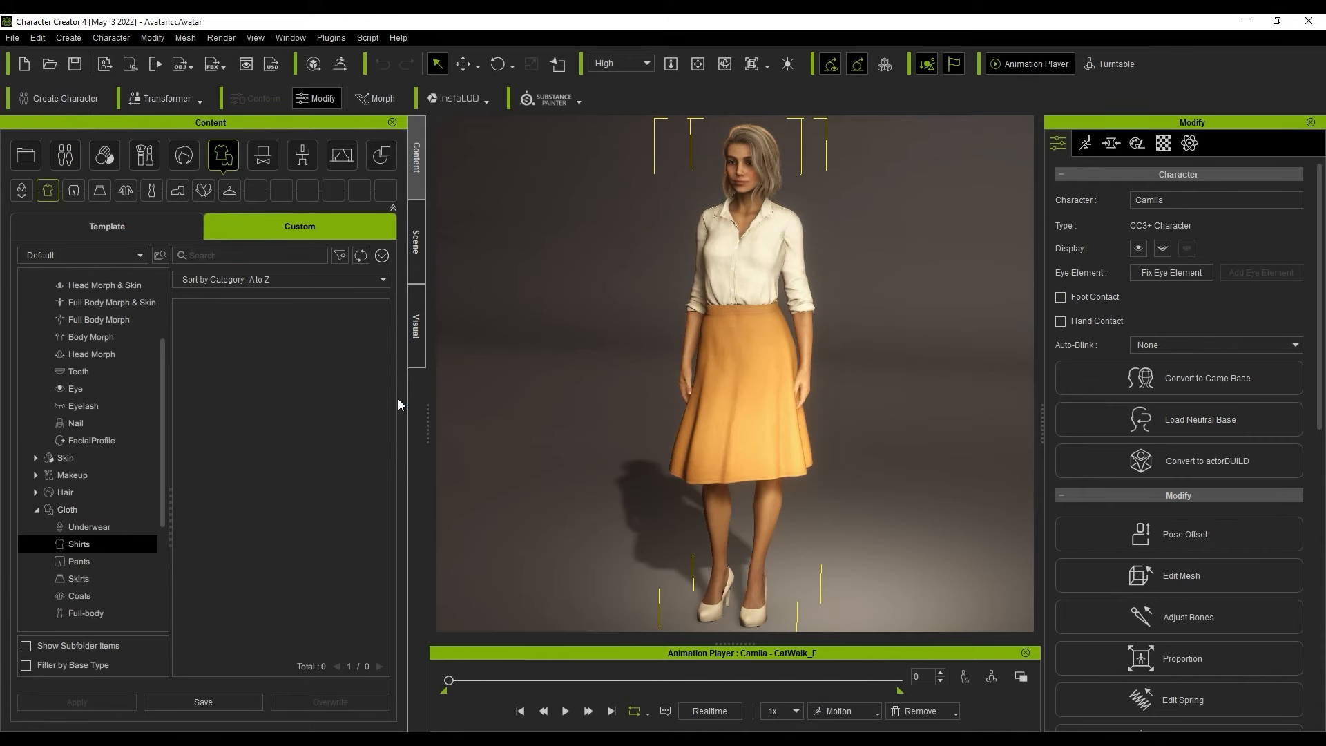
Select Camila's rolled-sleeves shirt and save it to Custom Shirts as Cloth
left_click(736, 254)
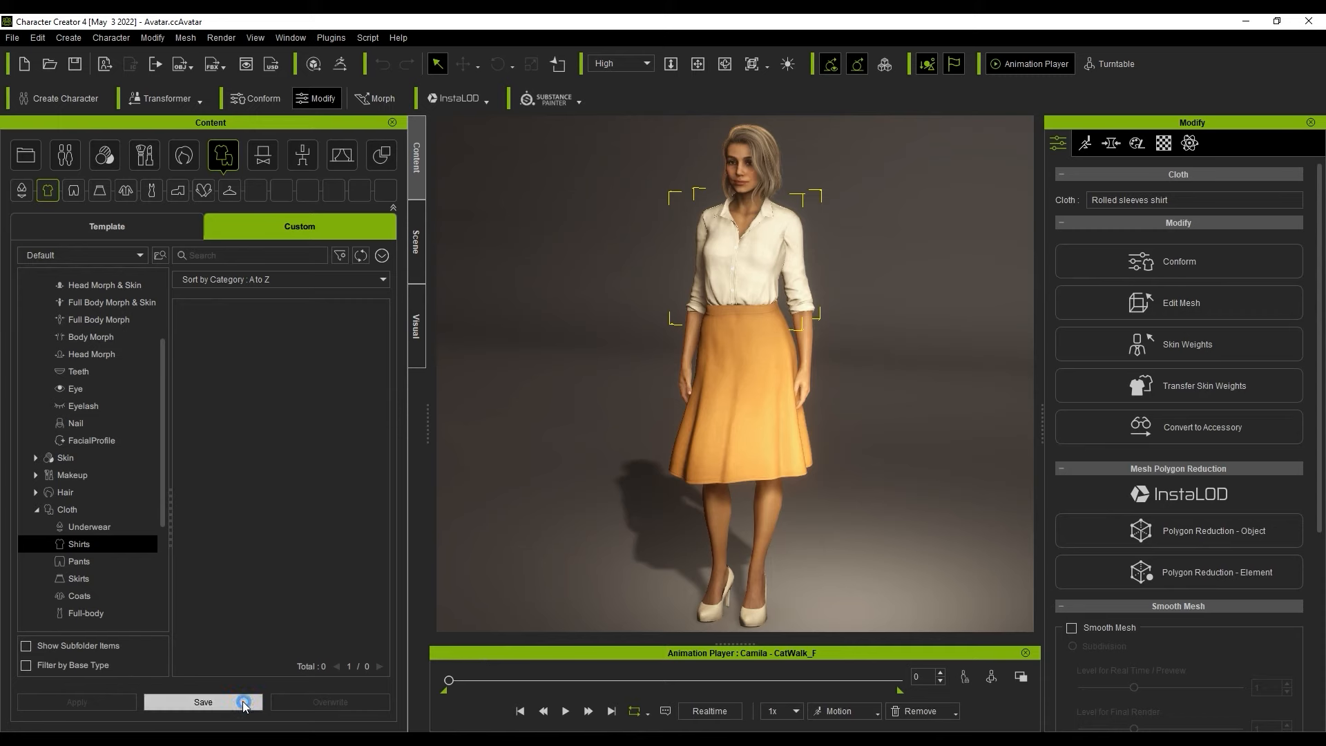
left_click(202, 702)
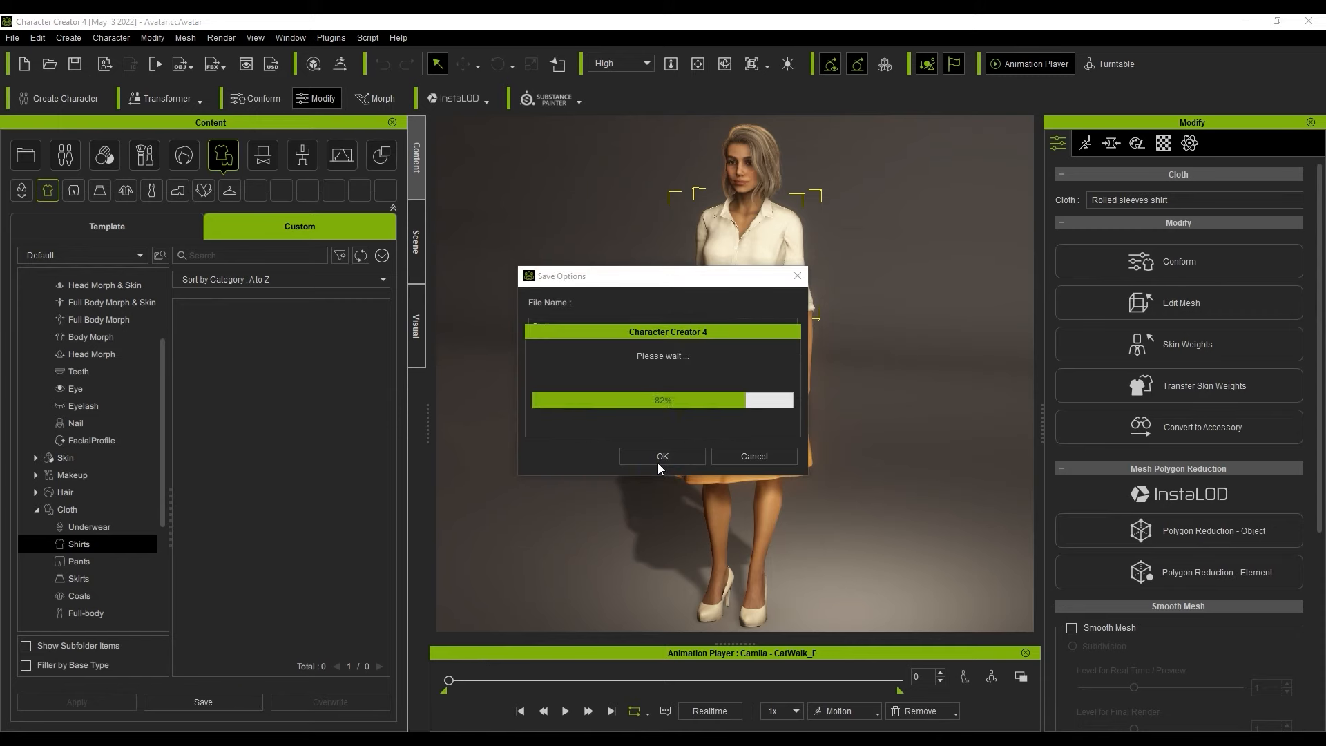
left_click(662, 456)
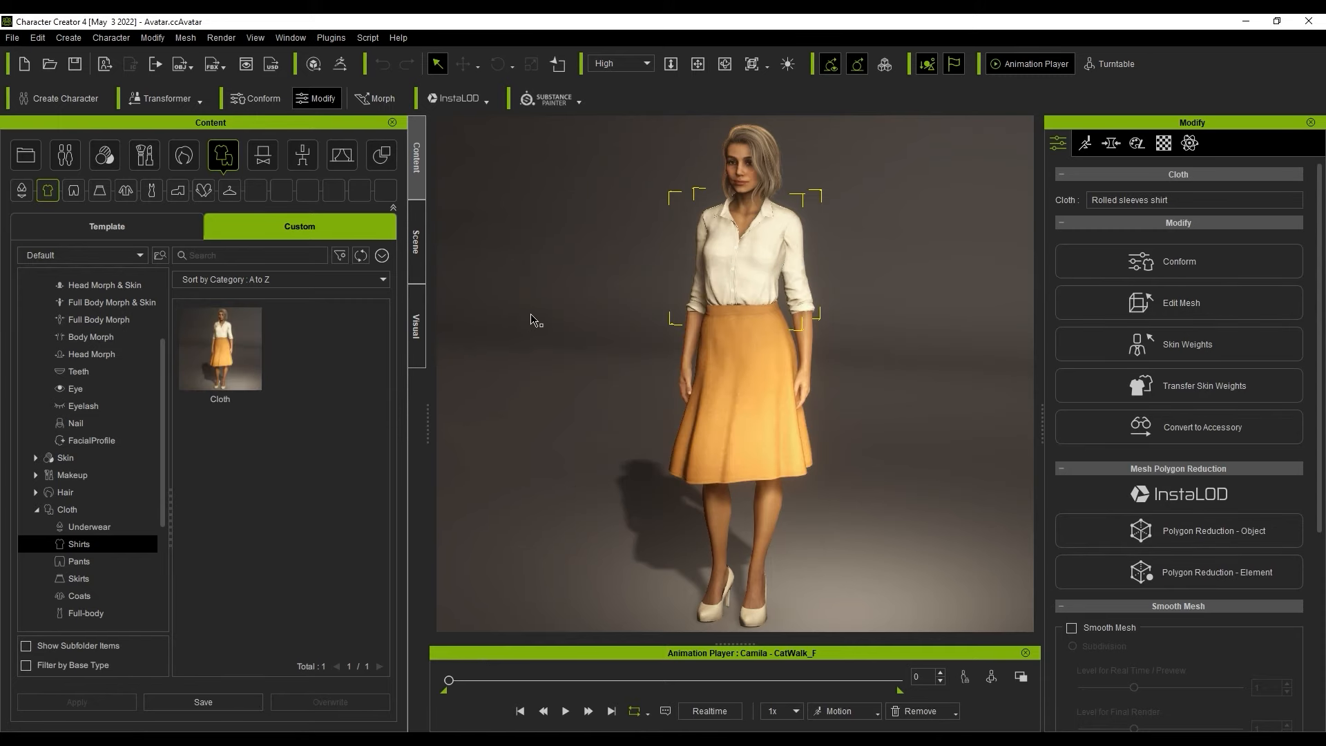
scroll("up", 3)
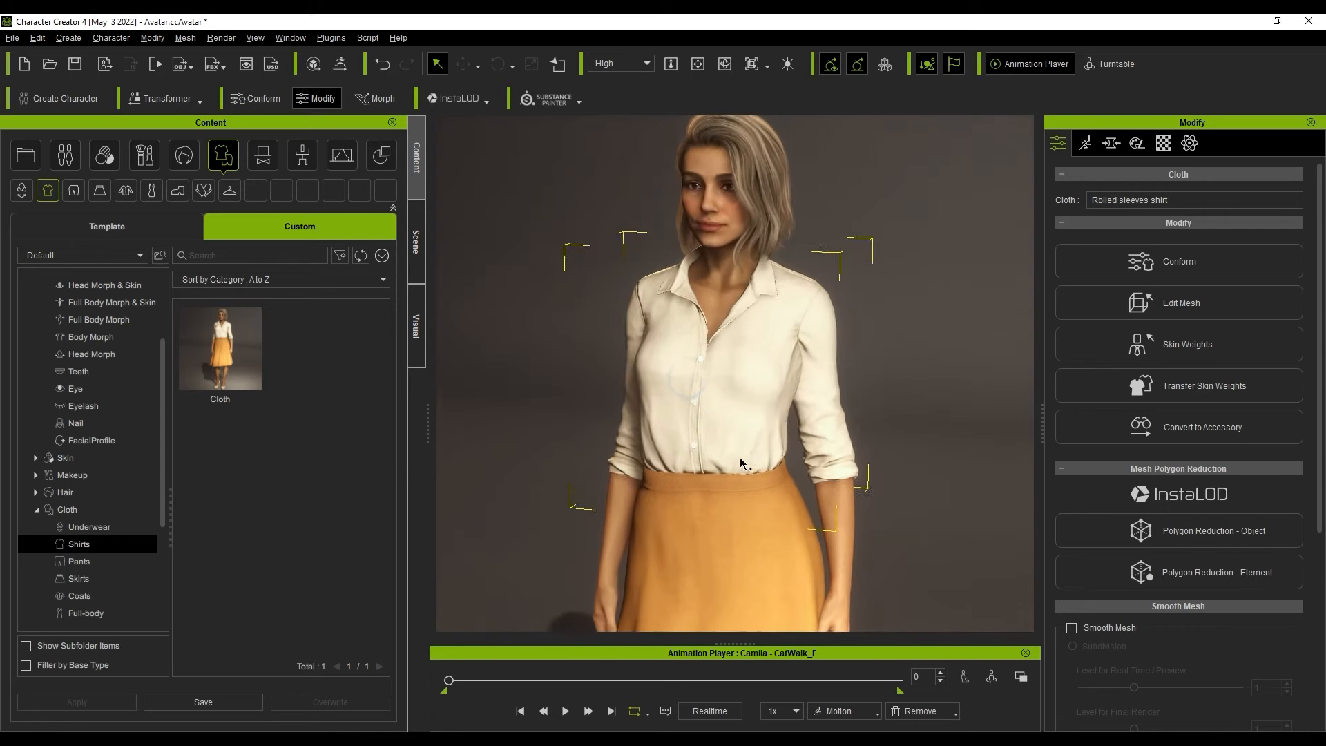
right_click(219, 348)
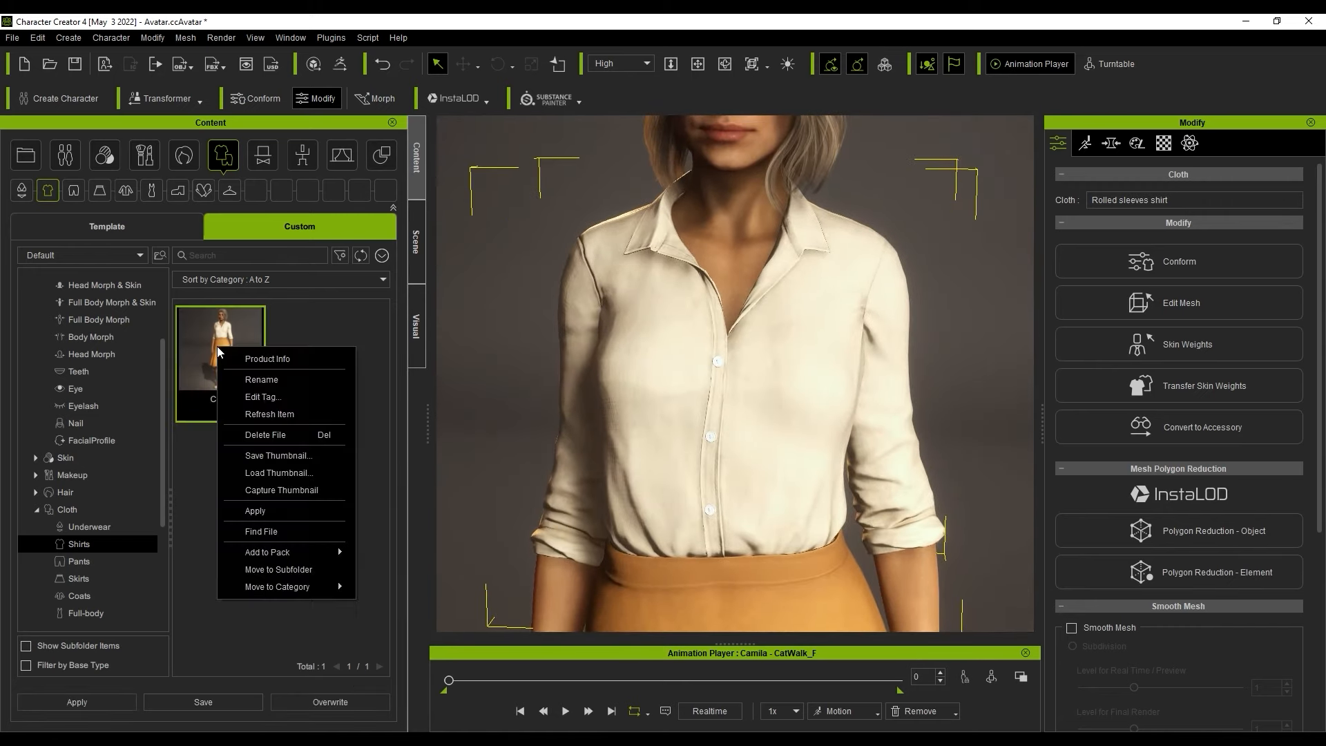
left_click(253, 511)
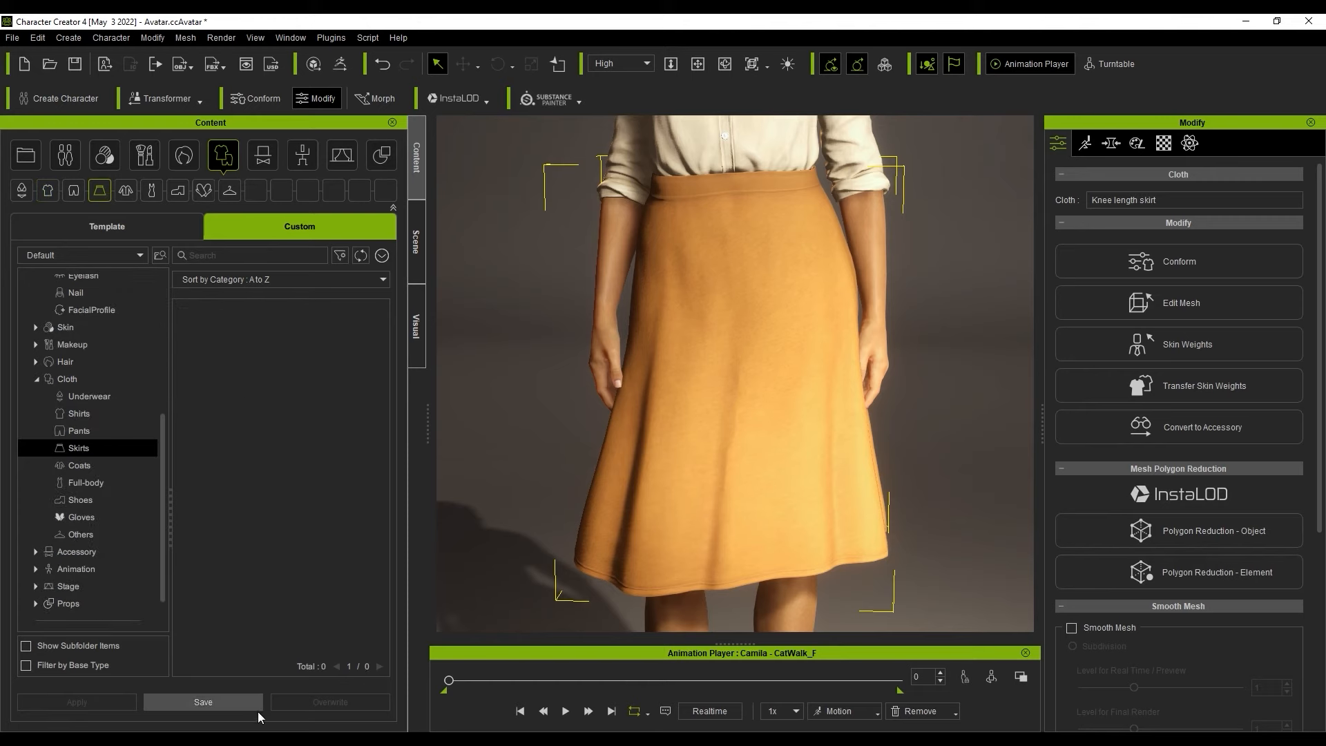
Save the knee-length skirt to Custom Skirts, then show All custom categories
left_click(203, 702)
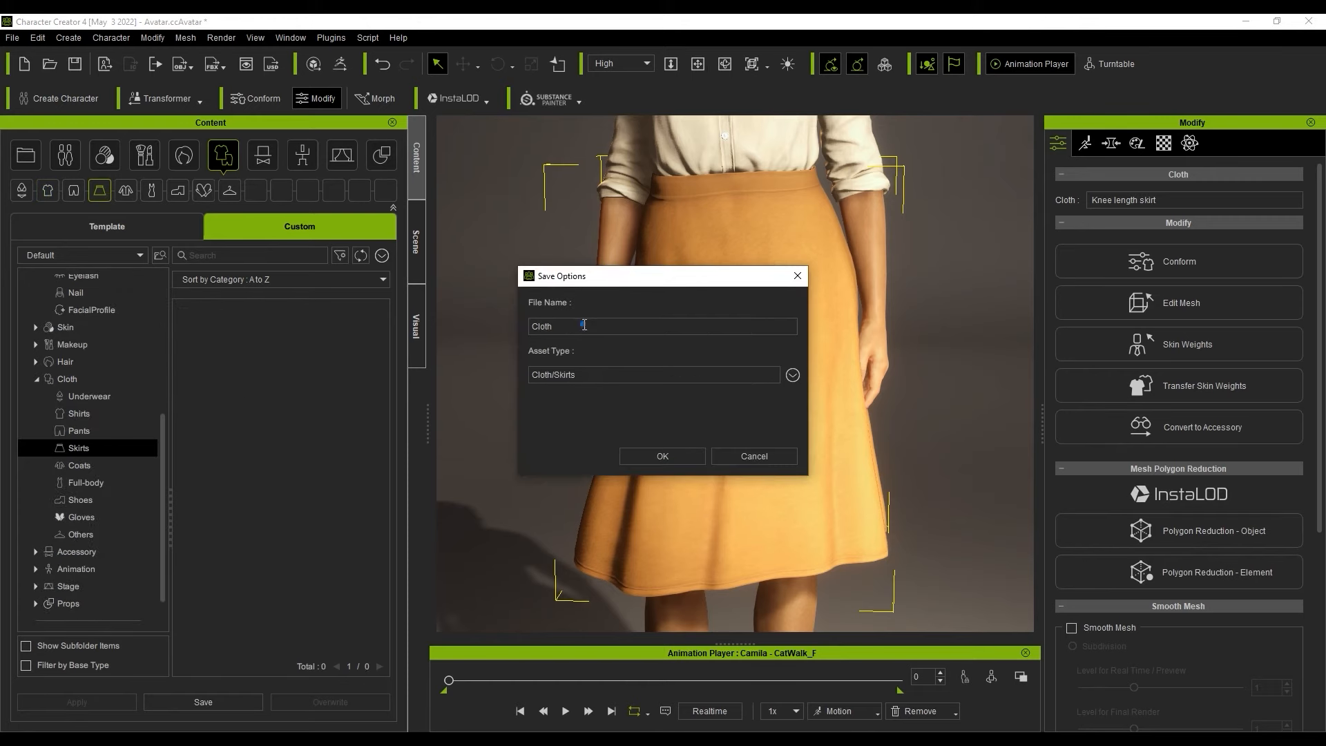
left_click(662, 456)
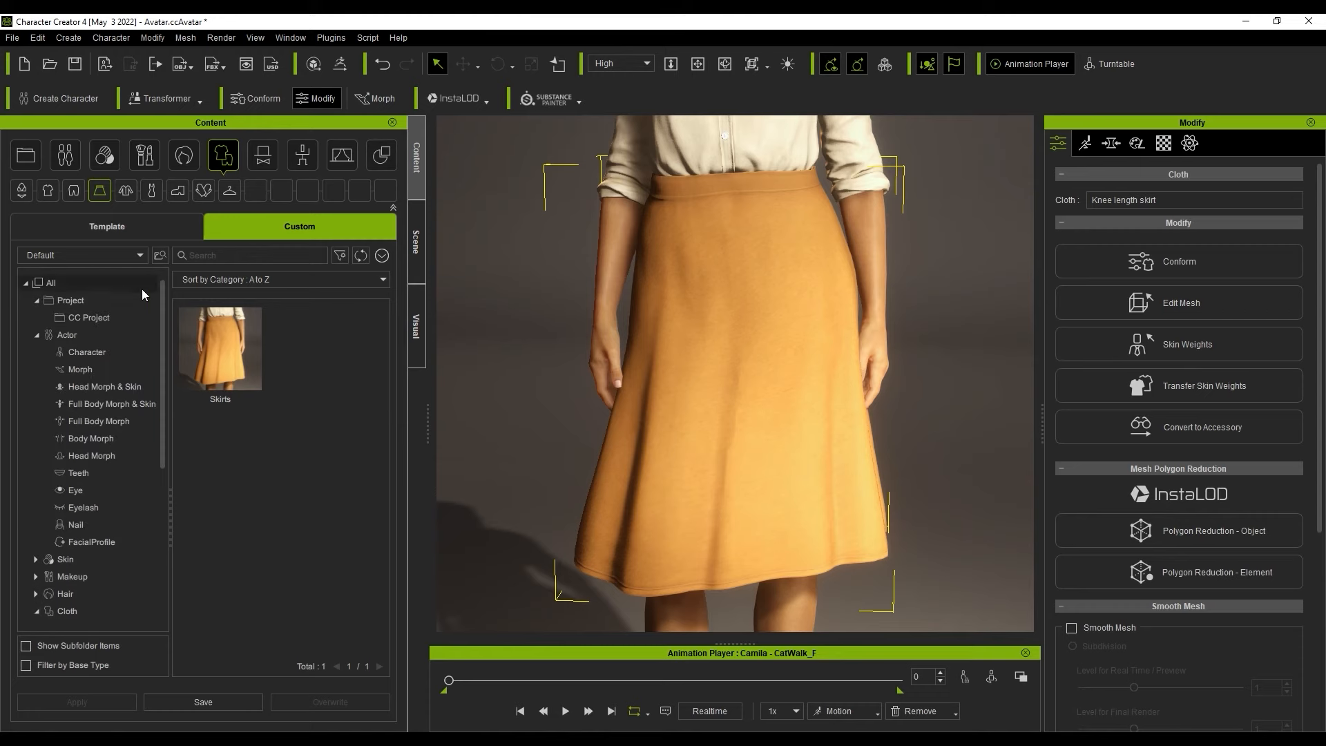
left_click(51, 283)
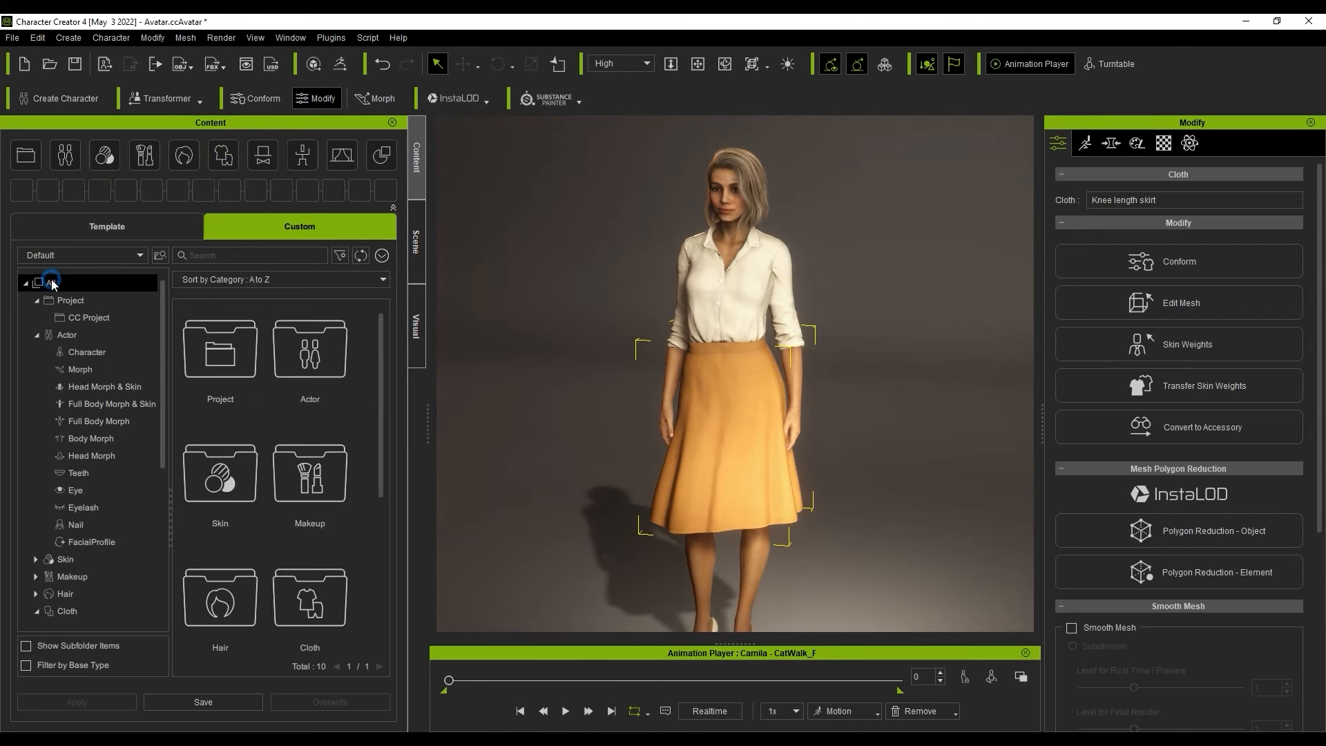
left_click(26, 645)
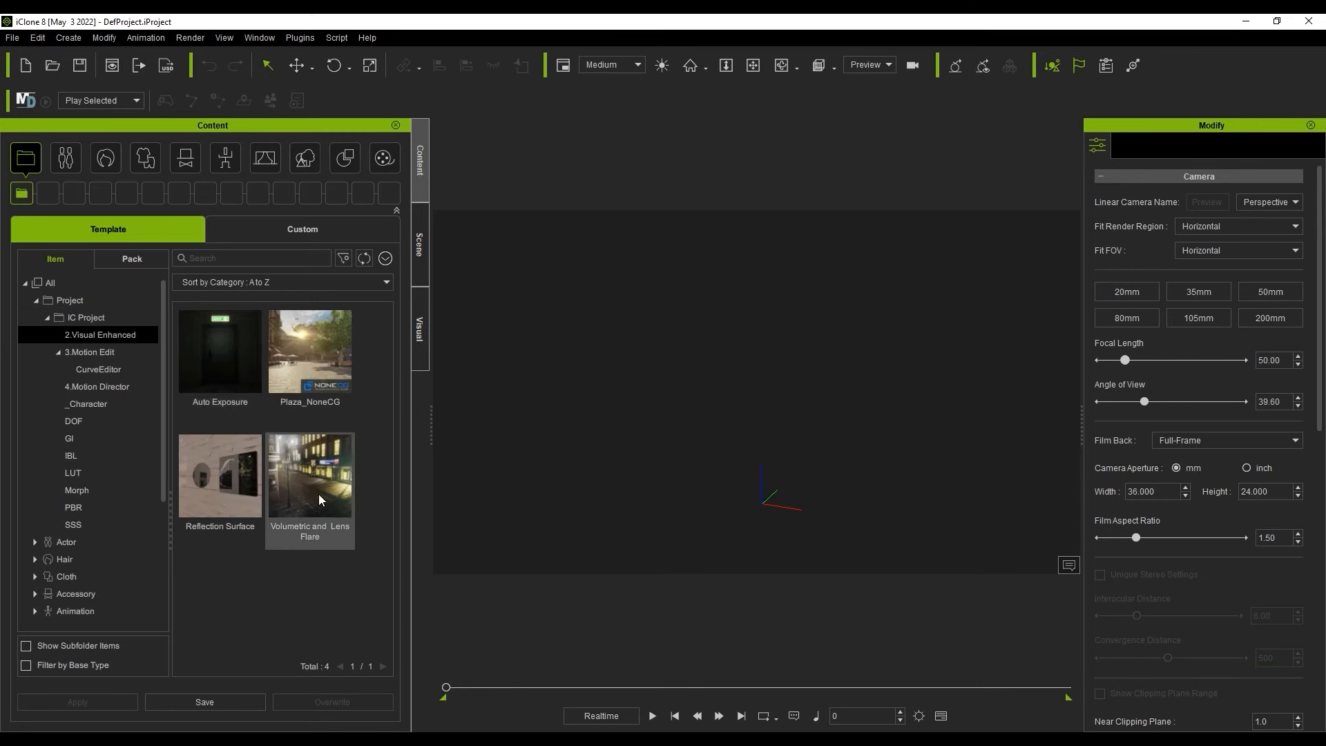
Open Volumetric and Lens Flare.iProject from the demo pack and play, then stop, the night street scene
left_click(98, 369)
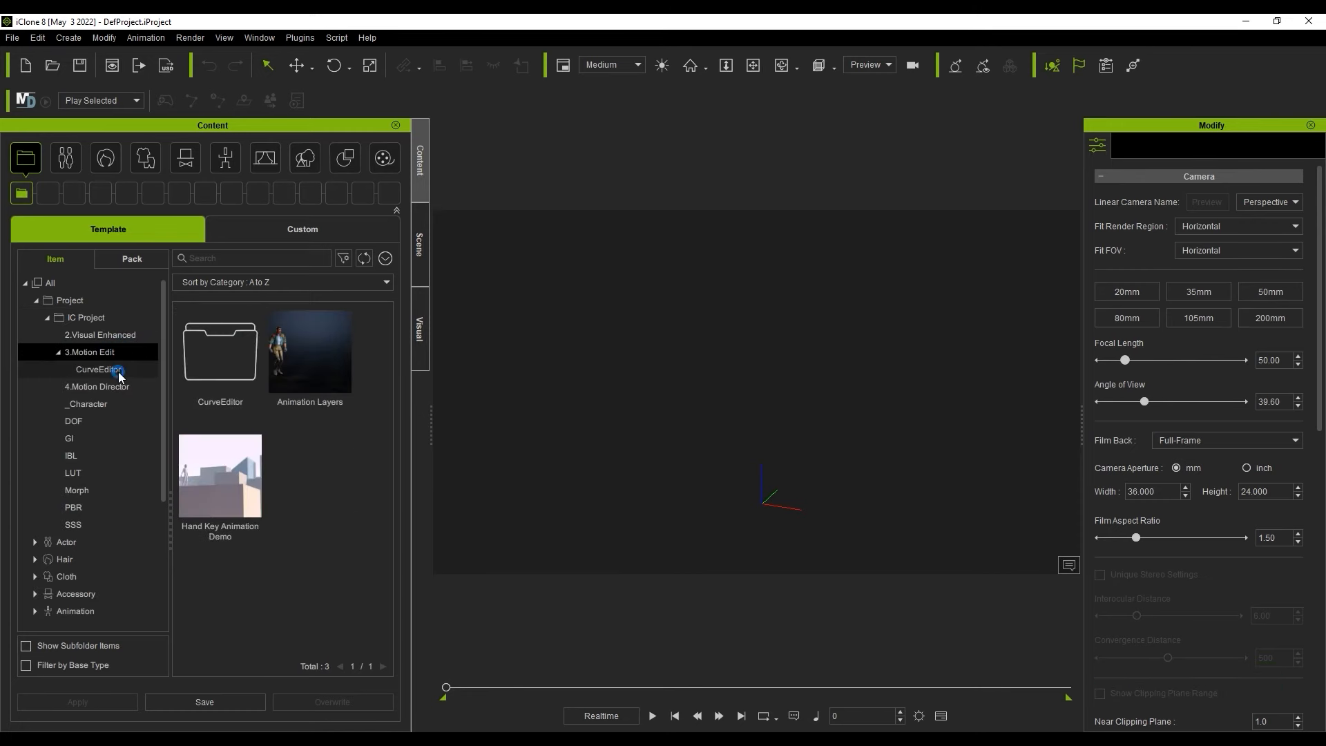
left_click(74, 421)
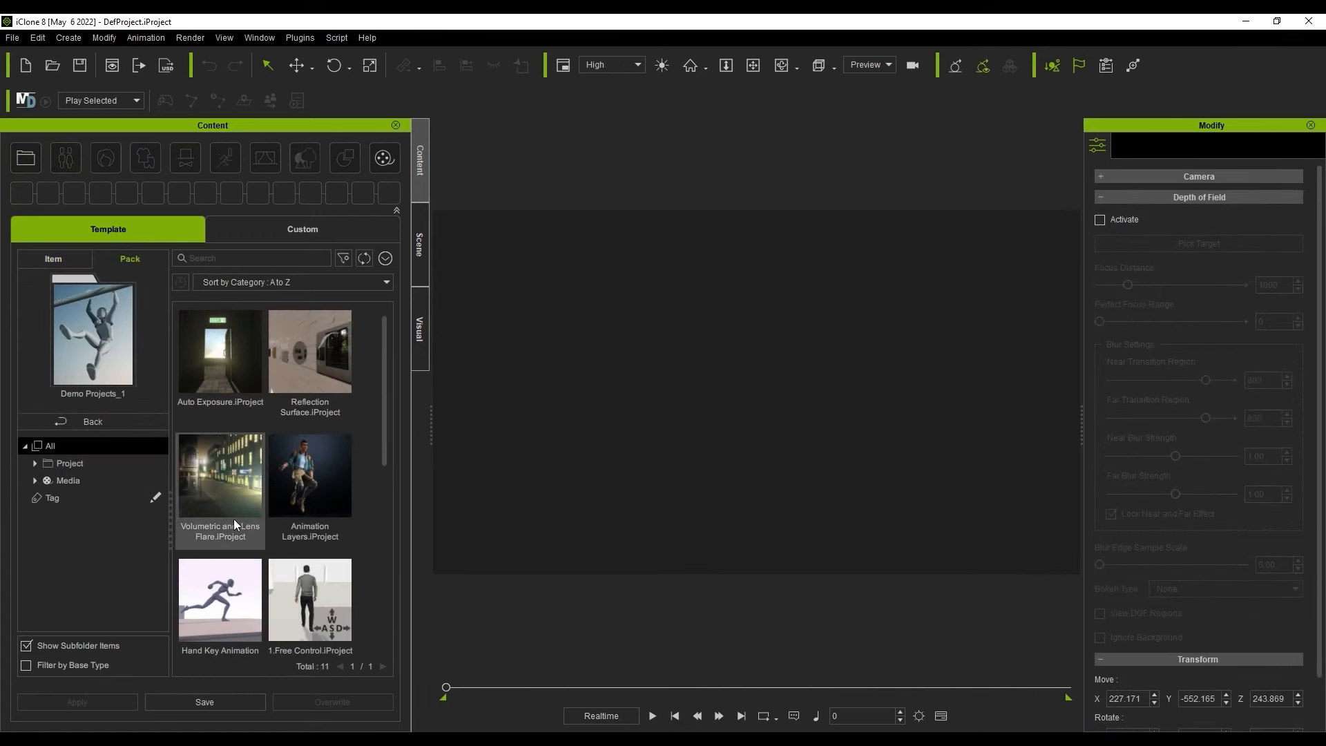
double_click(220, 475)
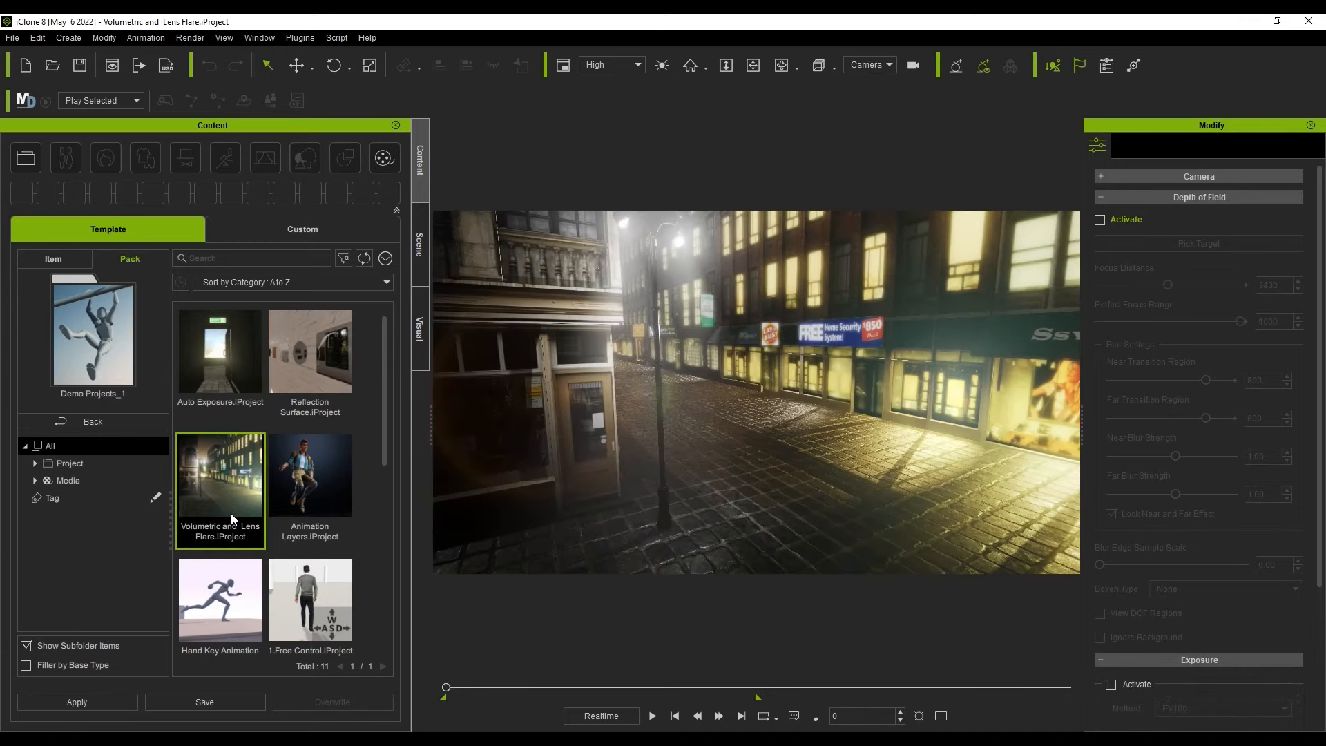
left_click(652, 715)
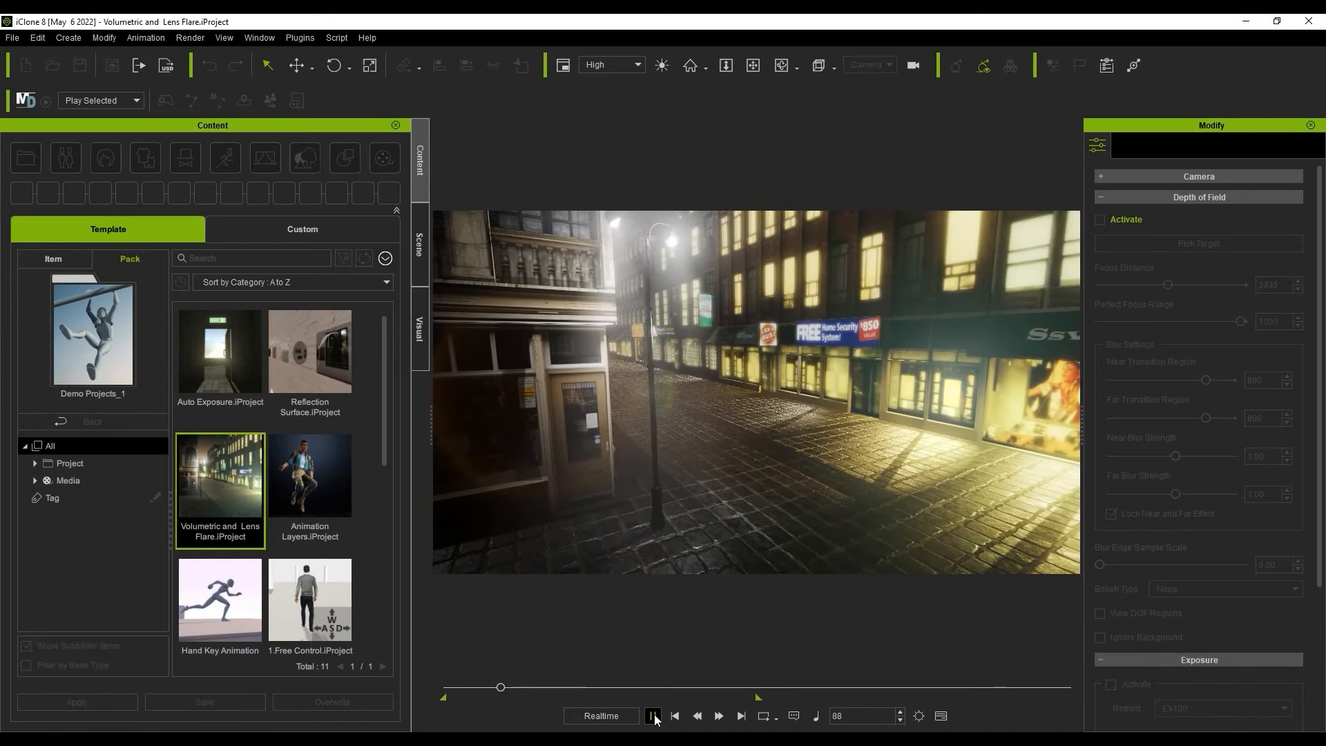
left_click(653, 720)
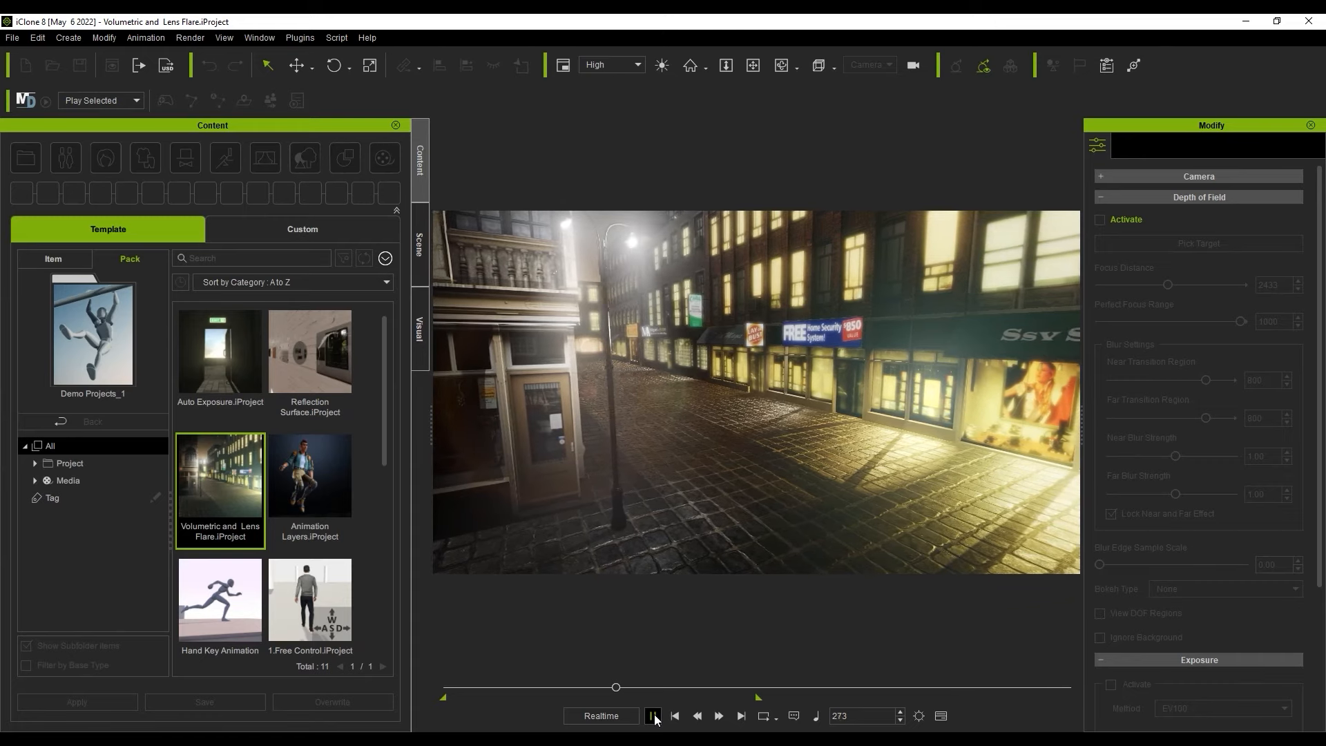
left_click(652, 720)
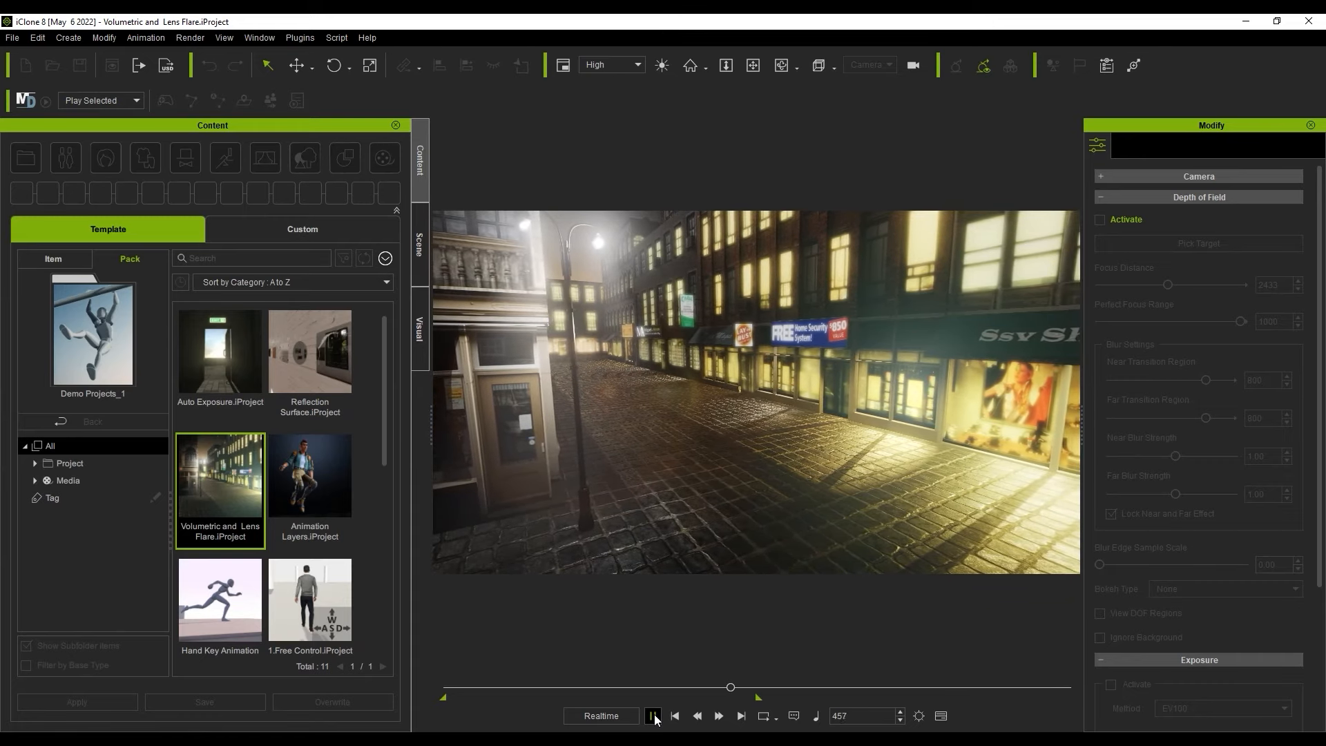
left_click(653, 717)
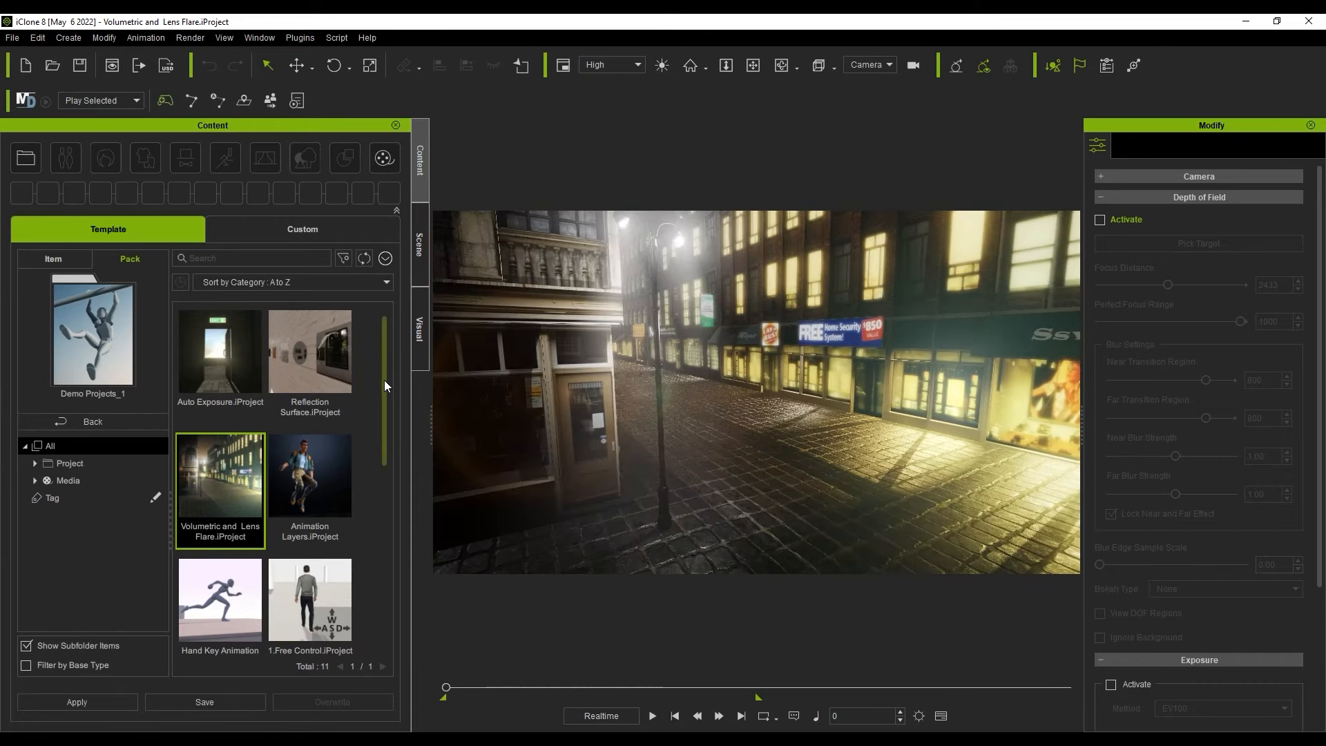
Load 1.Free Control.iProject and steer its selected character with Motion Director Play
scroll("down", 3)
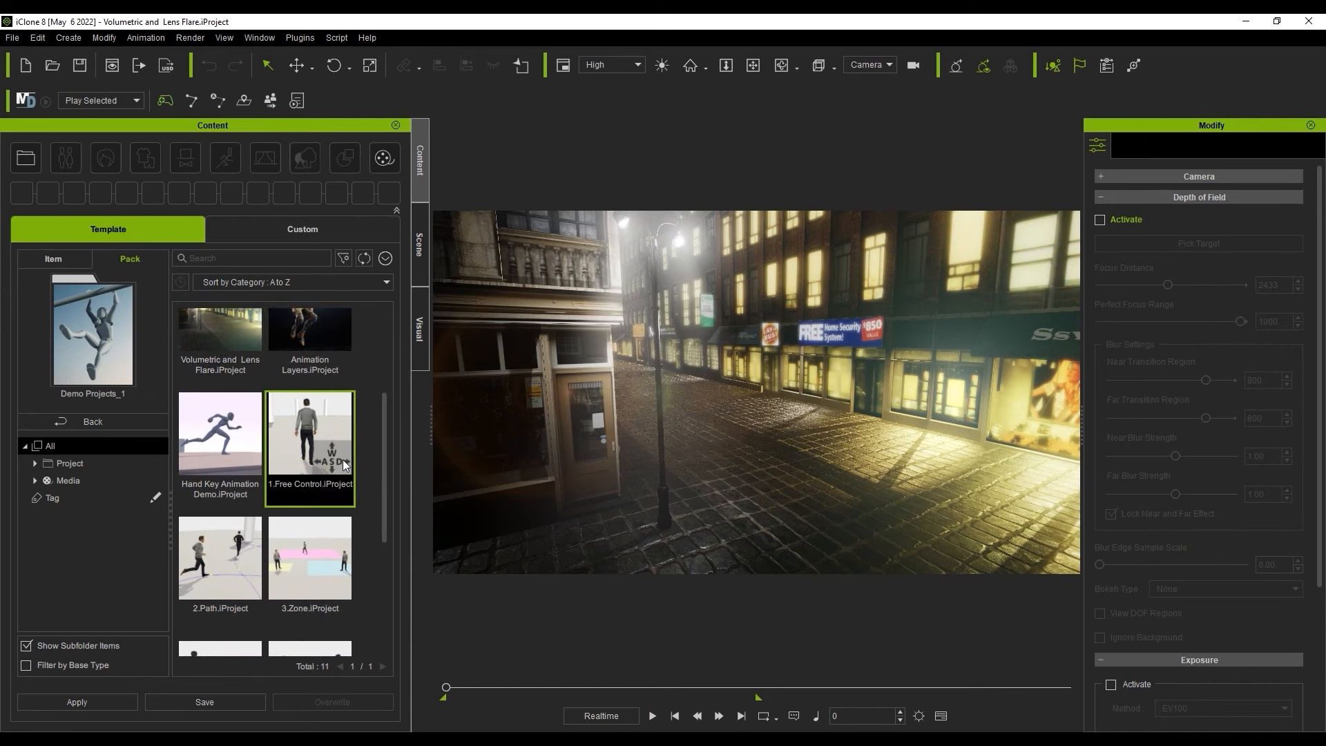
double_click(309, 432)
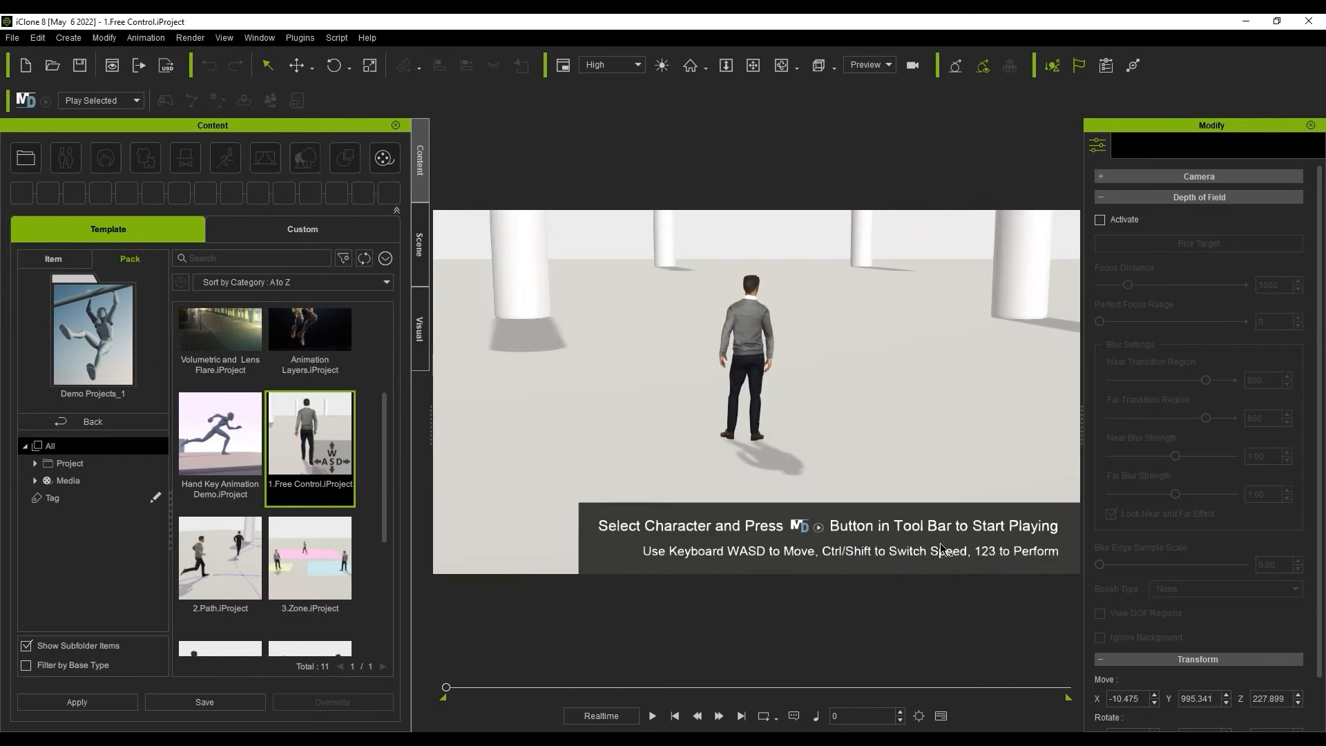
left_click(745, 364)
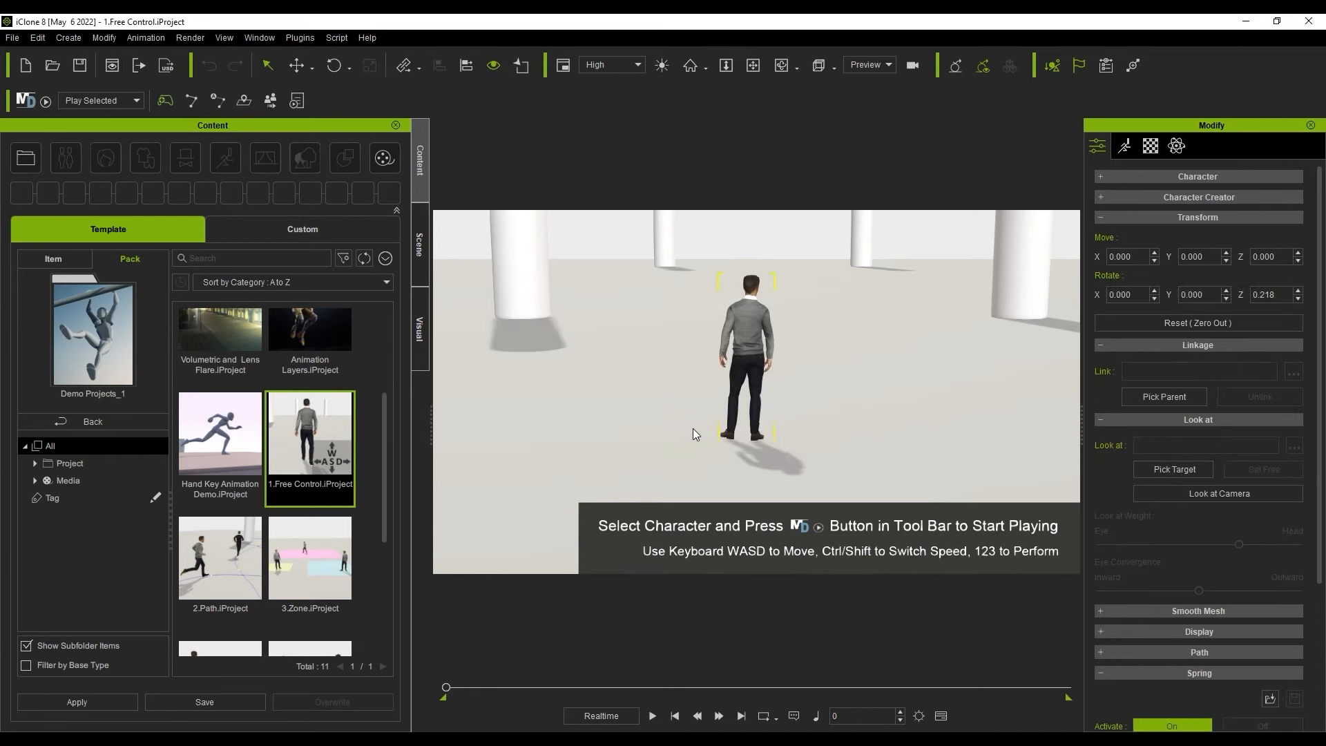
left_click(33, 100)
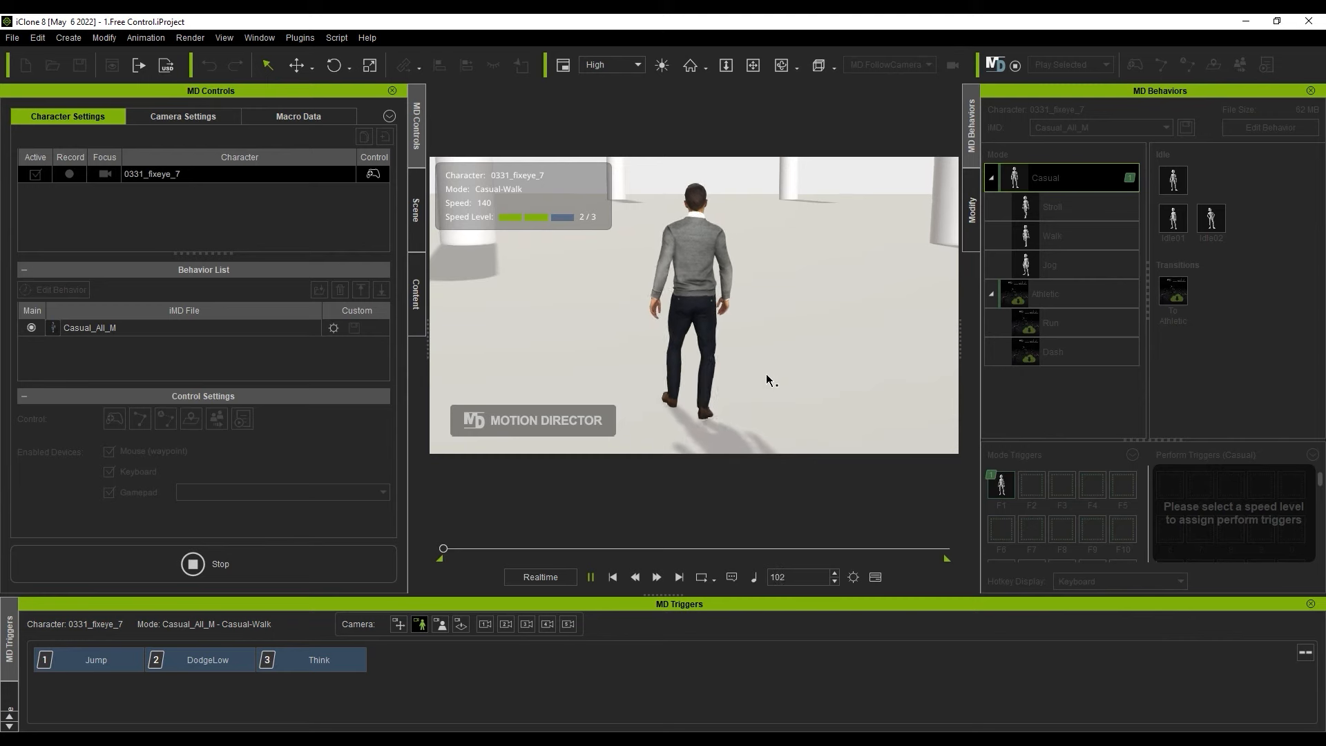